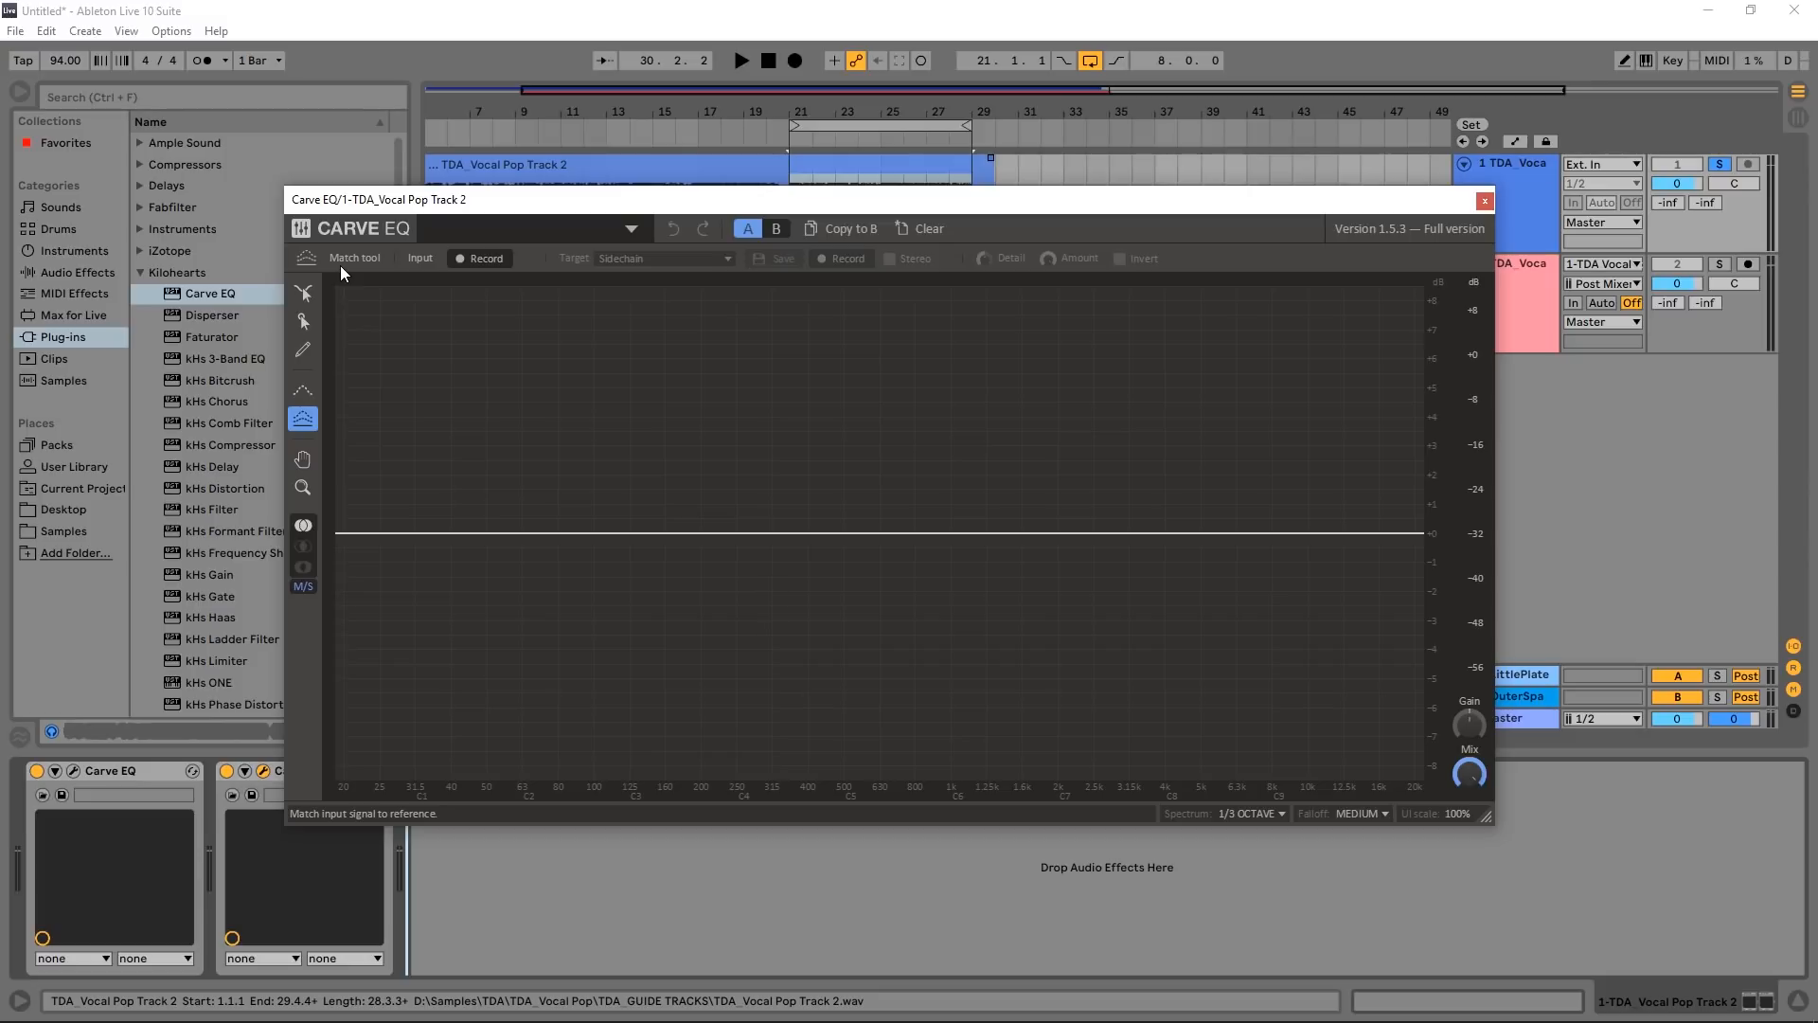
pyautogui.moveTo(678, 282)
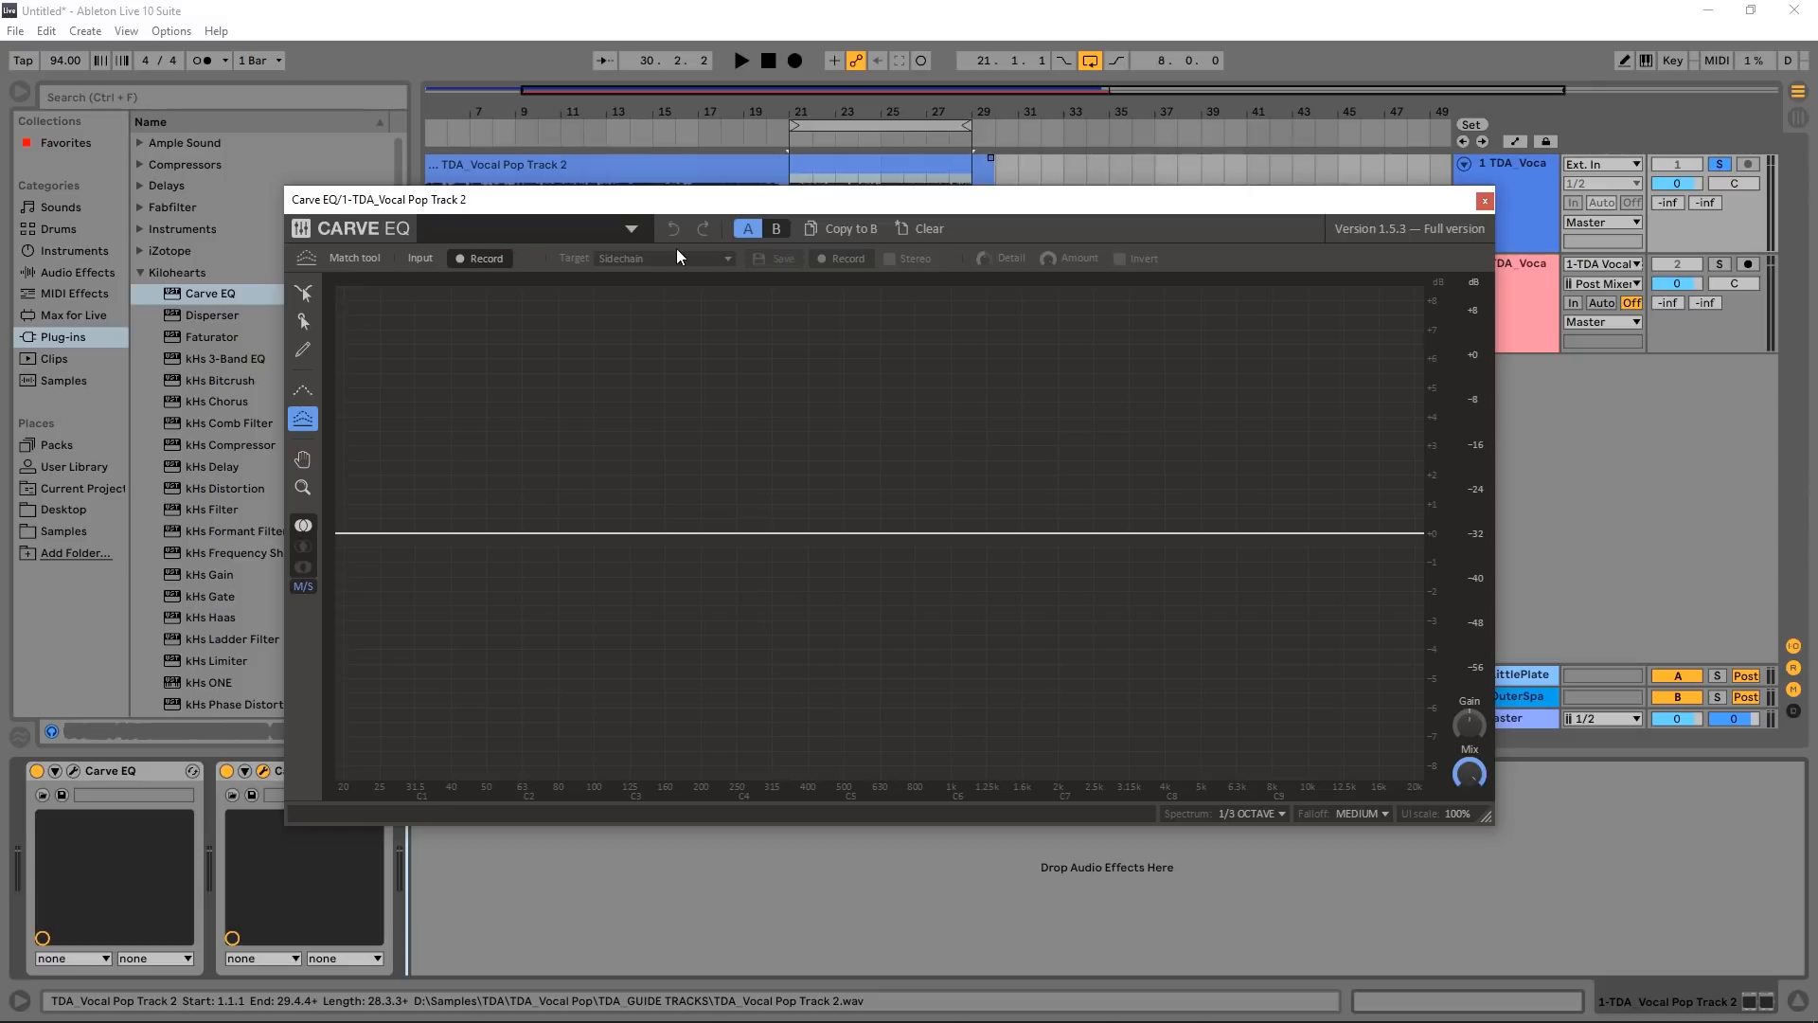
# Step: Choose the Sculpt tool in Carve EQ on the vocal pop track
pyautogui.click(629, 227)
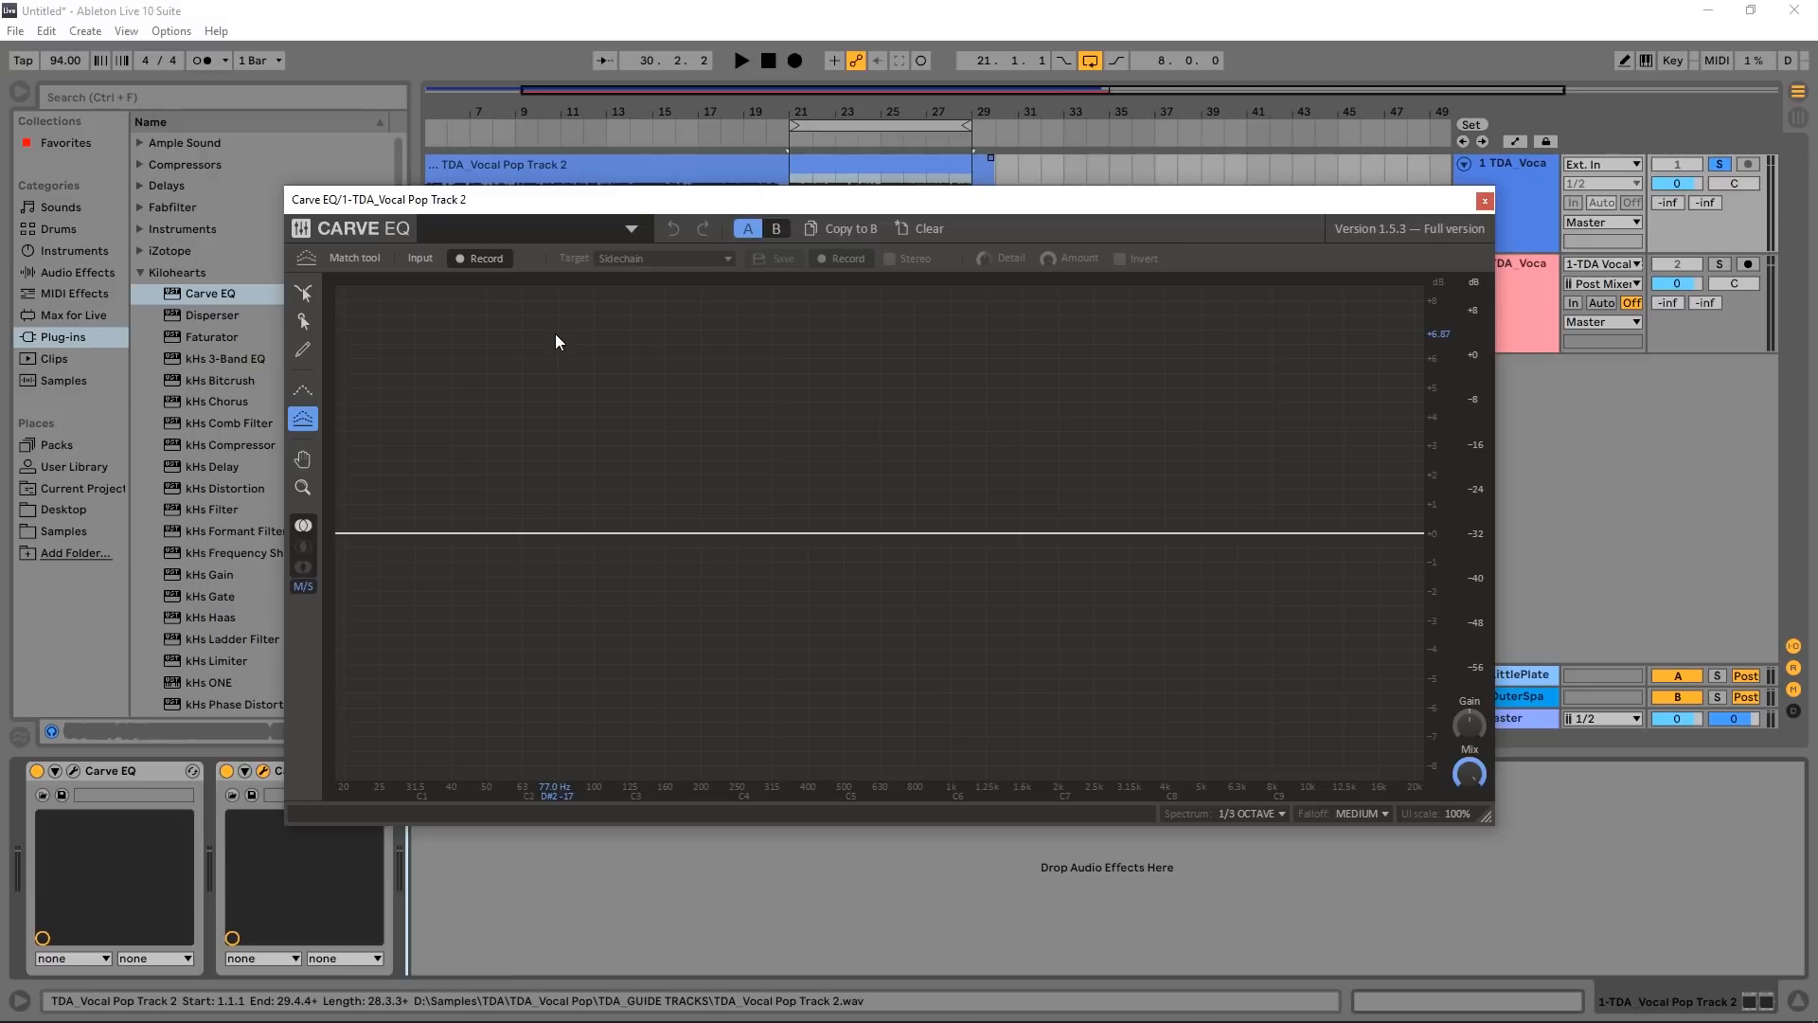
pyautogui.moveTo(303, 419)
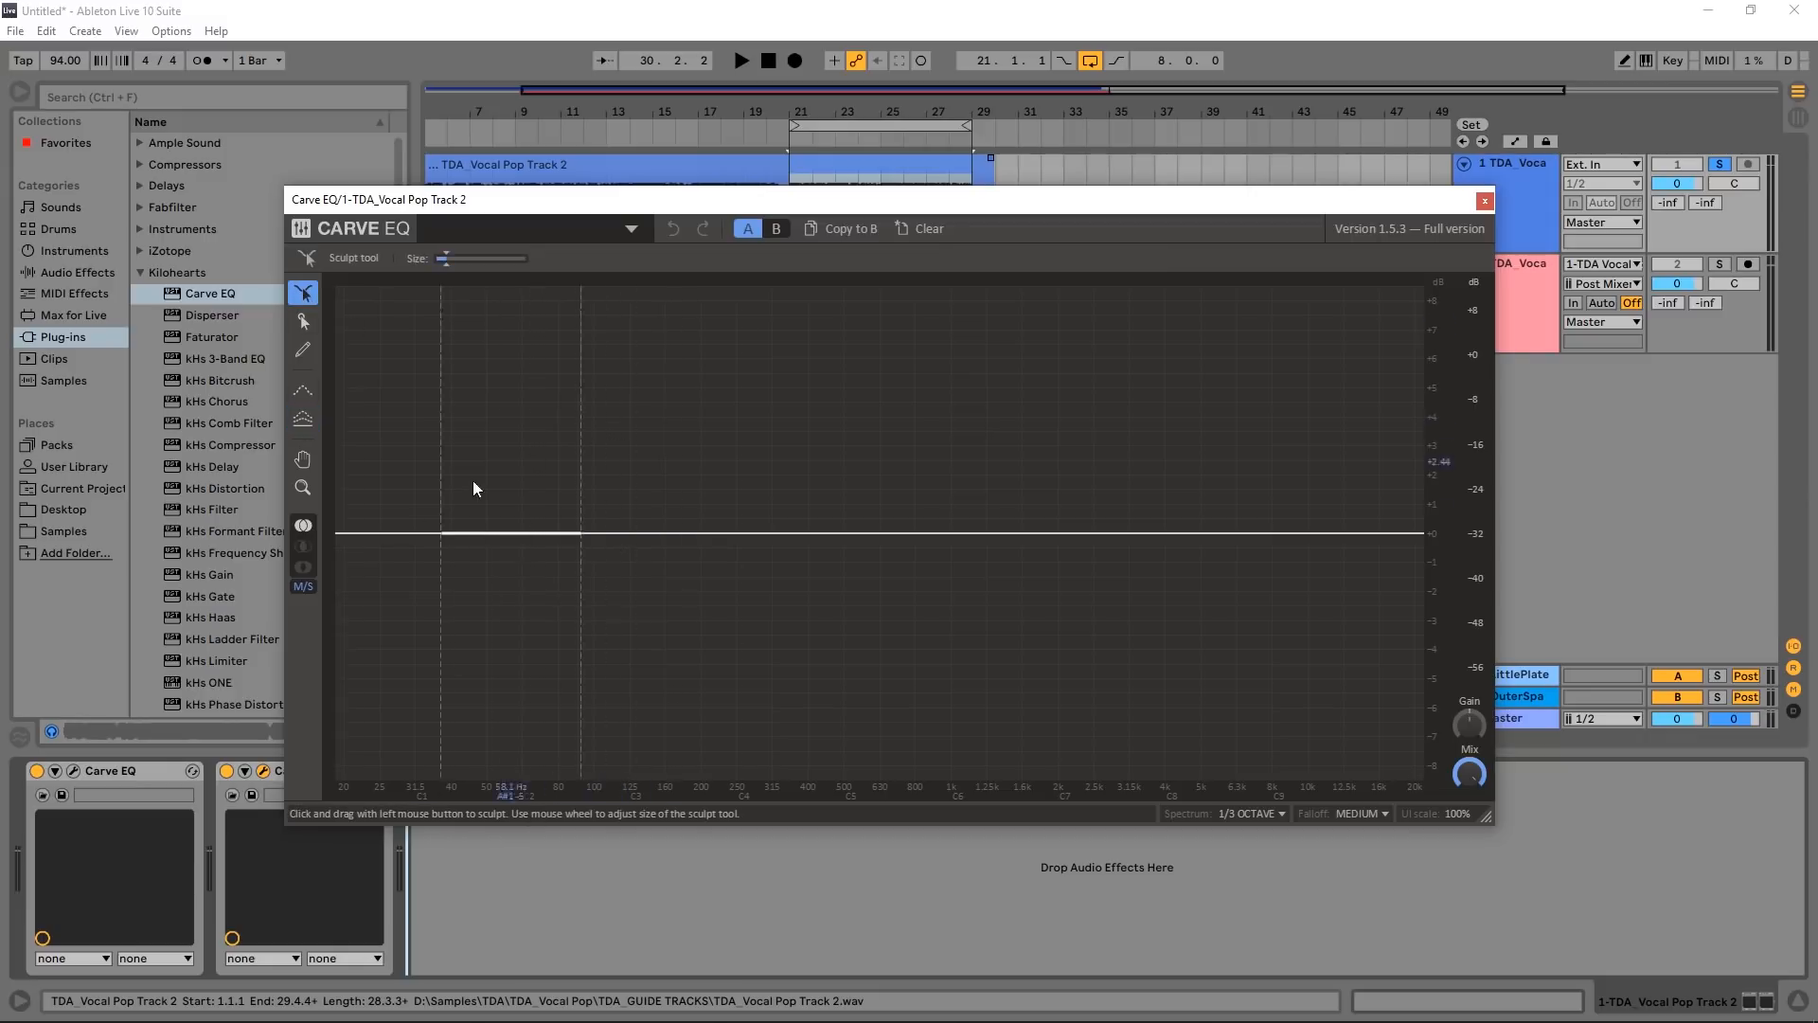
# Step: Return Carve EQ to Match mode via Reference, then select bars 21–29 of the vocal clip
pyautogui.click(303, 390)
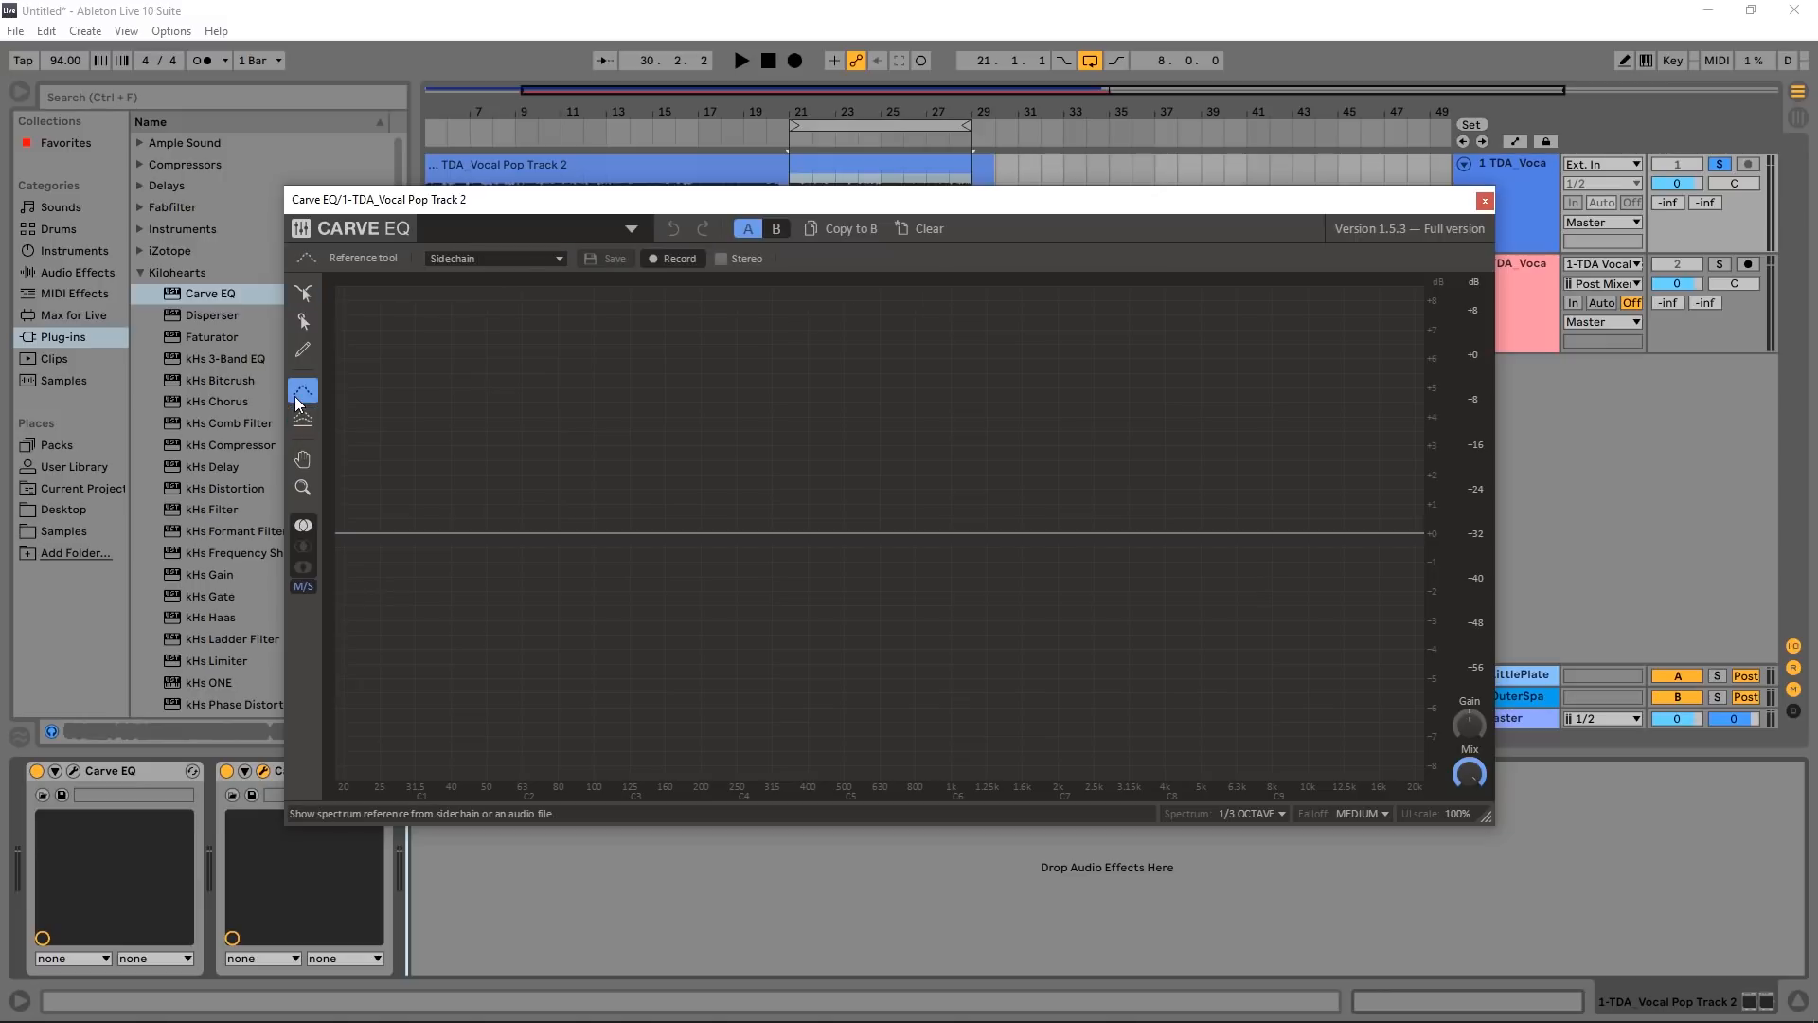
pyautogui.click(303, 417)
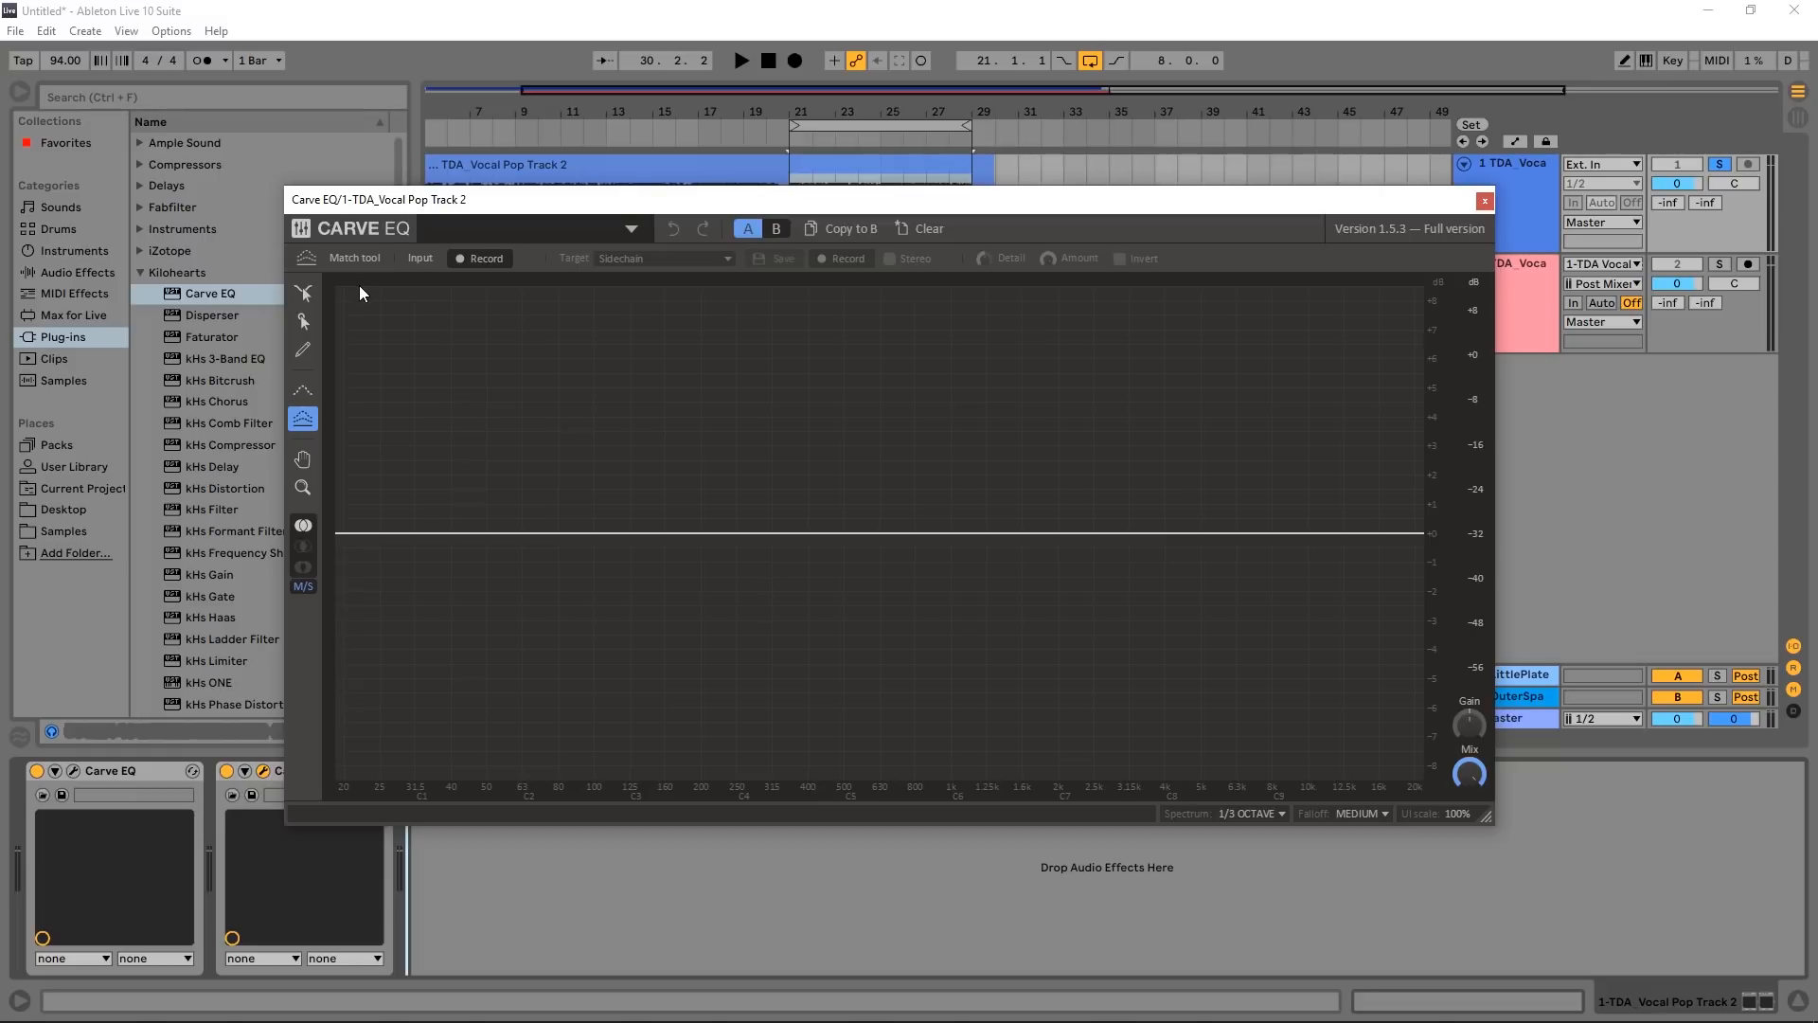
pyautogui.moveTo(491, 280)
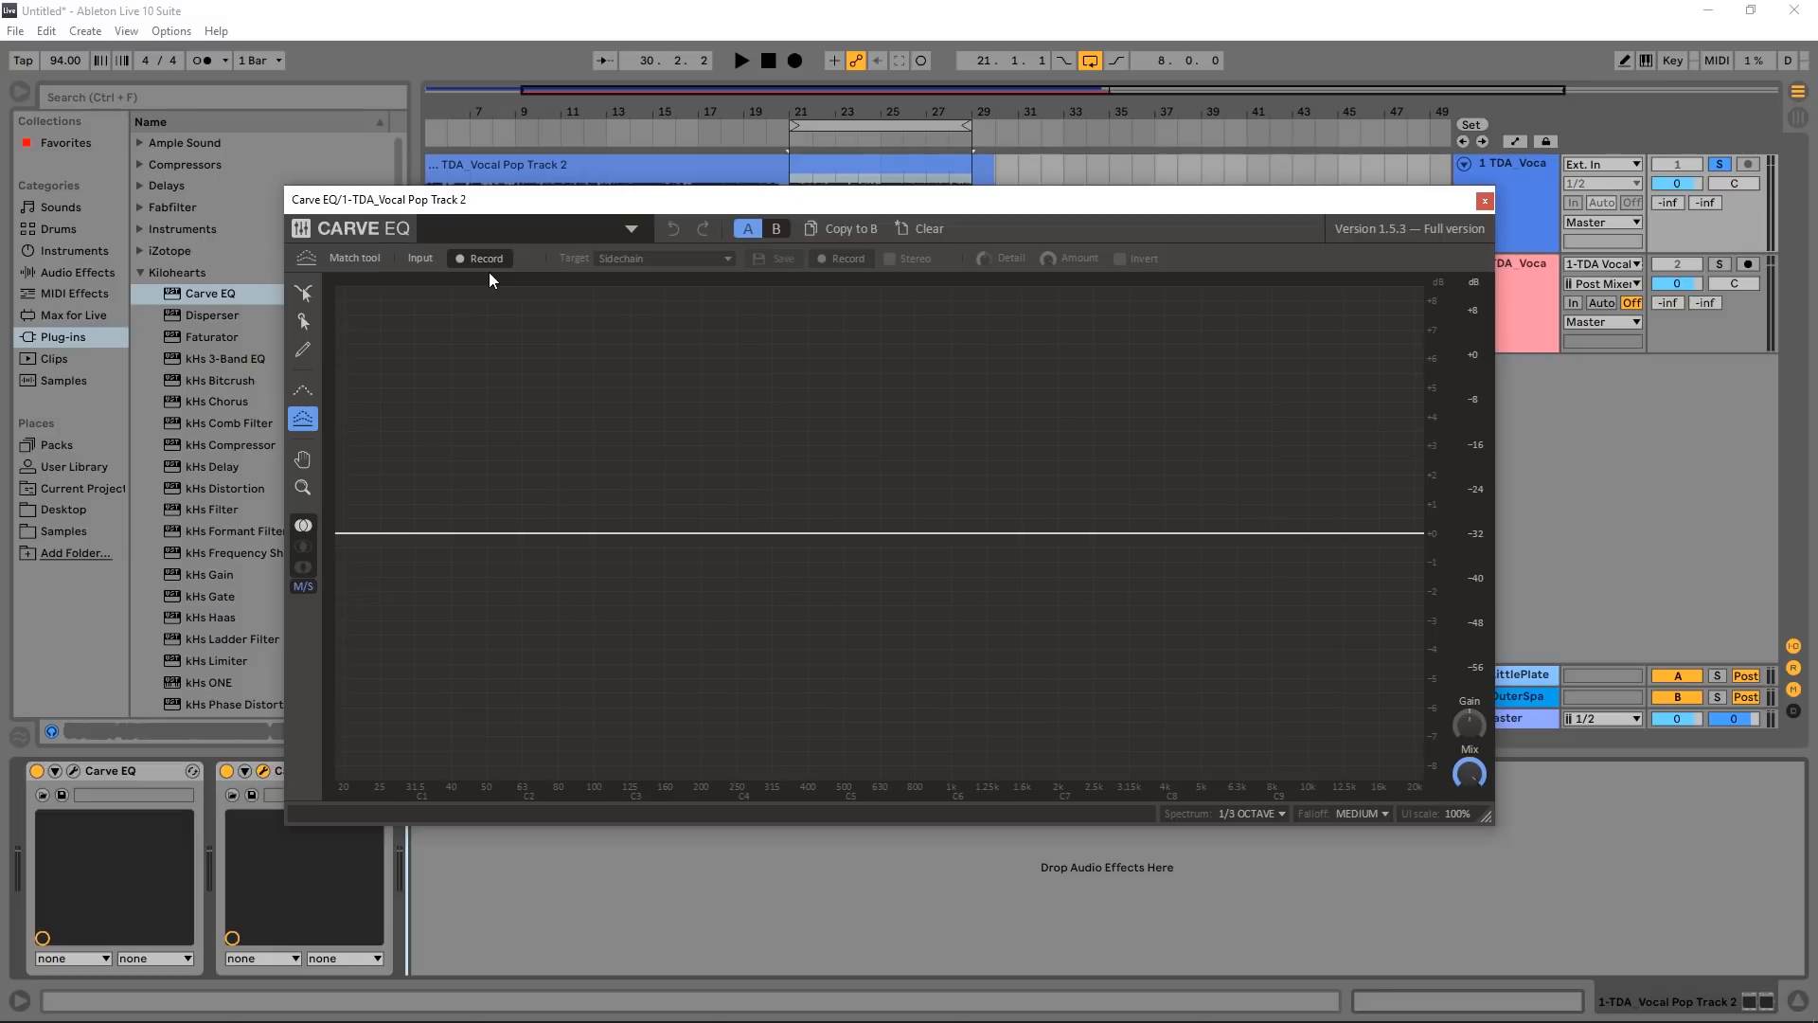
pyautogui.click(530, 227)
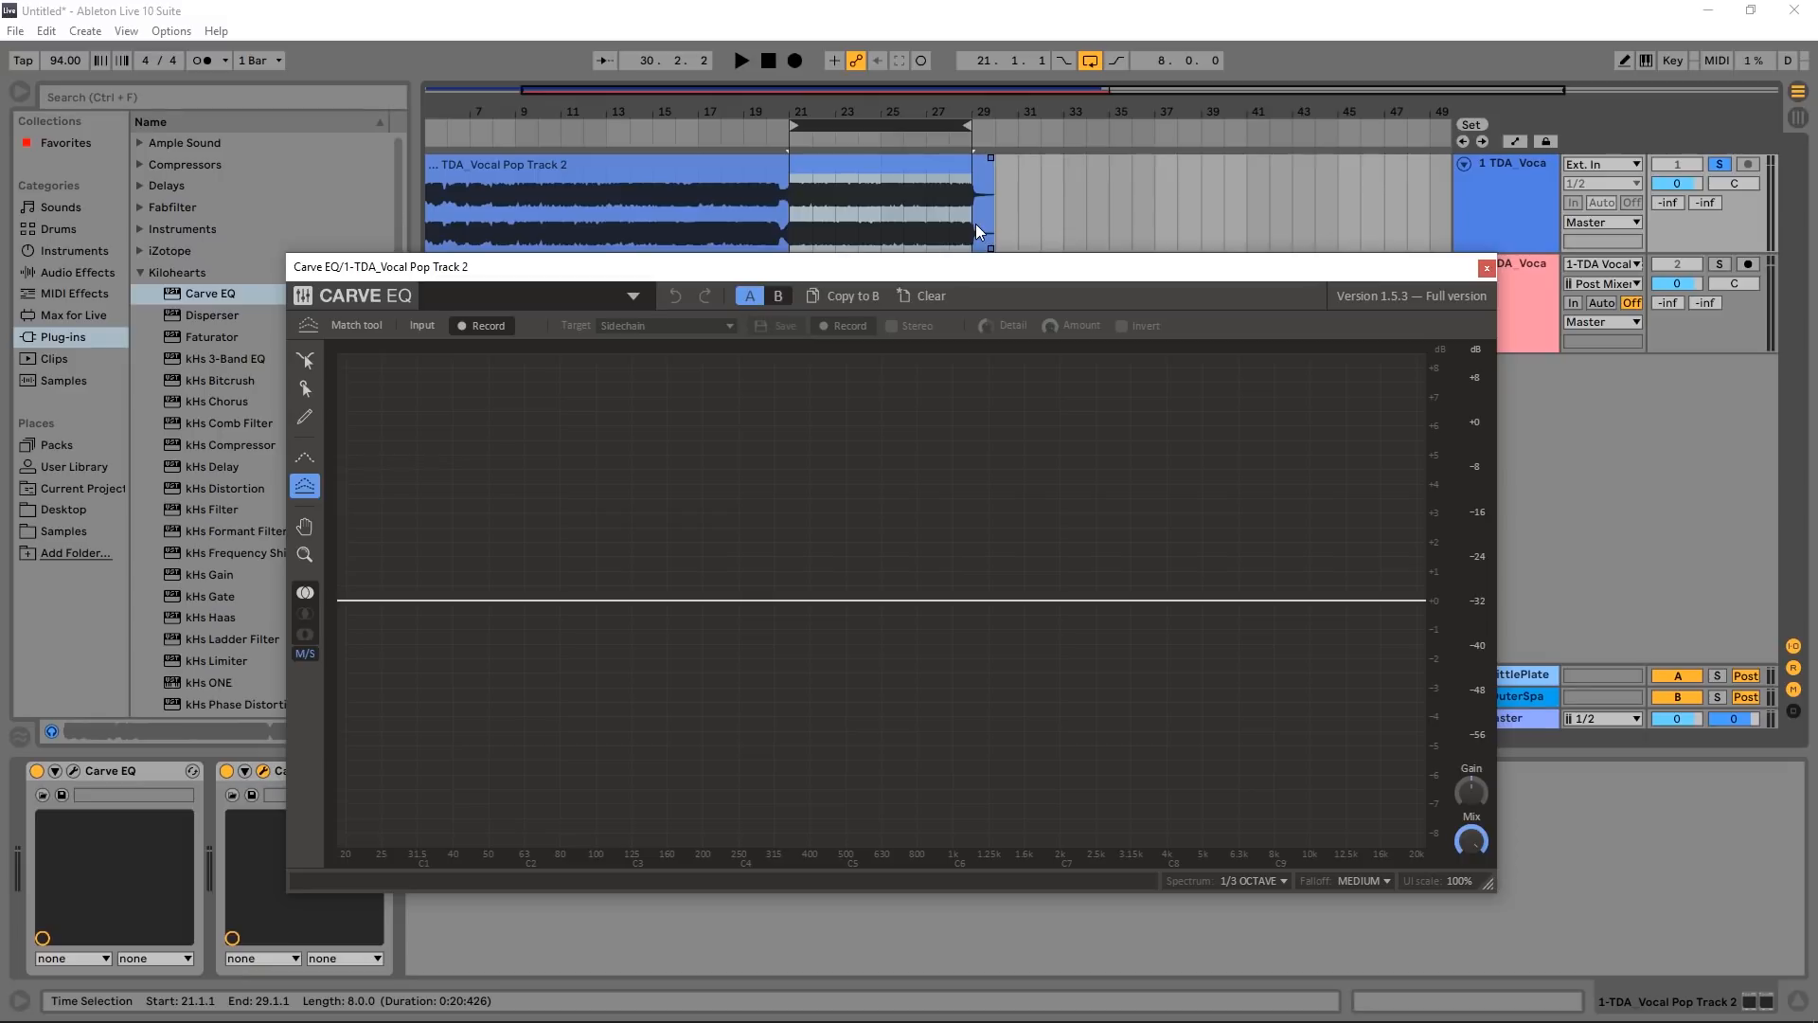
# Step: Record the vocal section's spectrum as Carve EQ's Match input, stopping after playback
pyautogui.click(483, 325)
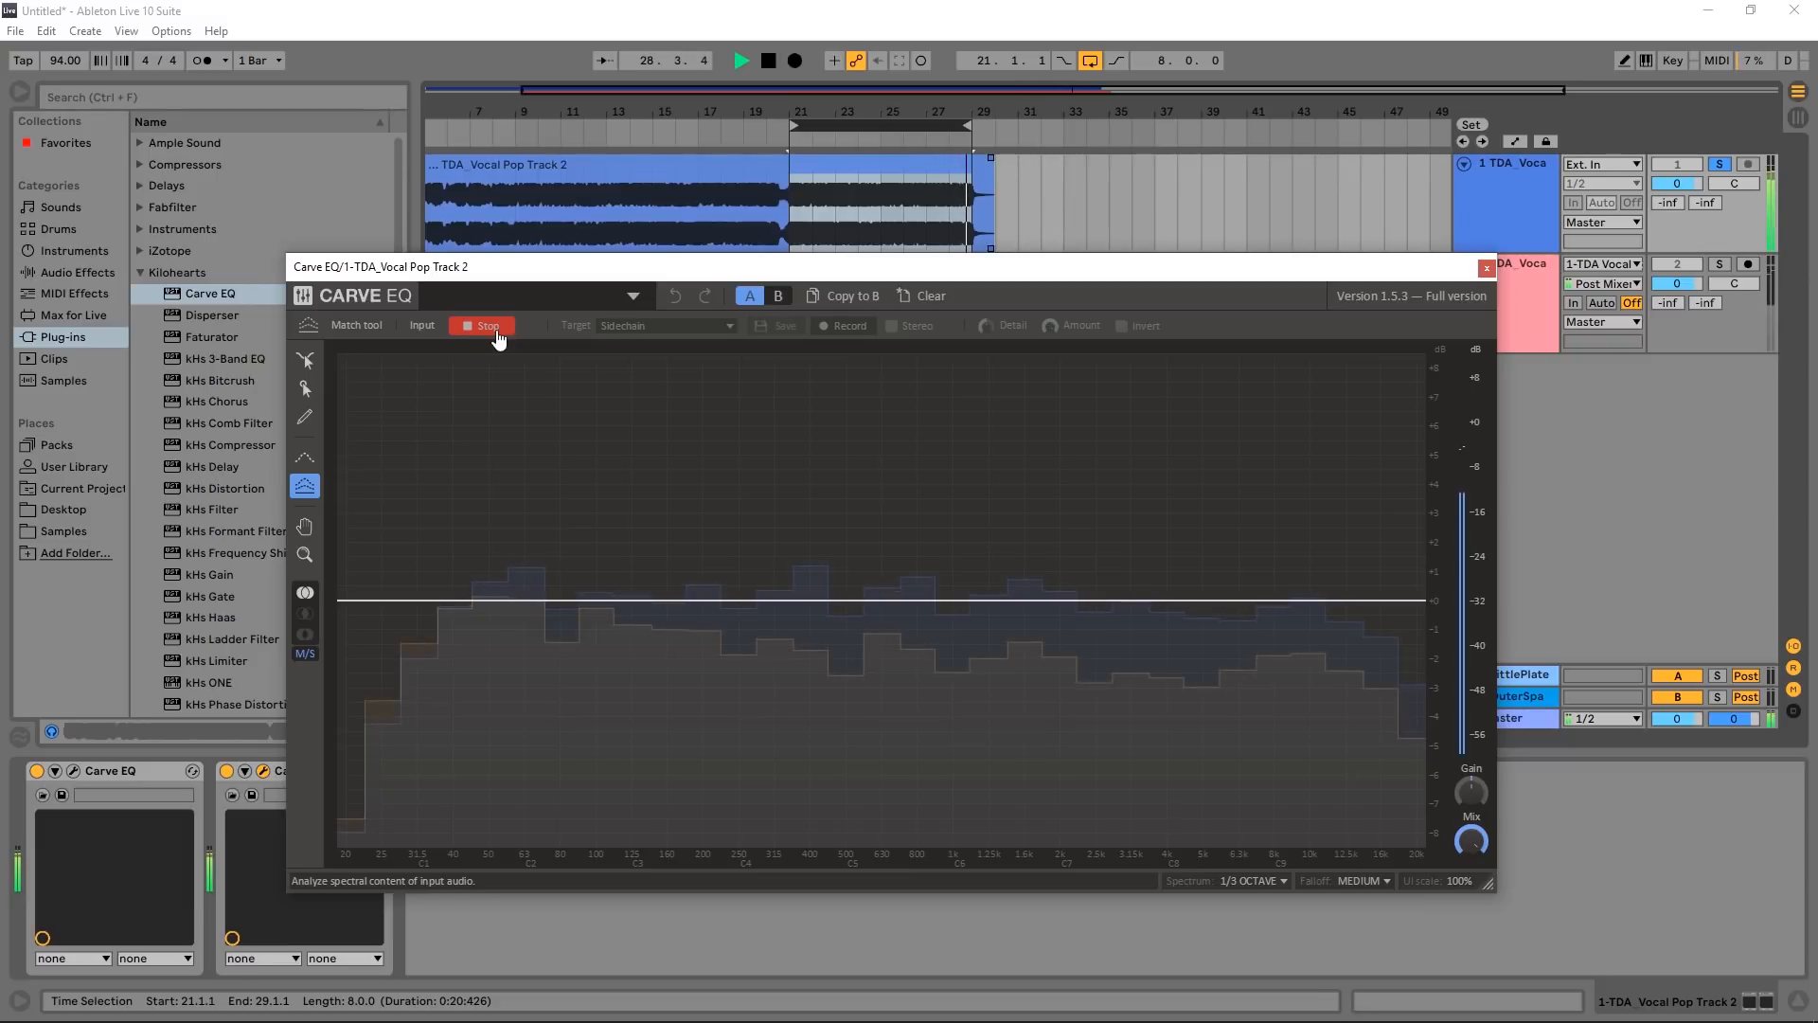
pyautogui.click(481, 326)
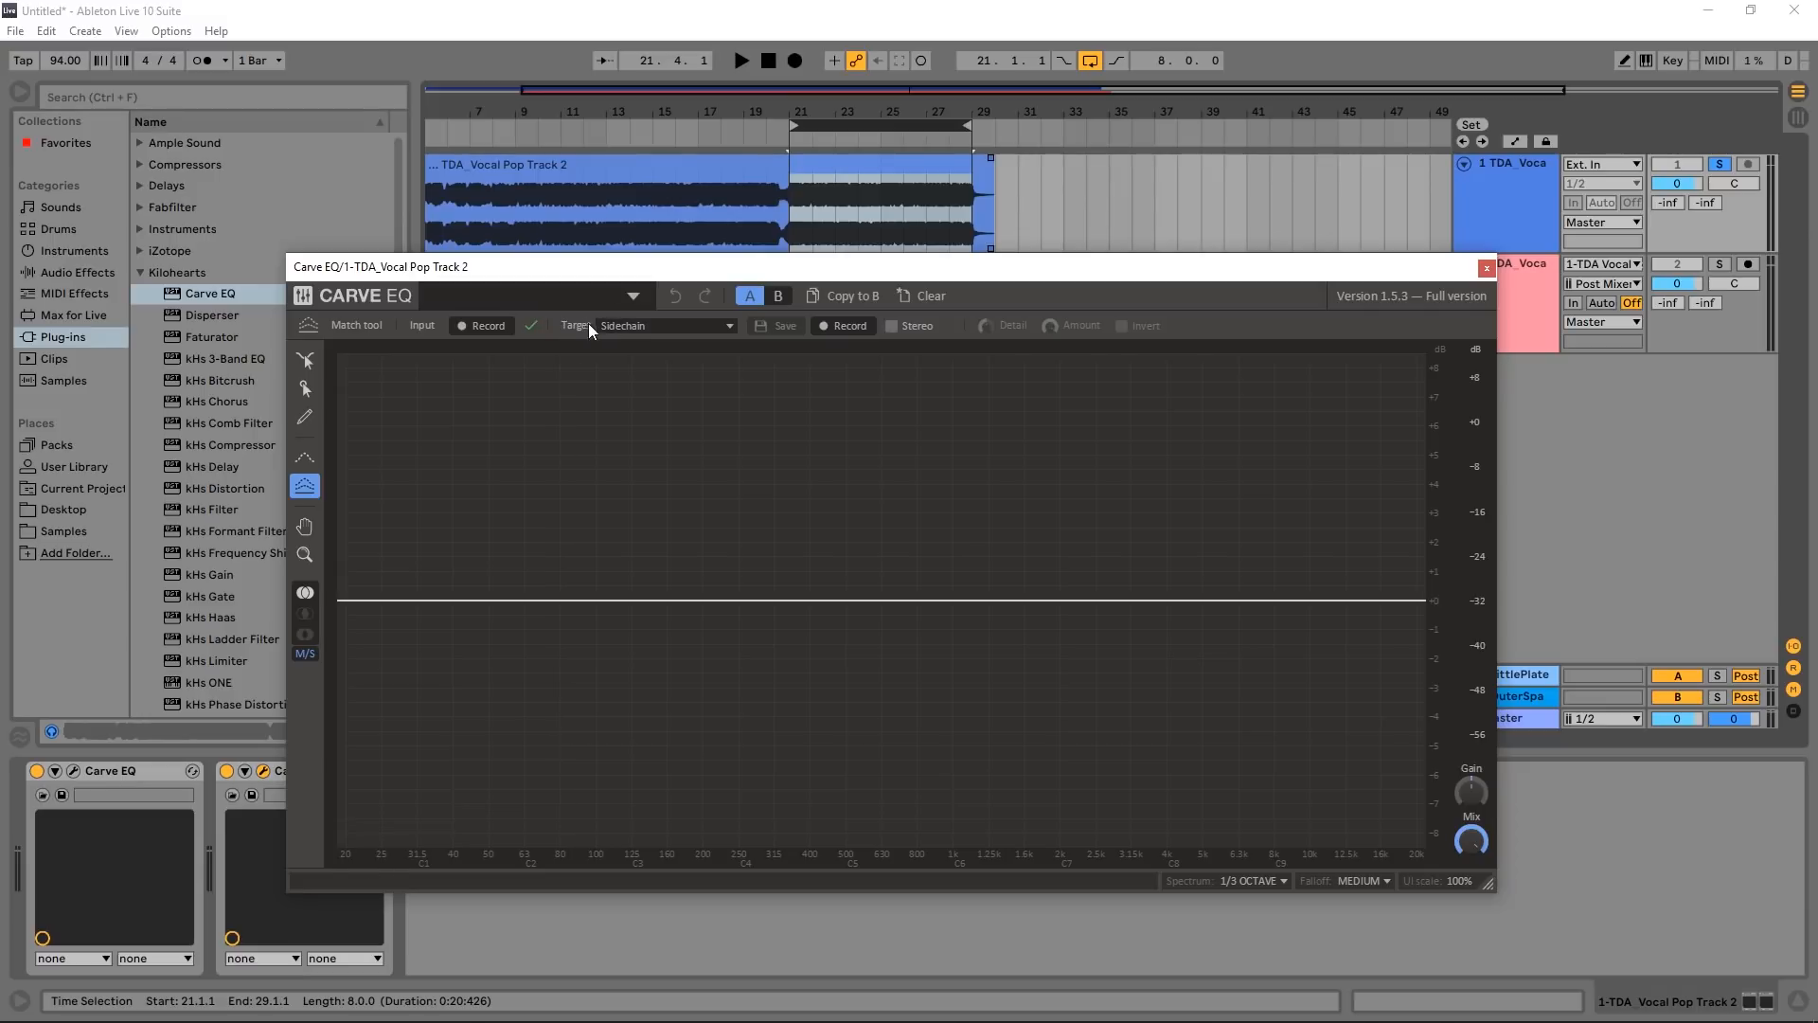
# Step: Browse the Target list's Factory genre profiles, landing on the House profiles
pyautogui.click(666, 326)
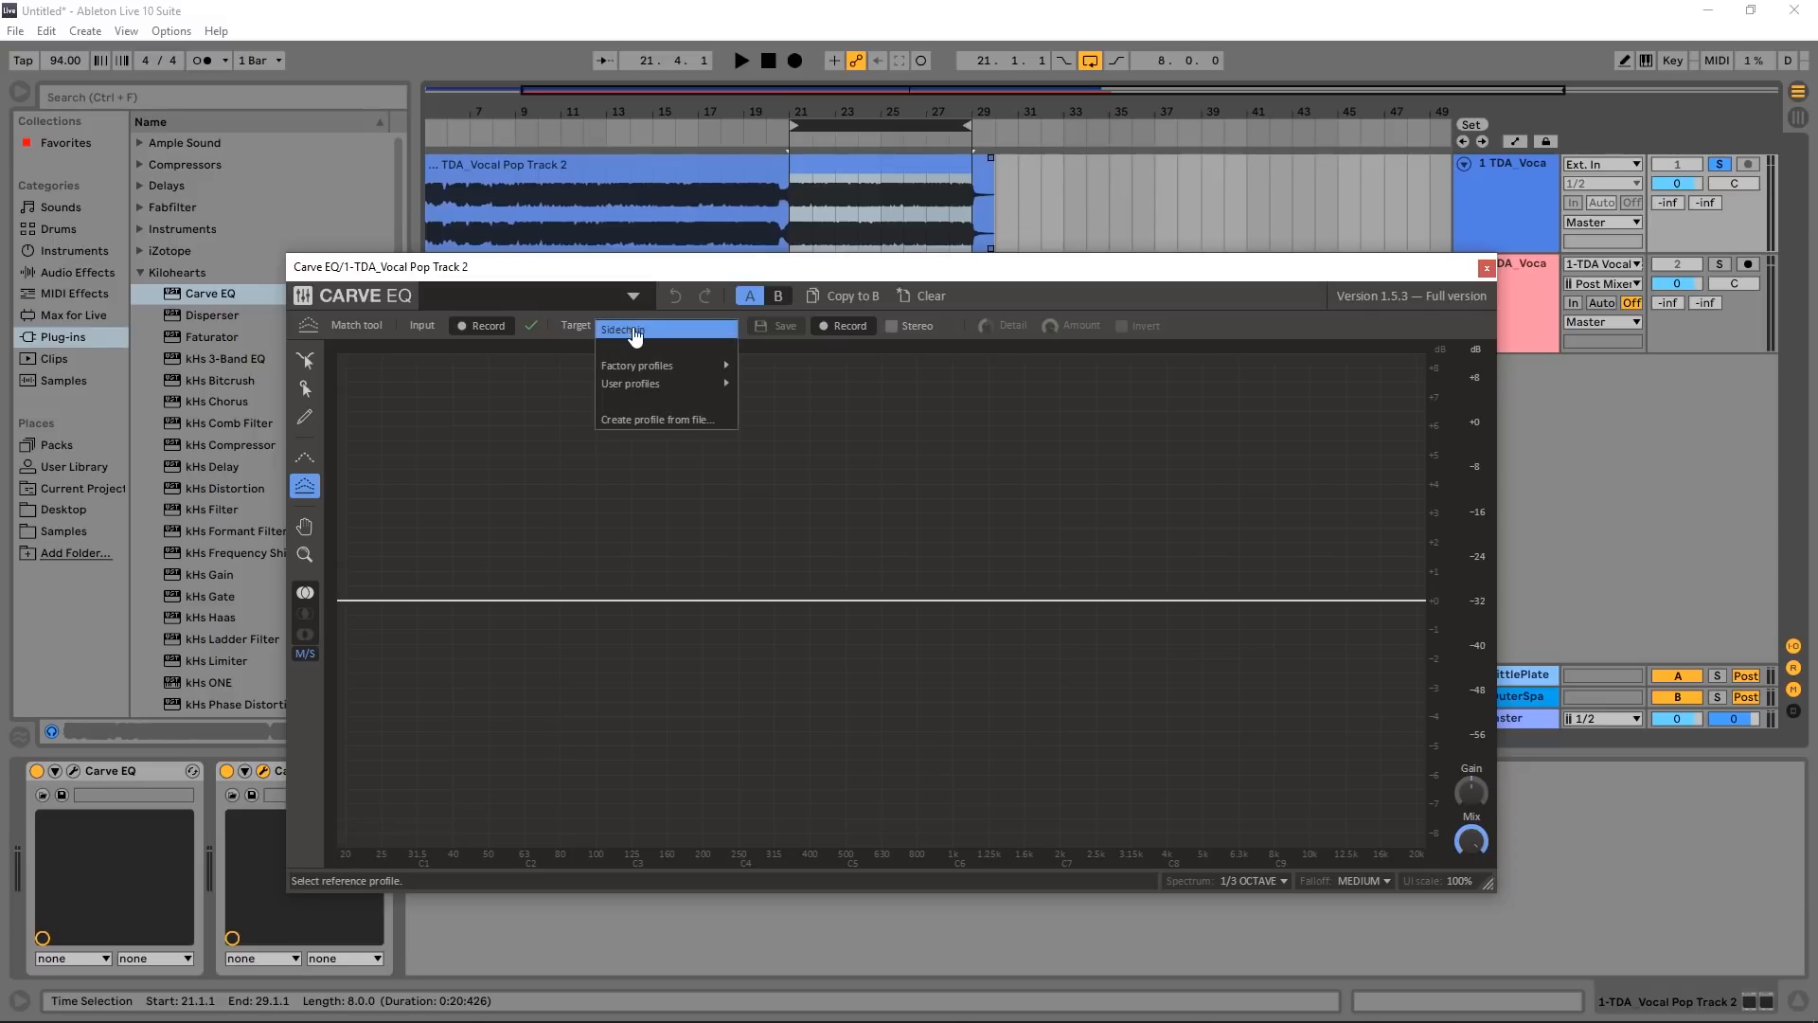
pyautogui.moveTo(617, 419)
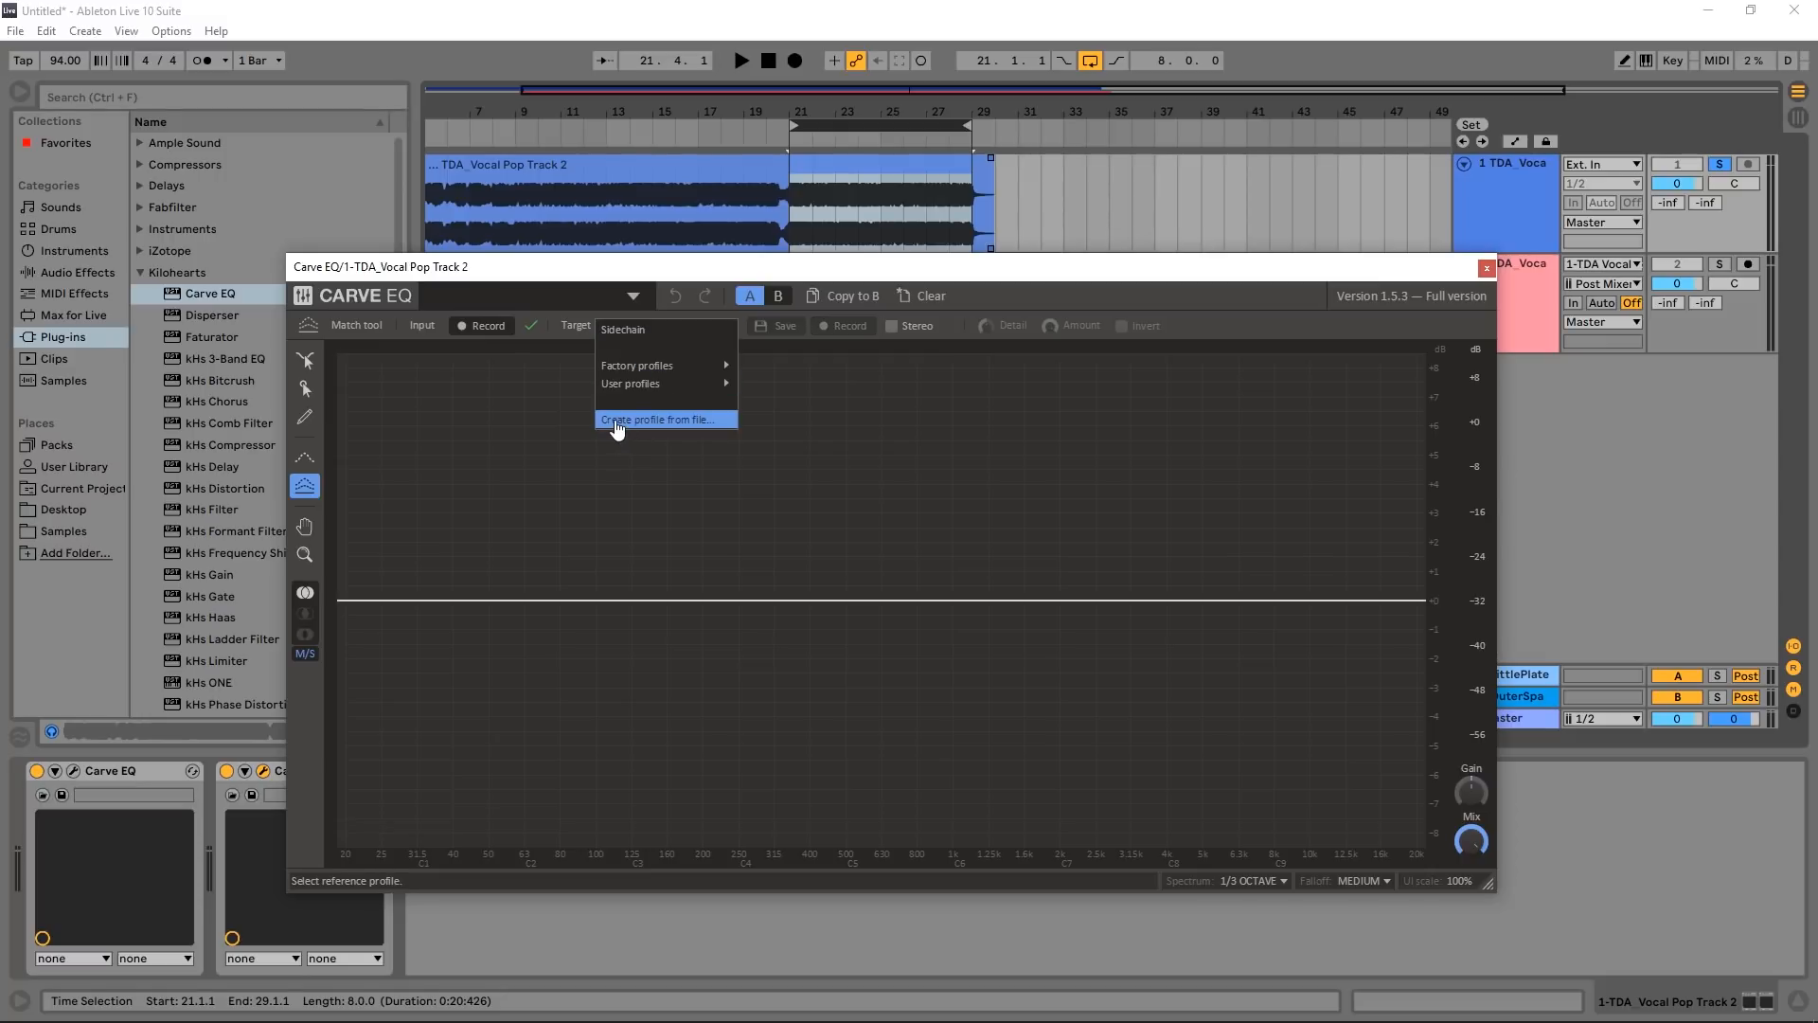
pyautogui.moveTo(682, 436)
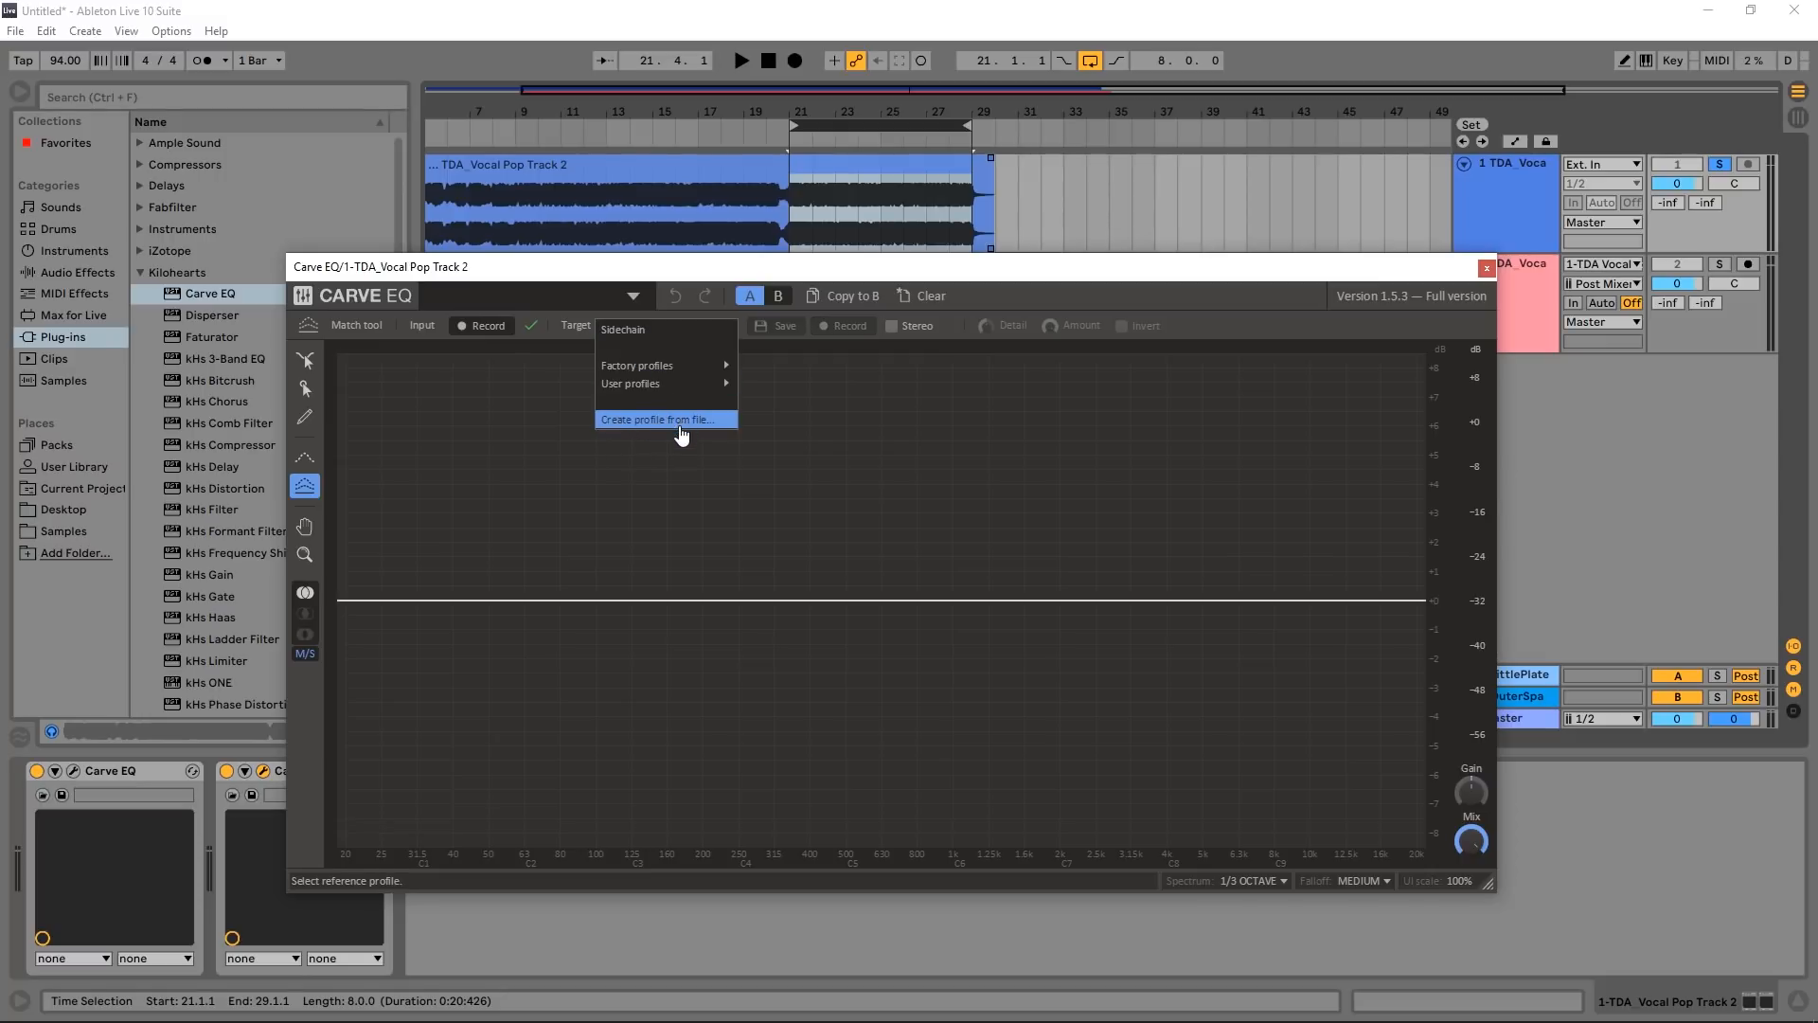
pyautogui.moveTo(662, 366)
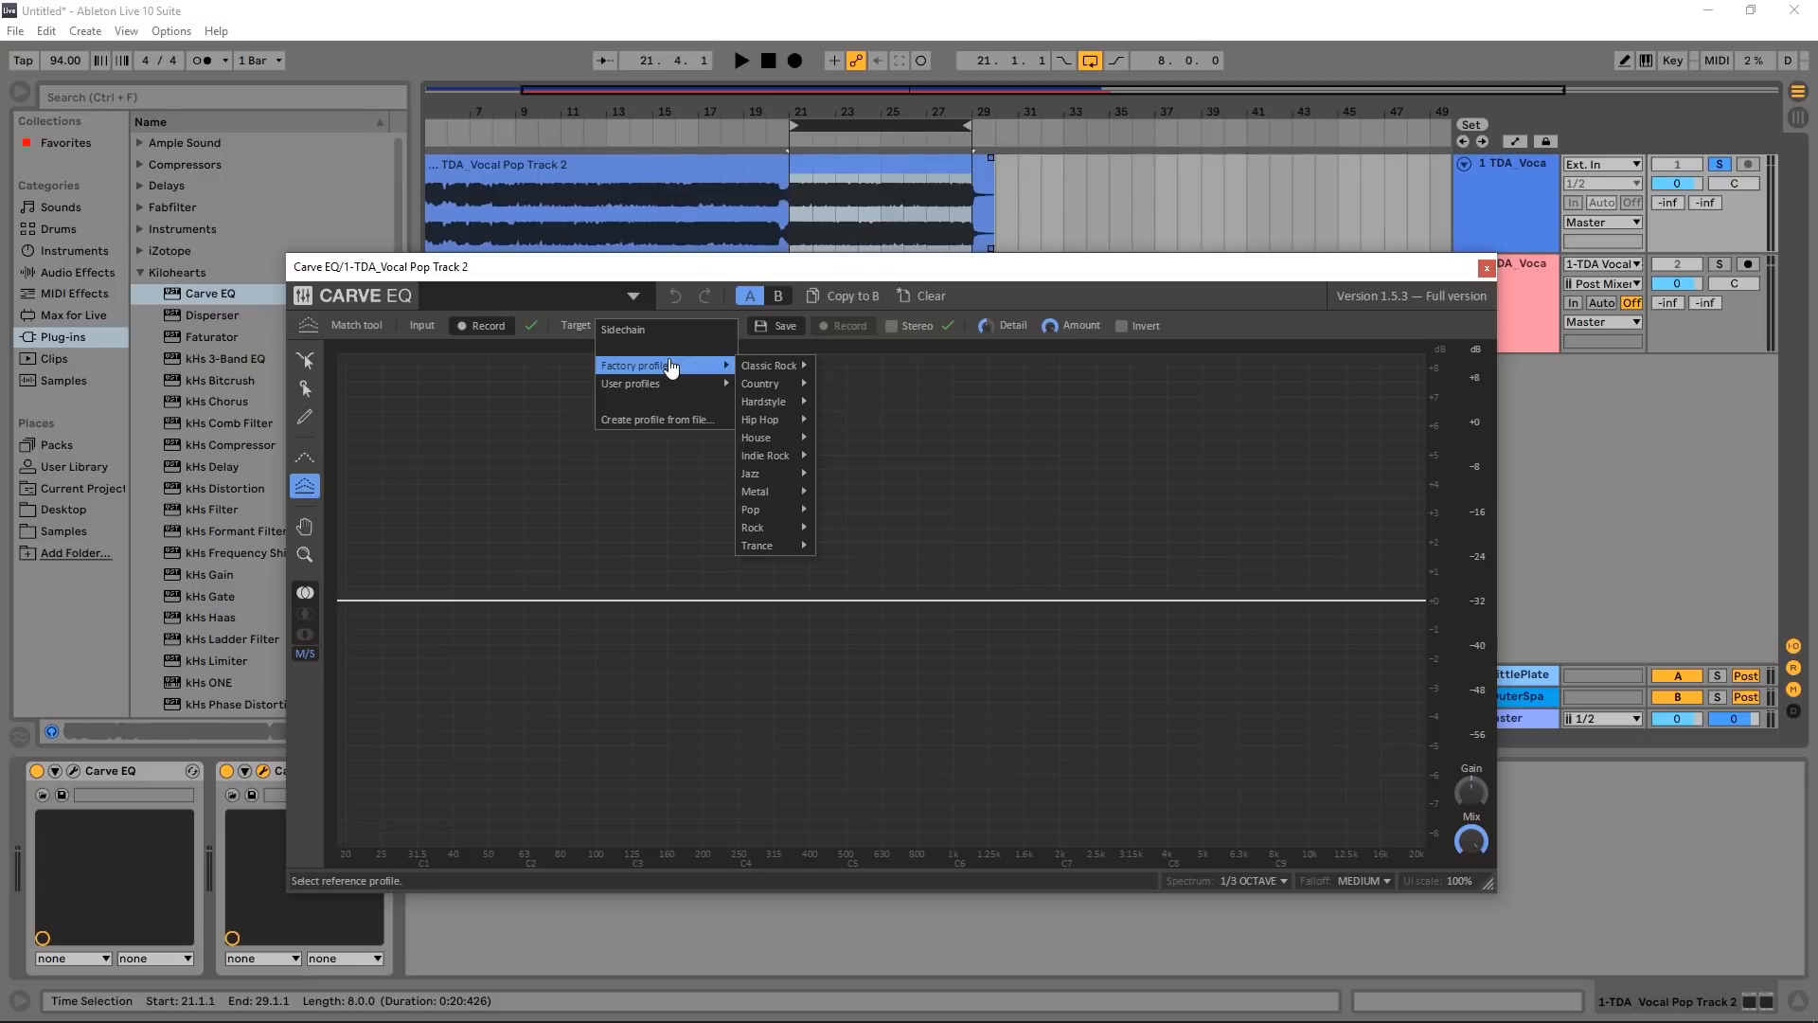
pyautogui.moveTo(667, 430)
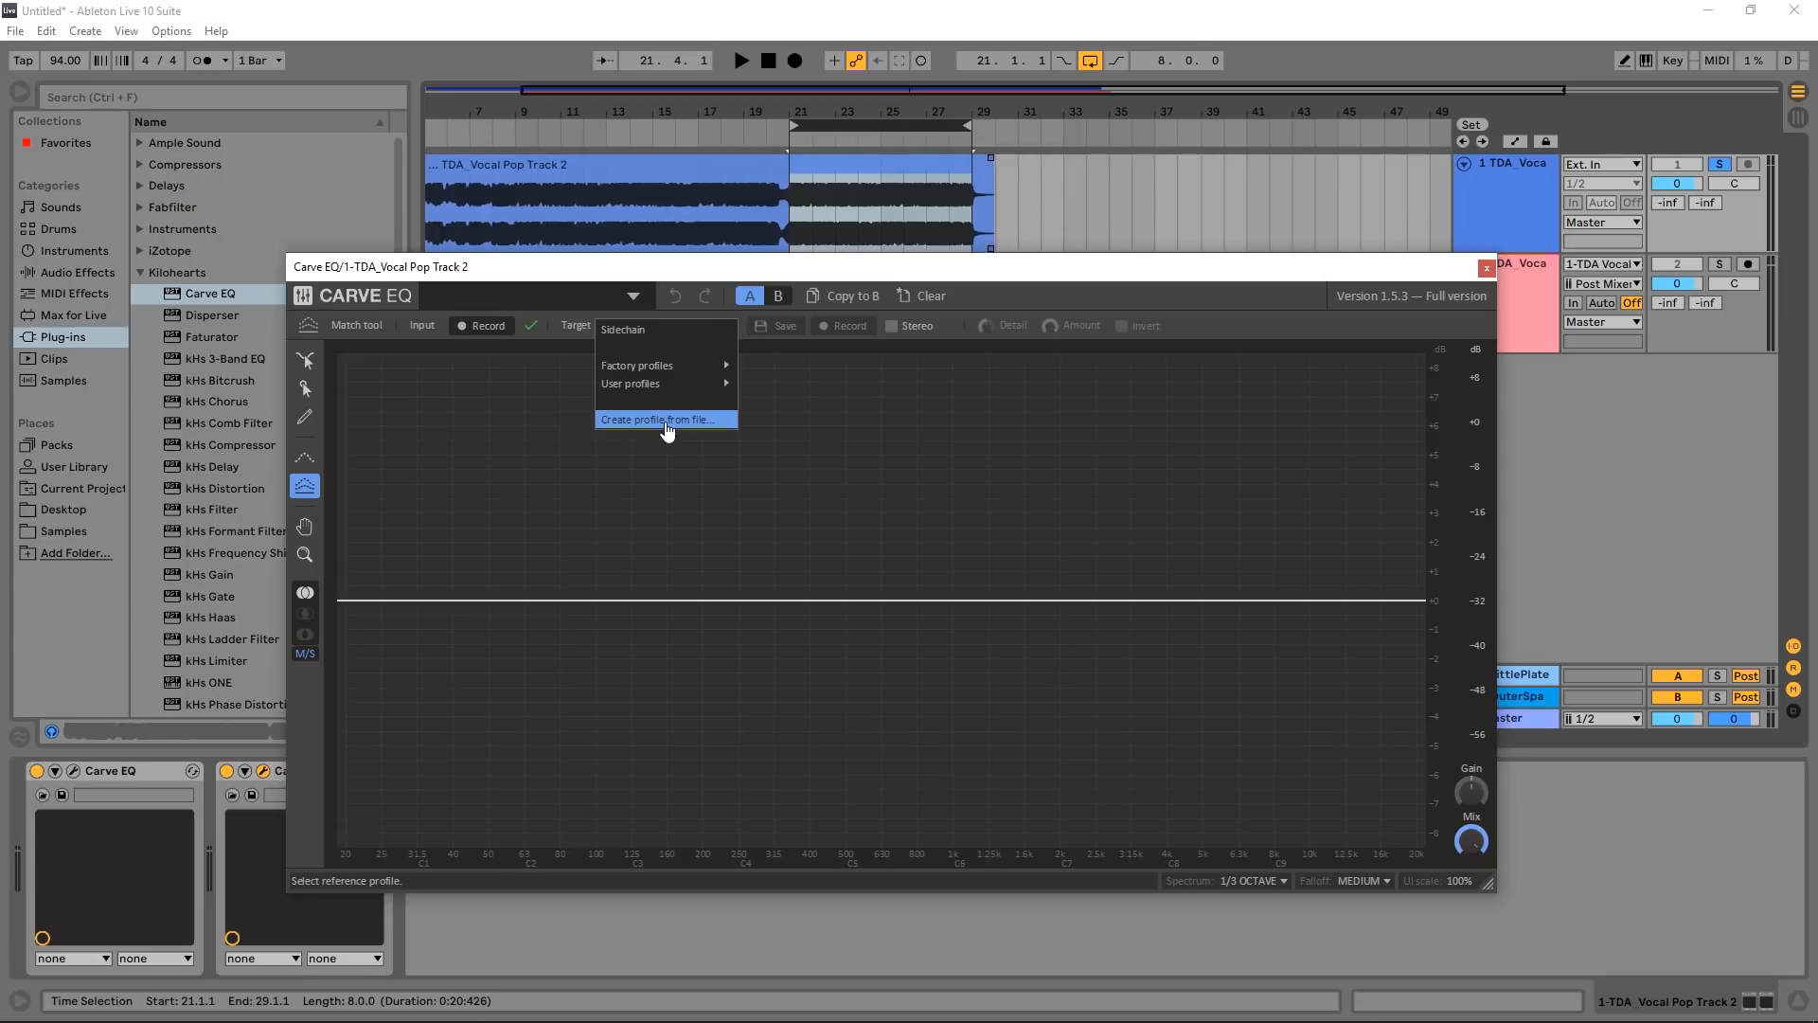
pyautogui.moveTo(651, 366)
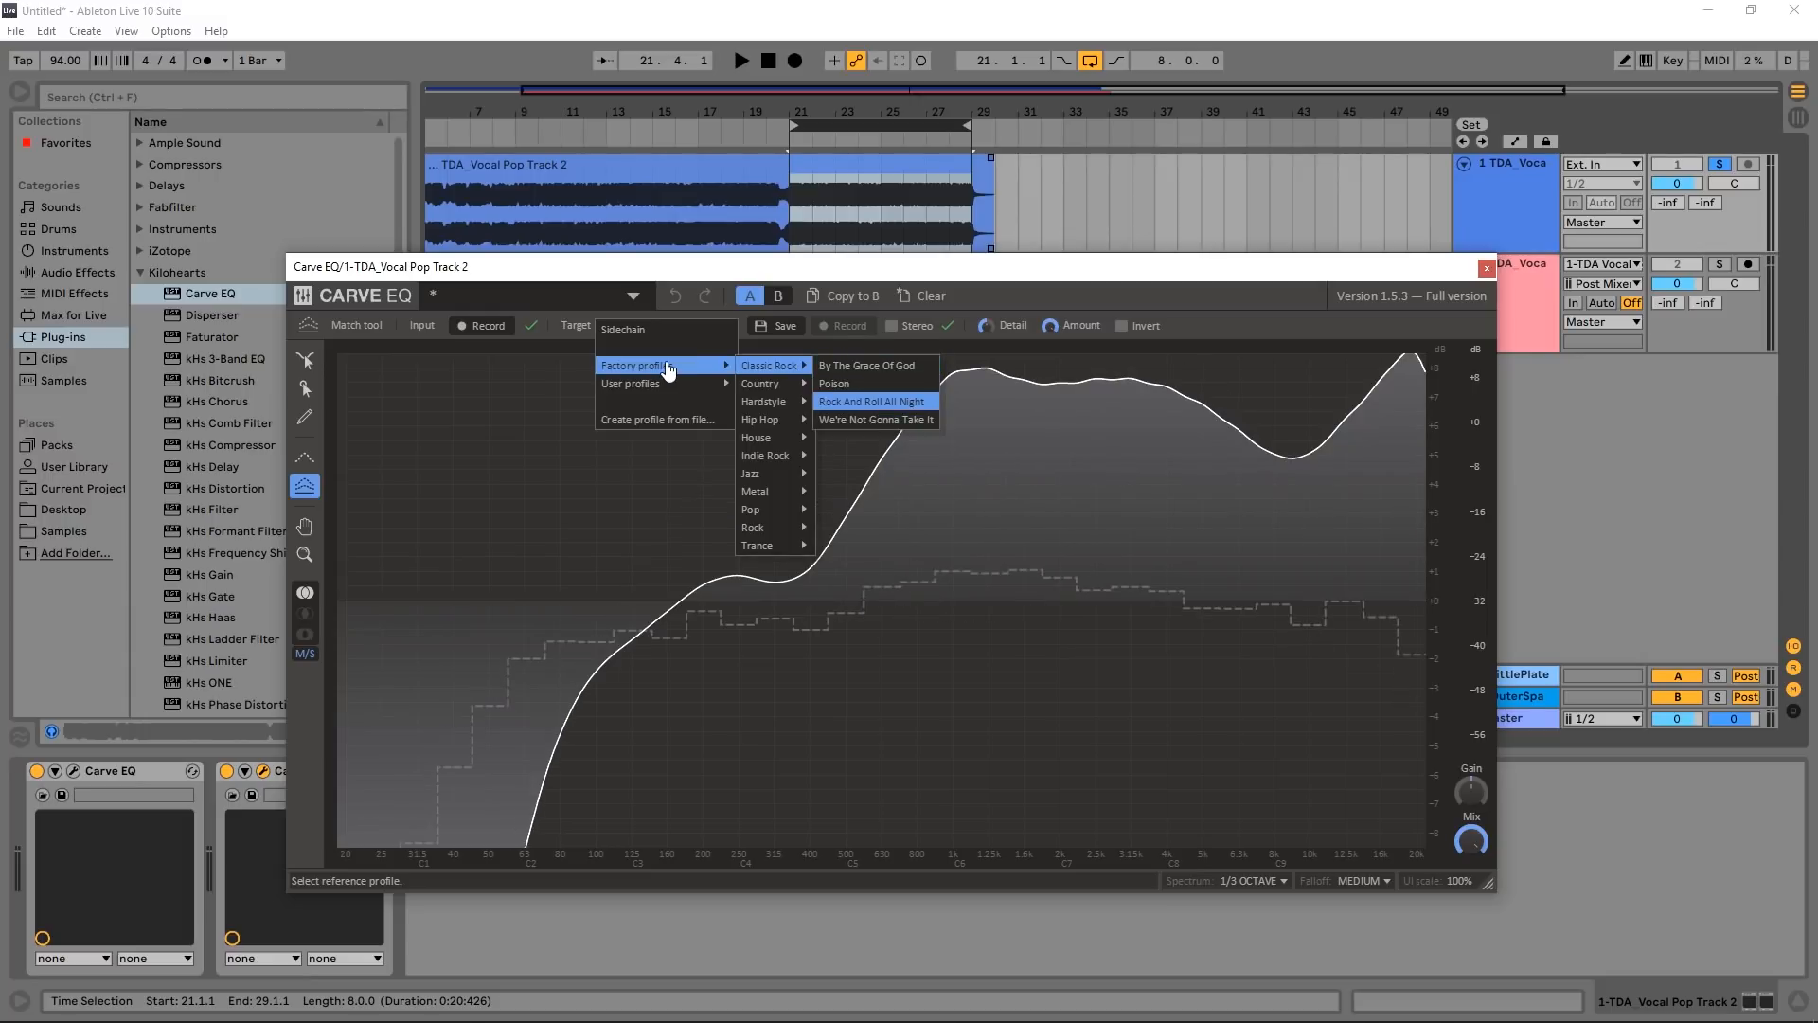
pyautogui.moveTo(765, 401)
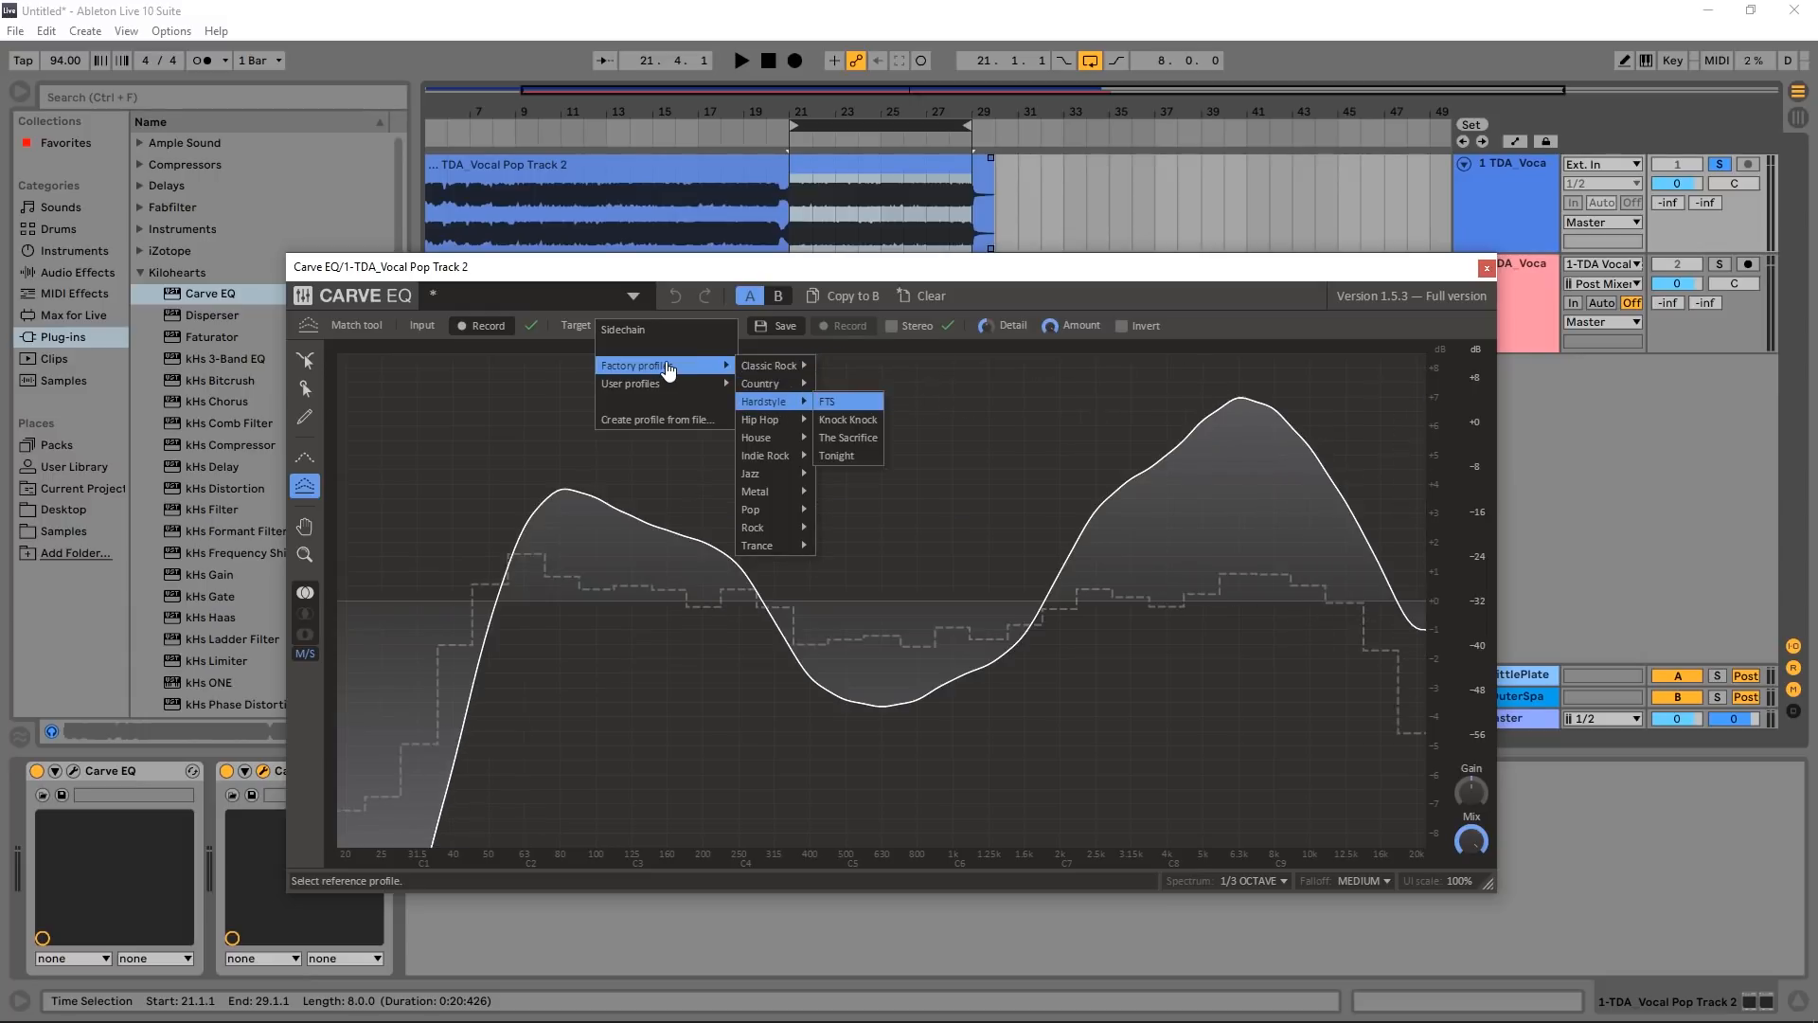
pyautogui.moveTo(765, 419)
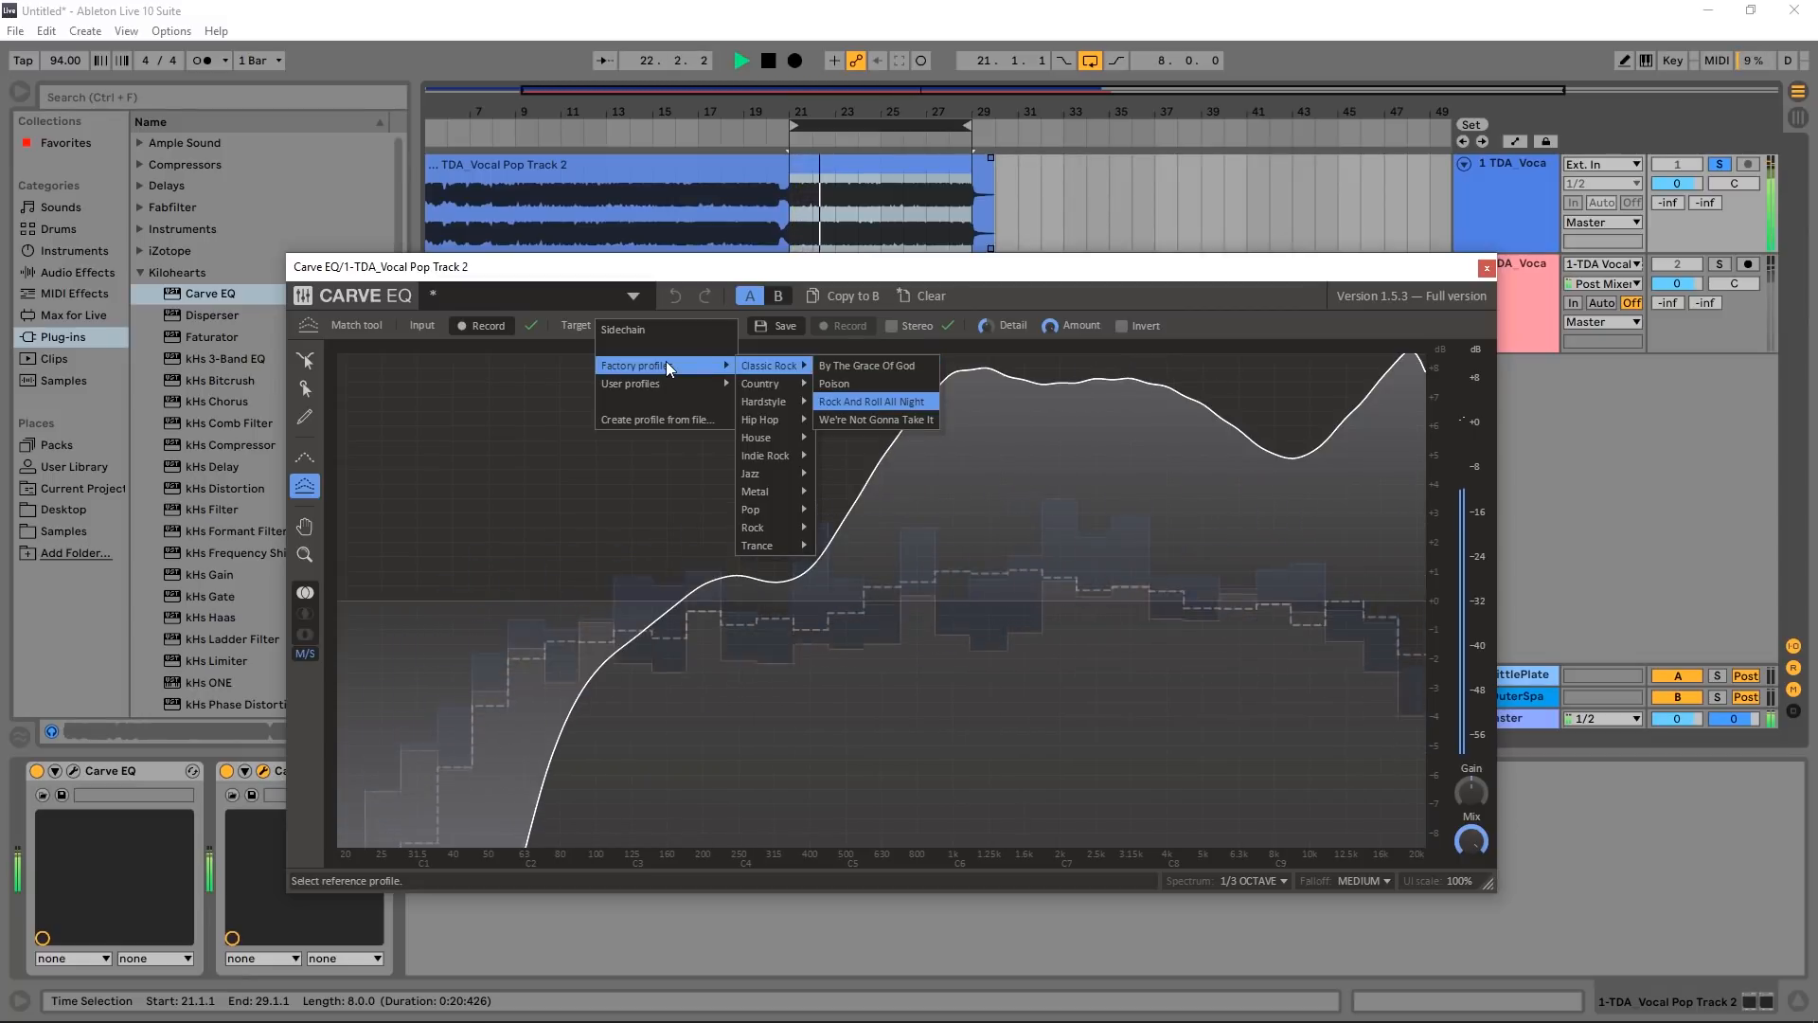
pyautogui.moveTo(761, 402)
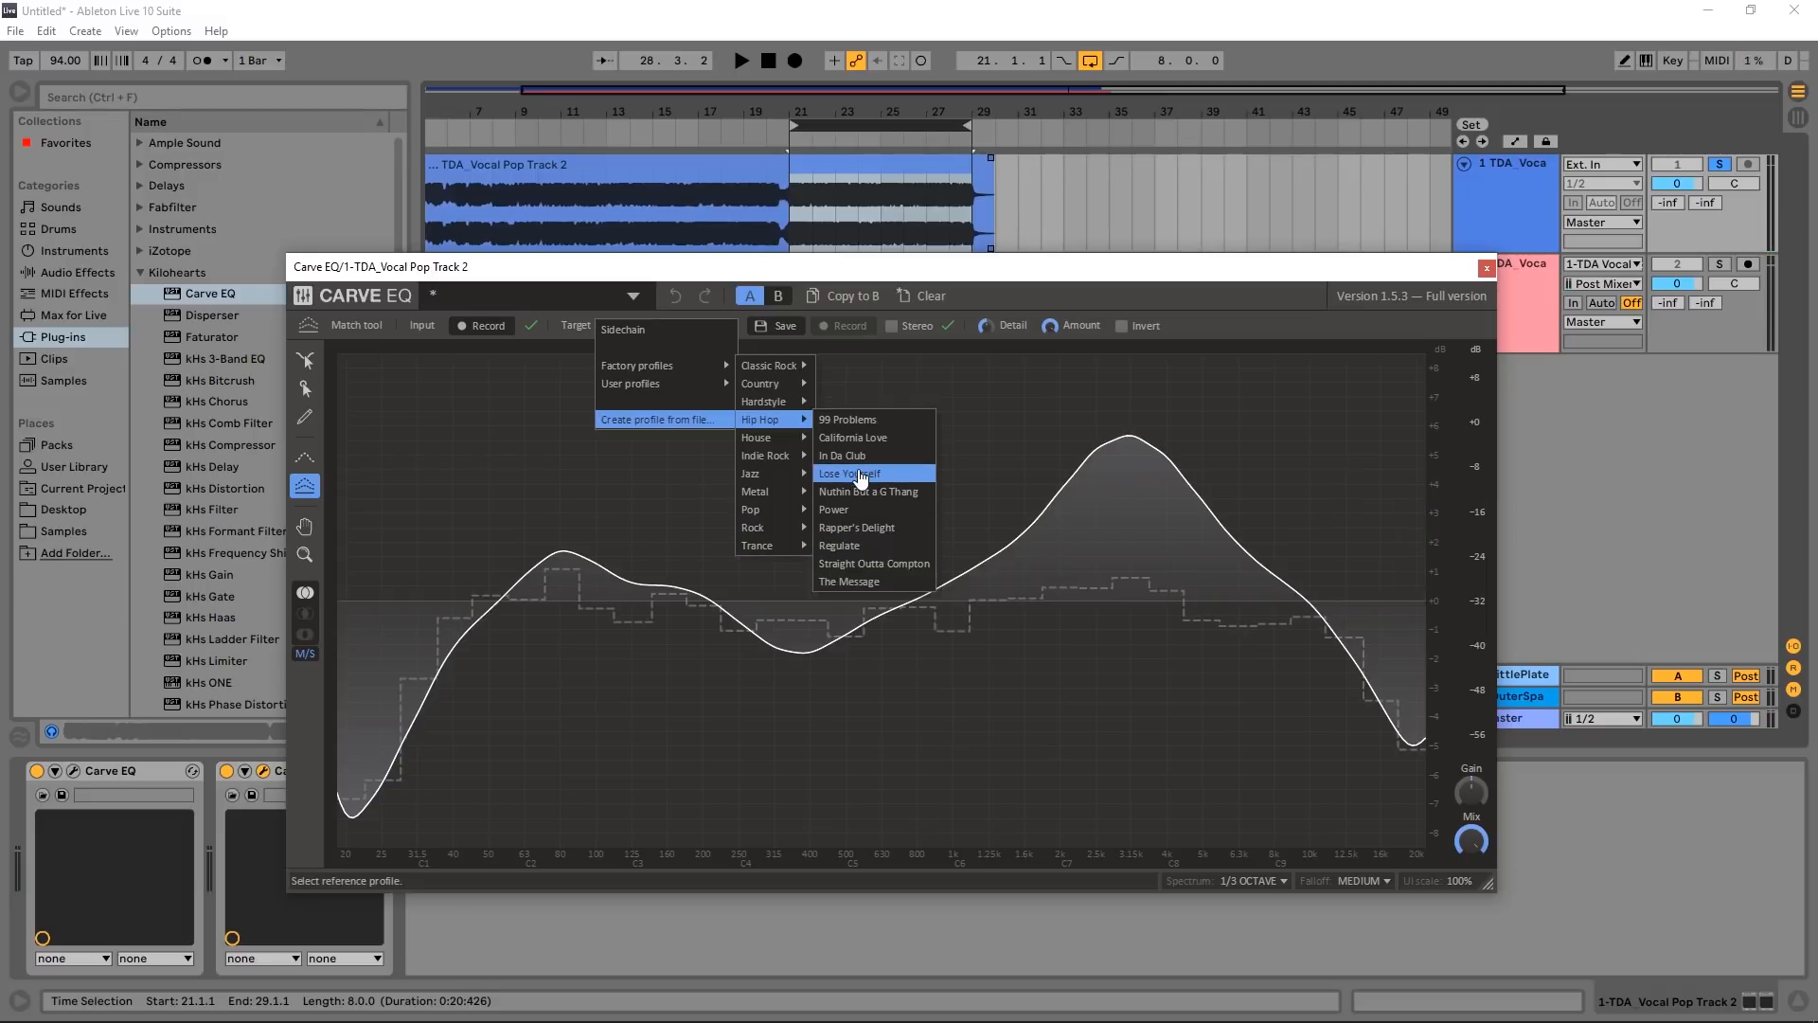
pyautogui.moveTo(867, 491)
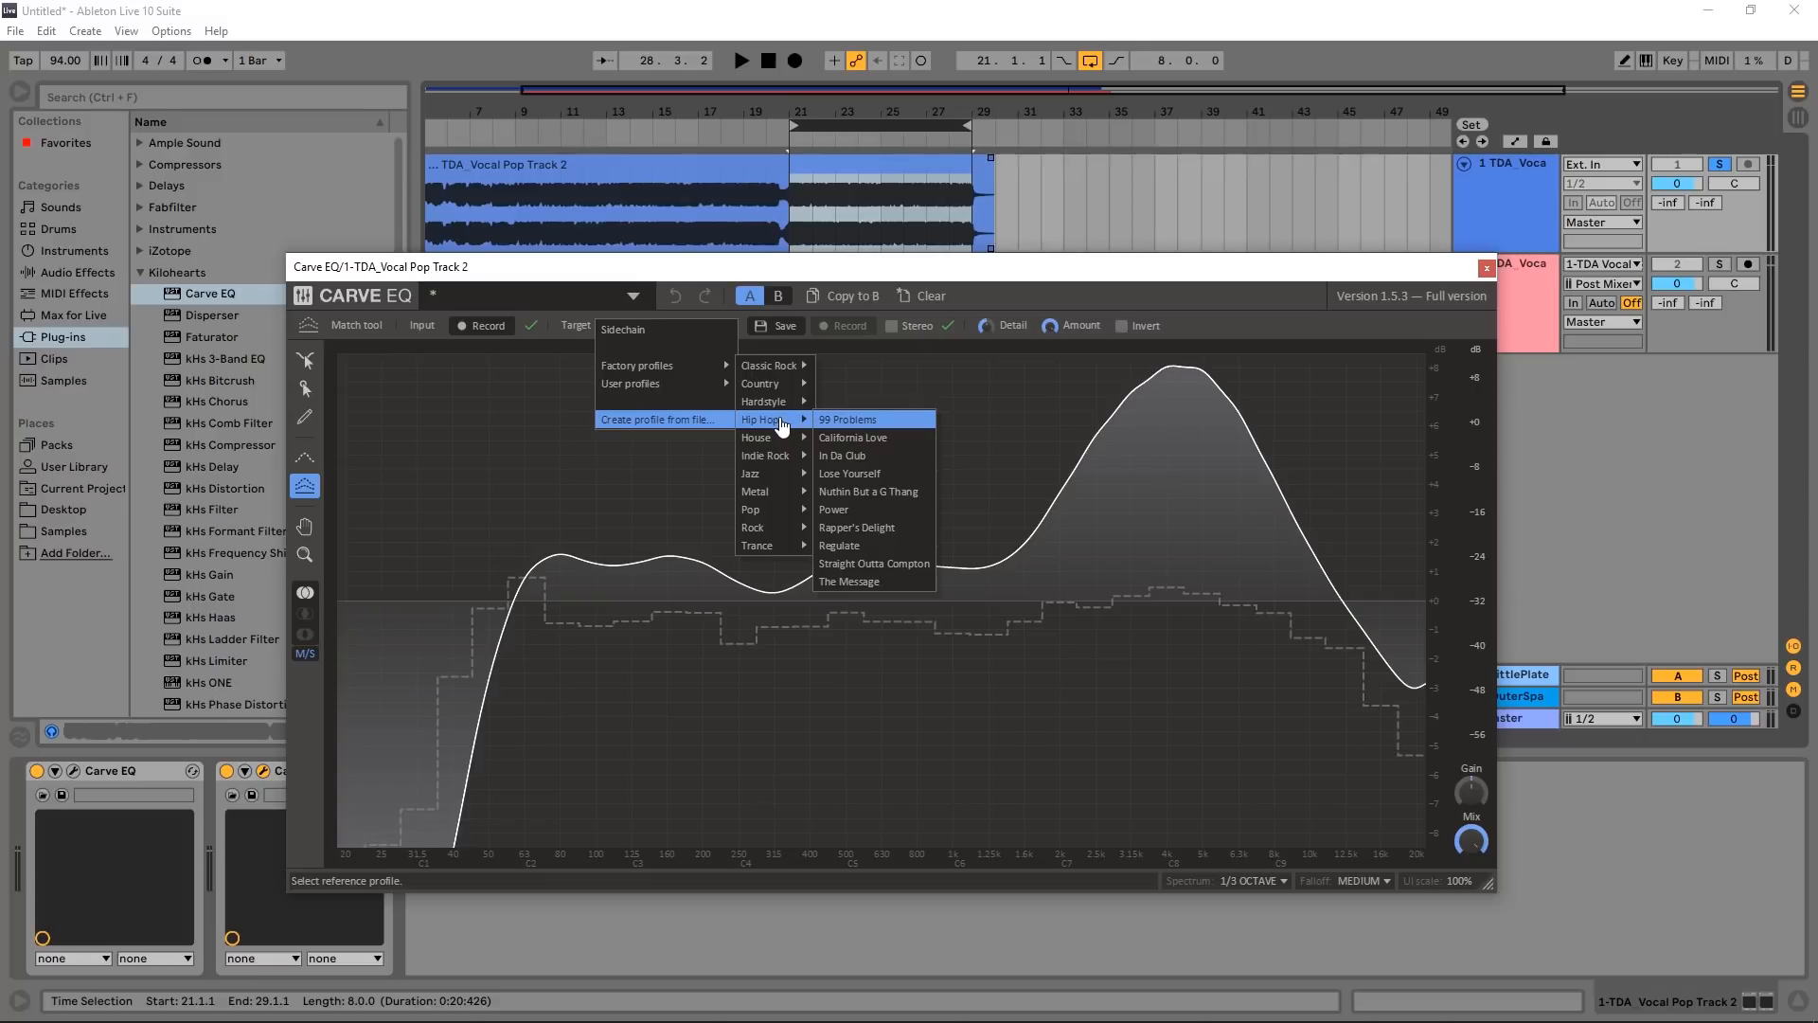
pyautogui.moveTo(759, 436)
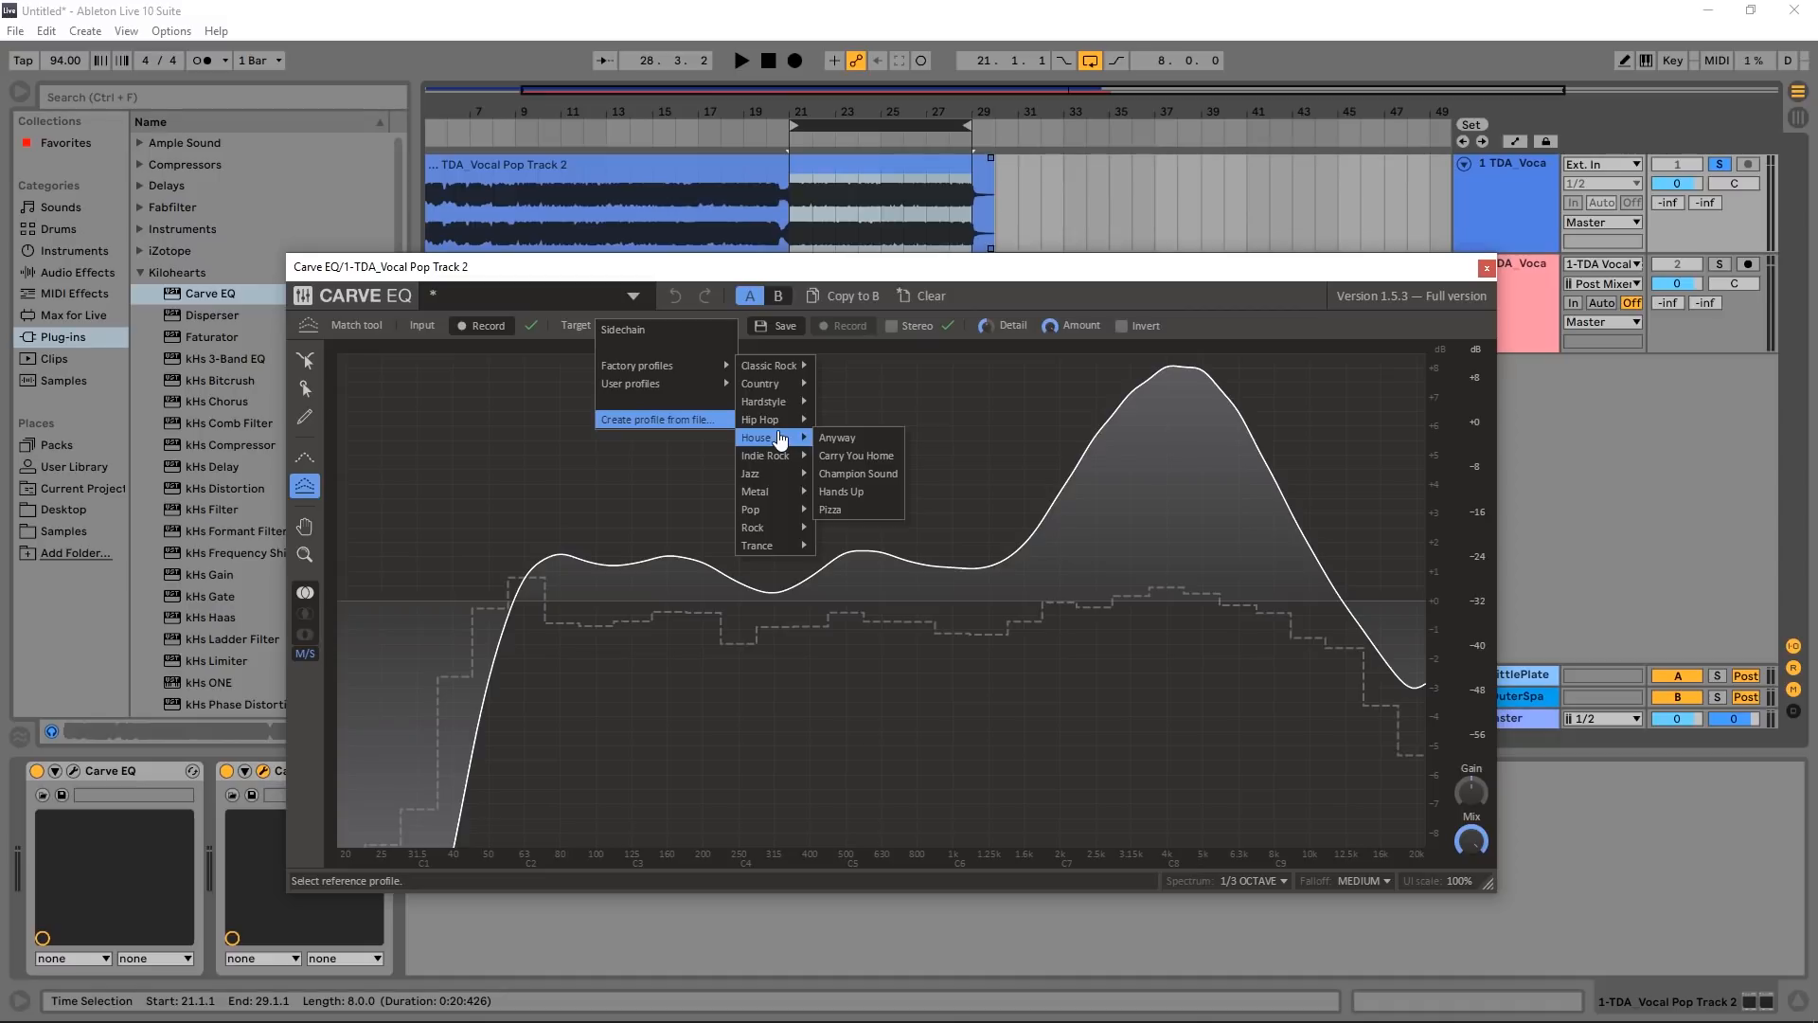
pyautogui.click(837, 436)
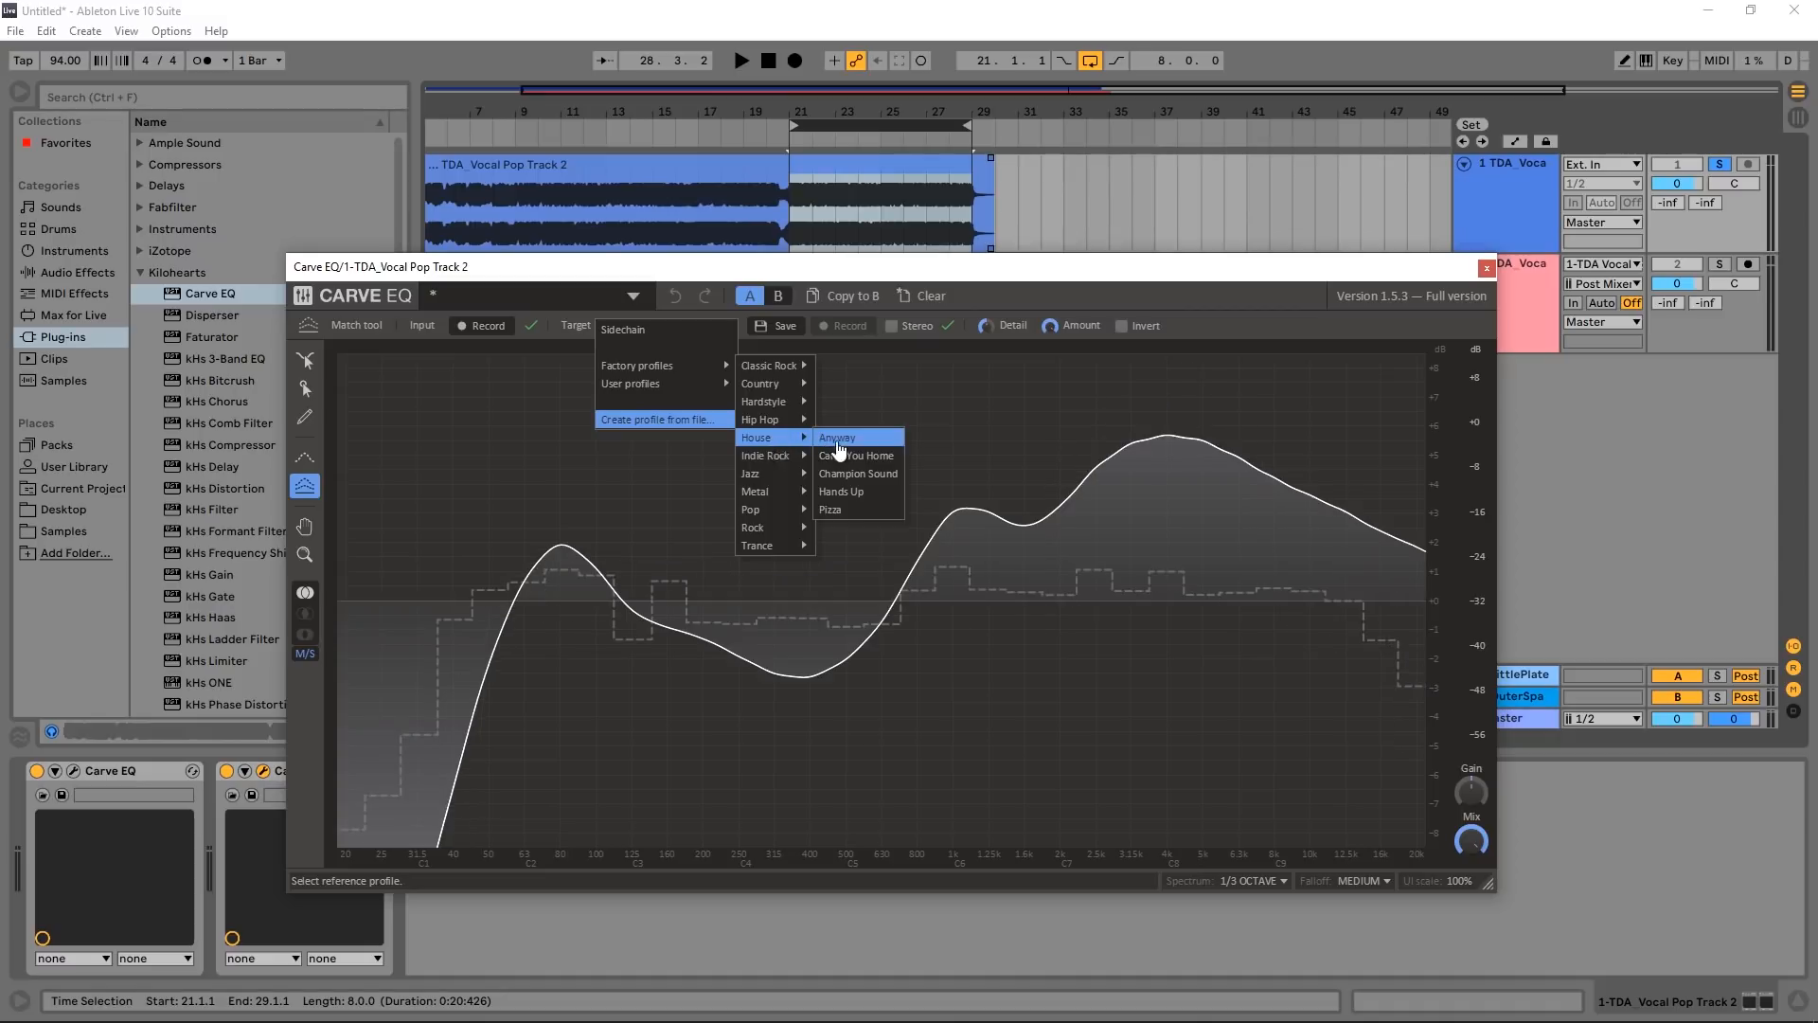
# Step: Target House 'Anyway', set Amount to about half, try Invert and return to un-inverted matching
pyautogui.click(837, 436)
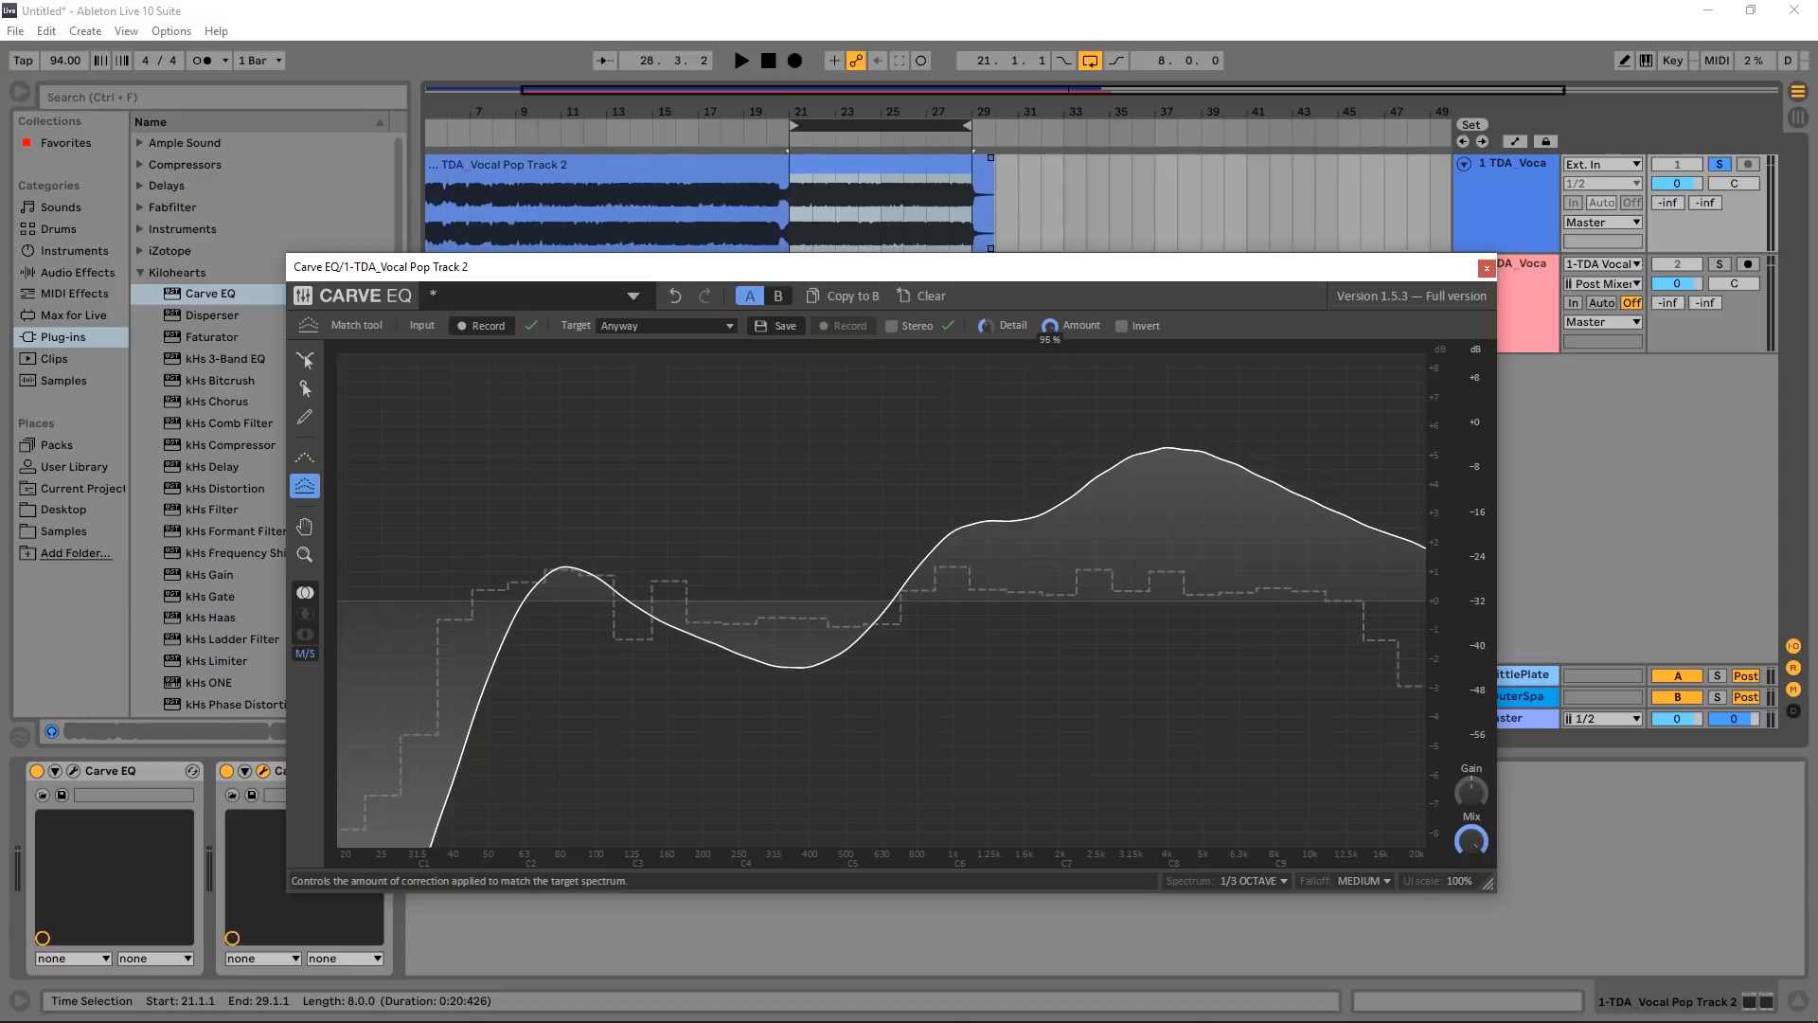
pyautogui.moveTo(1051, 319); pyautogui.dragTo(1051, 371)
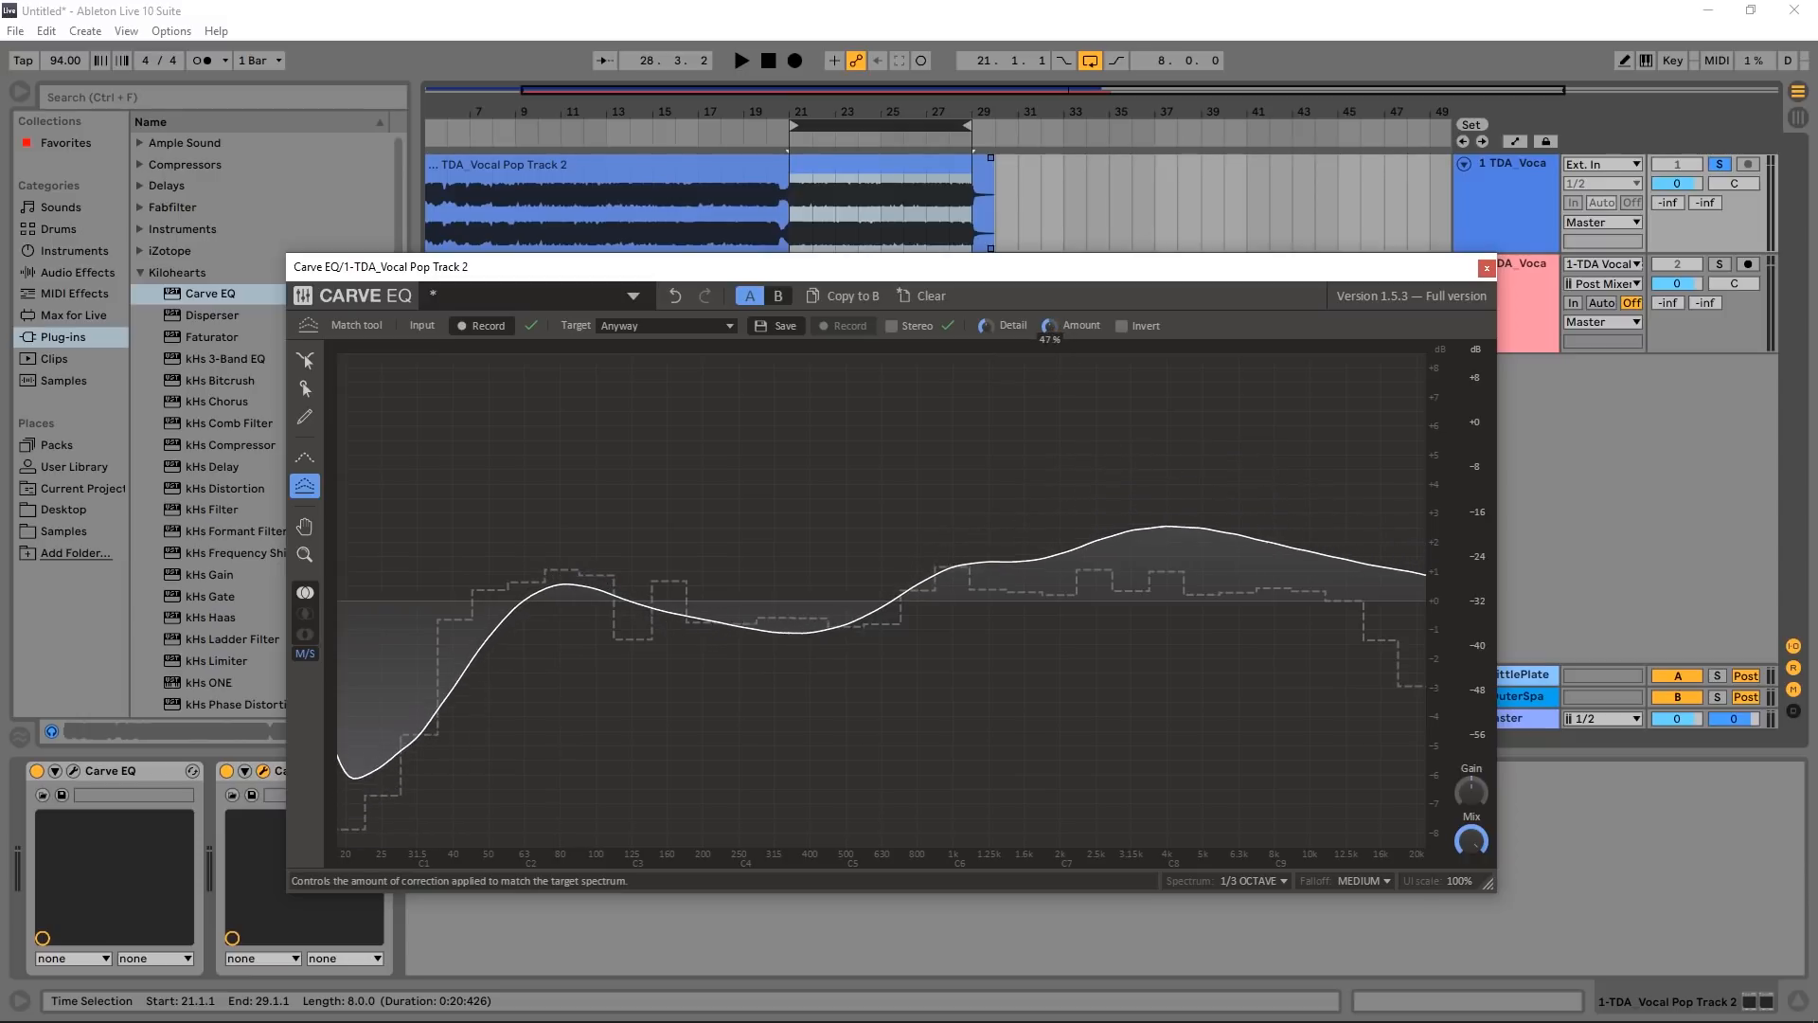
pyautogui.click(1121, 326)
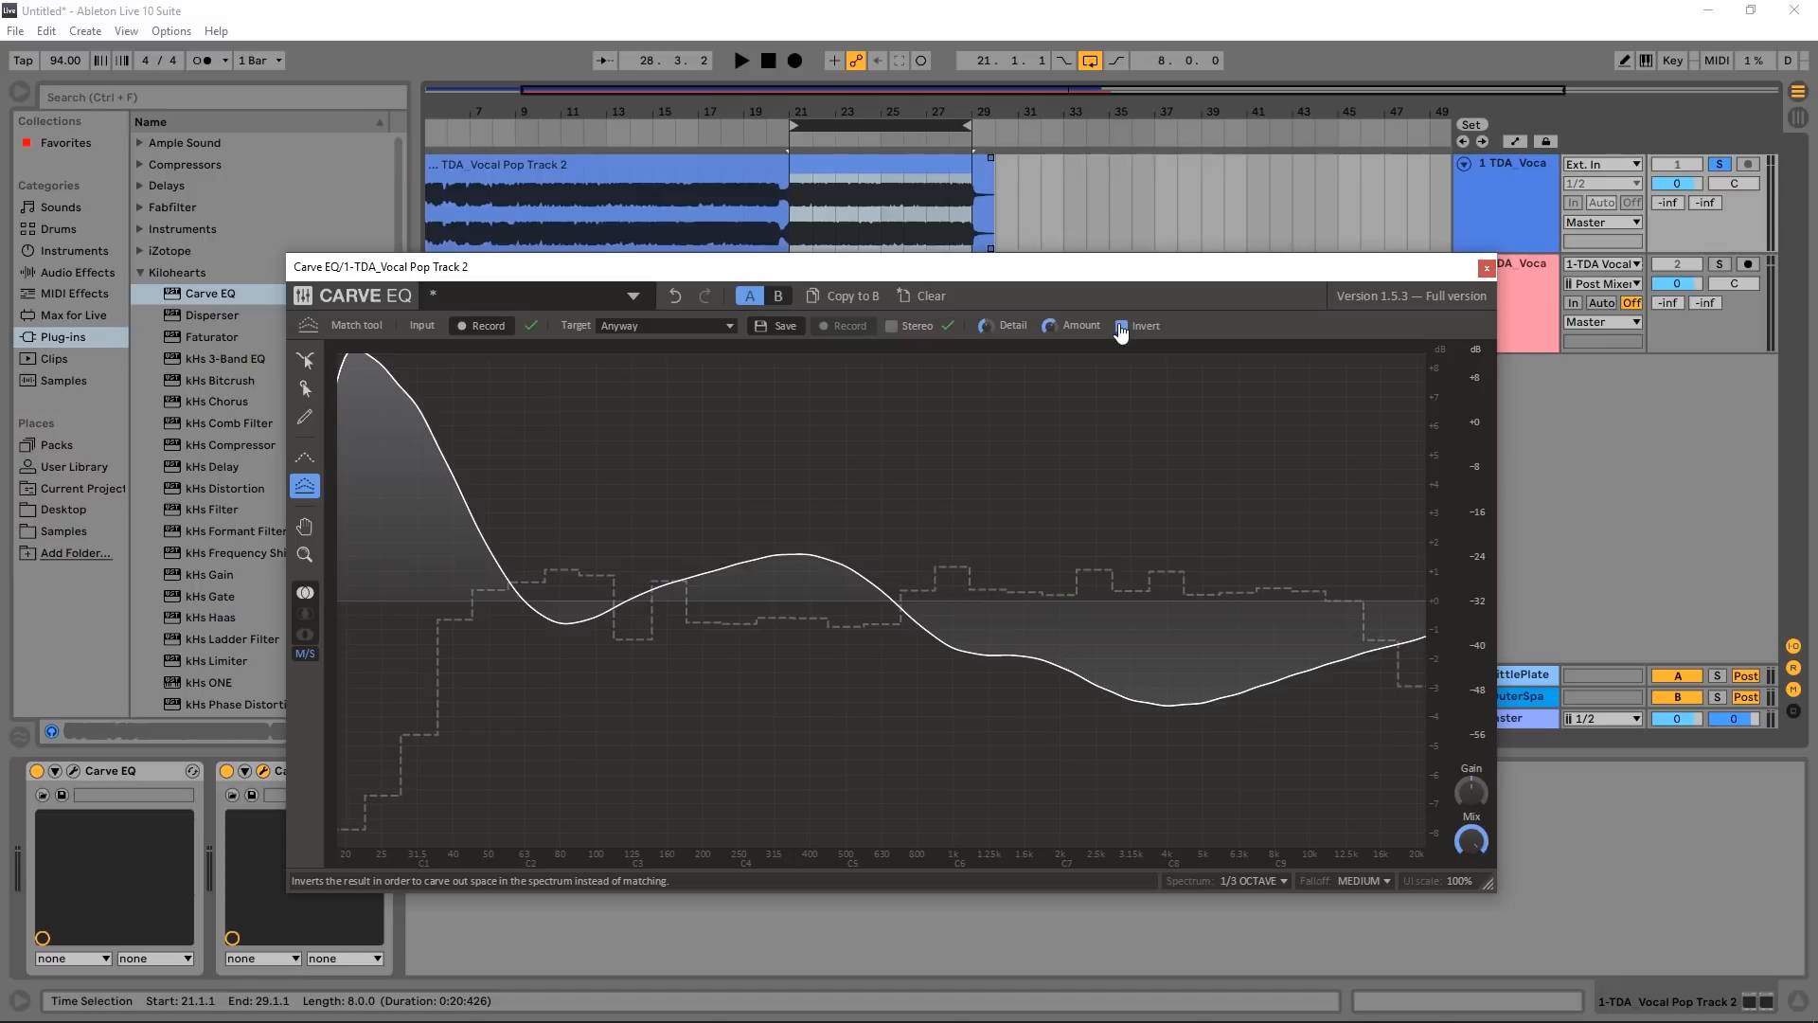
pyautogui.click(1121, 325)
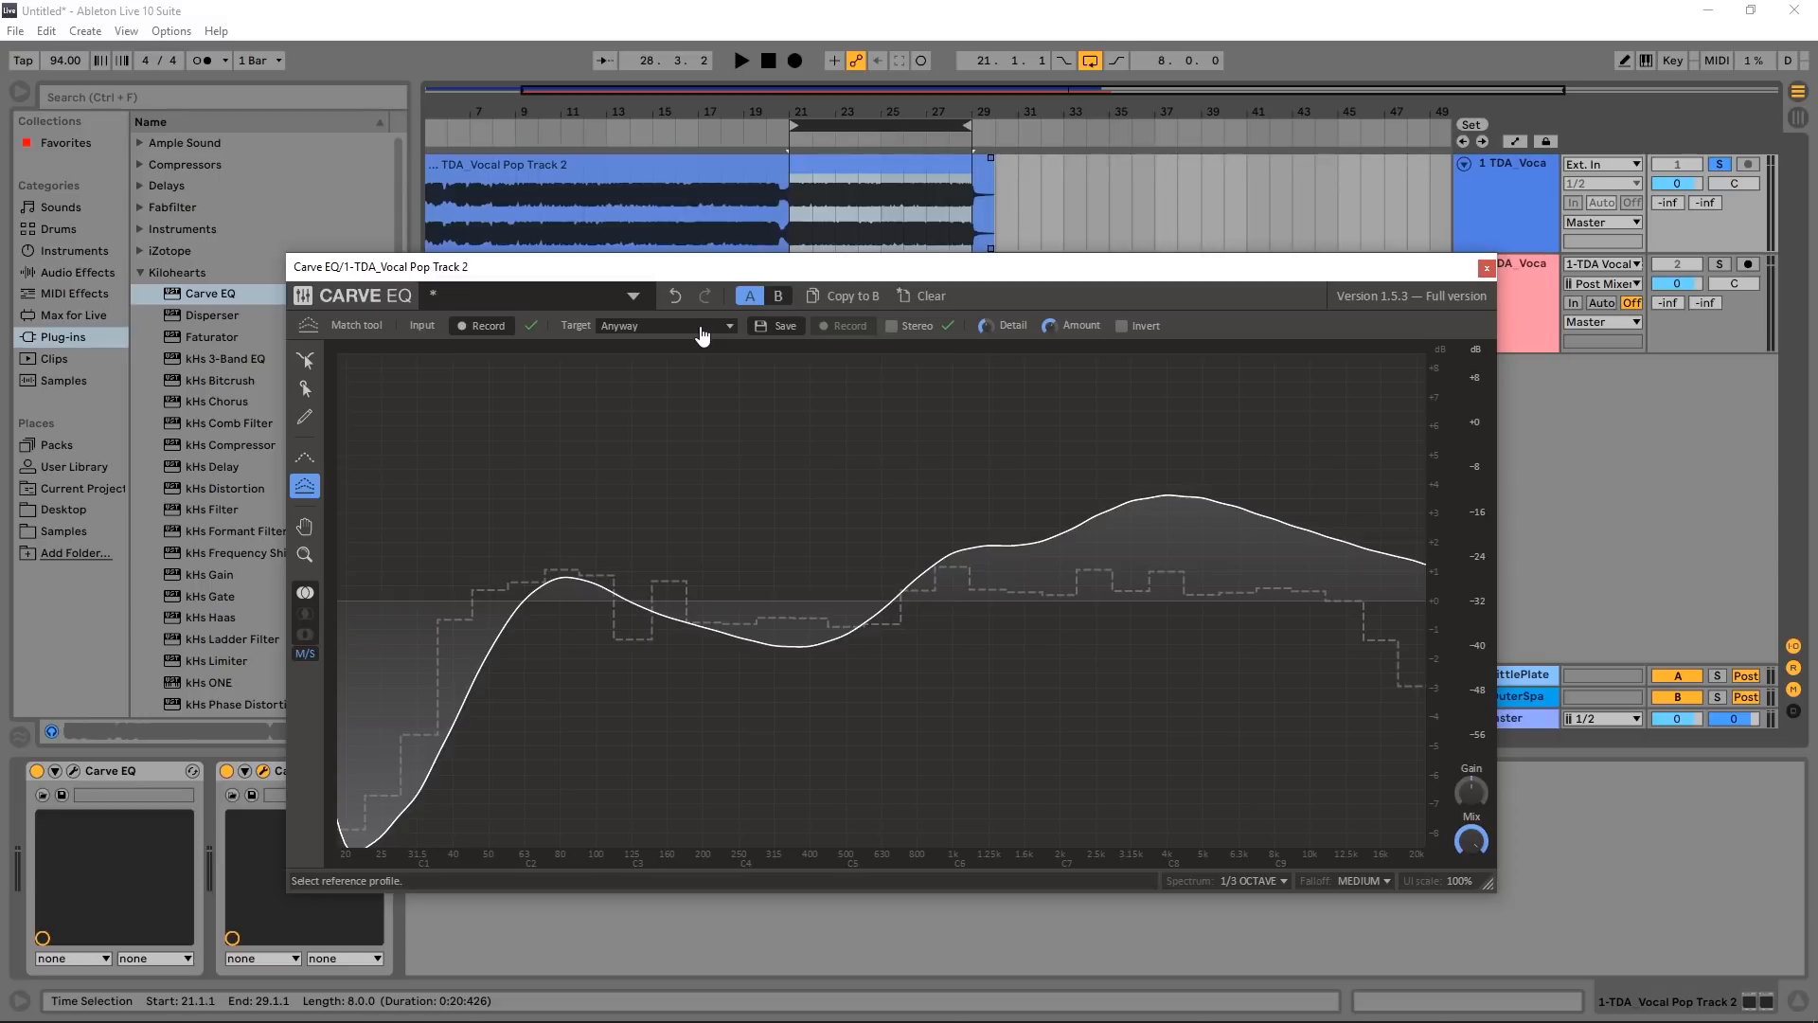
# Step: Create a target profile from file, loading TDA_Vocal Pop Track 5.wav from the guide tracks folder
pyautogui.click(666, 326)
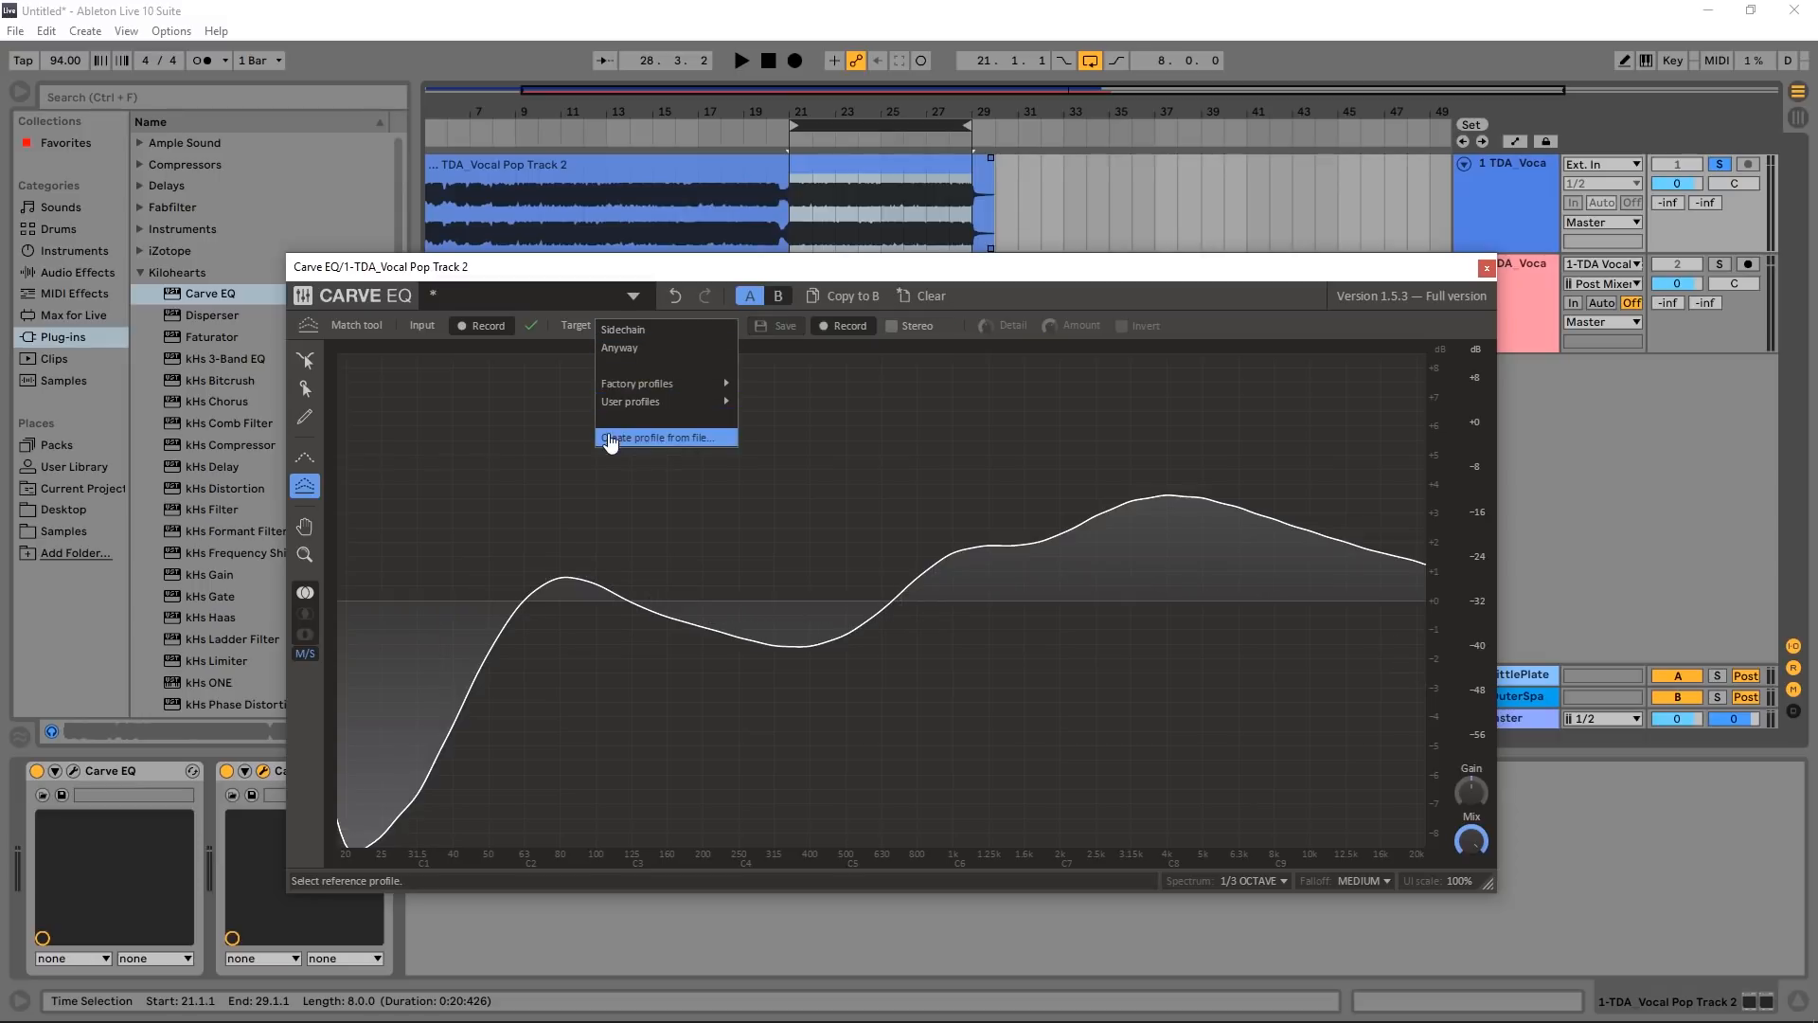
pyautogui.click(659, 438)
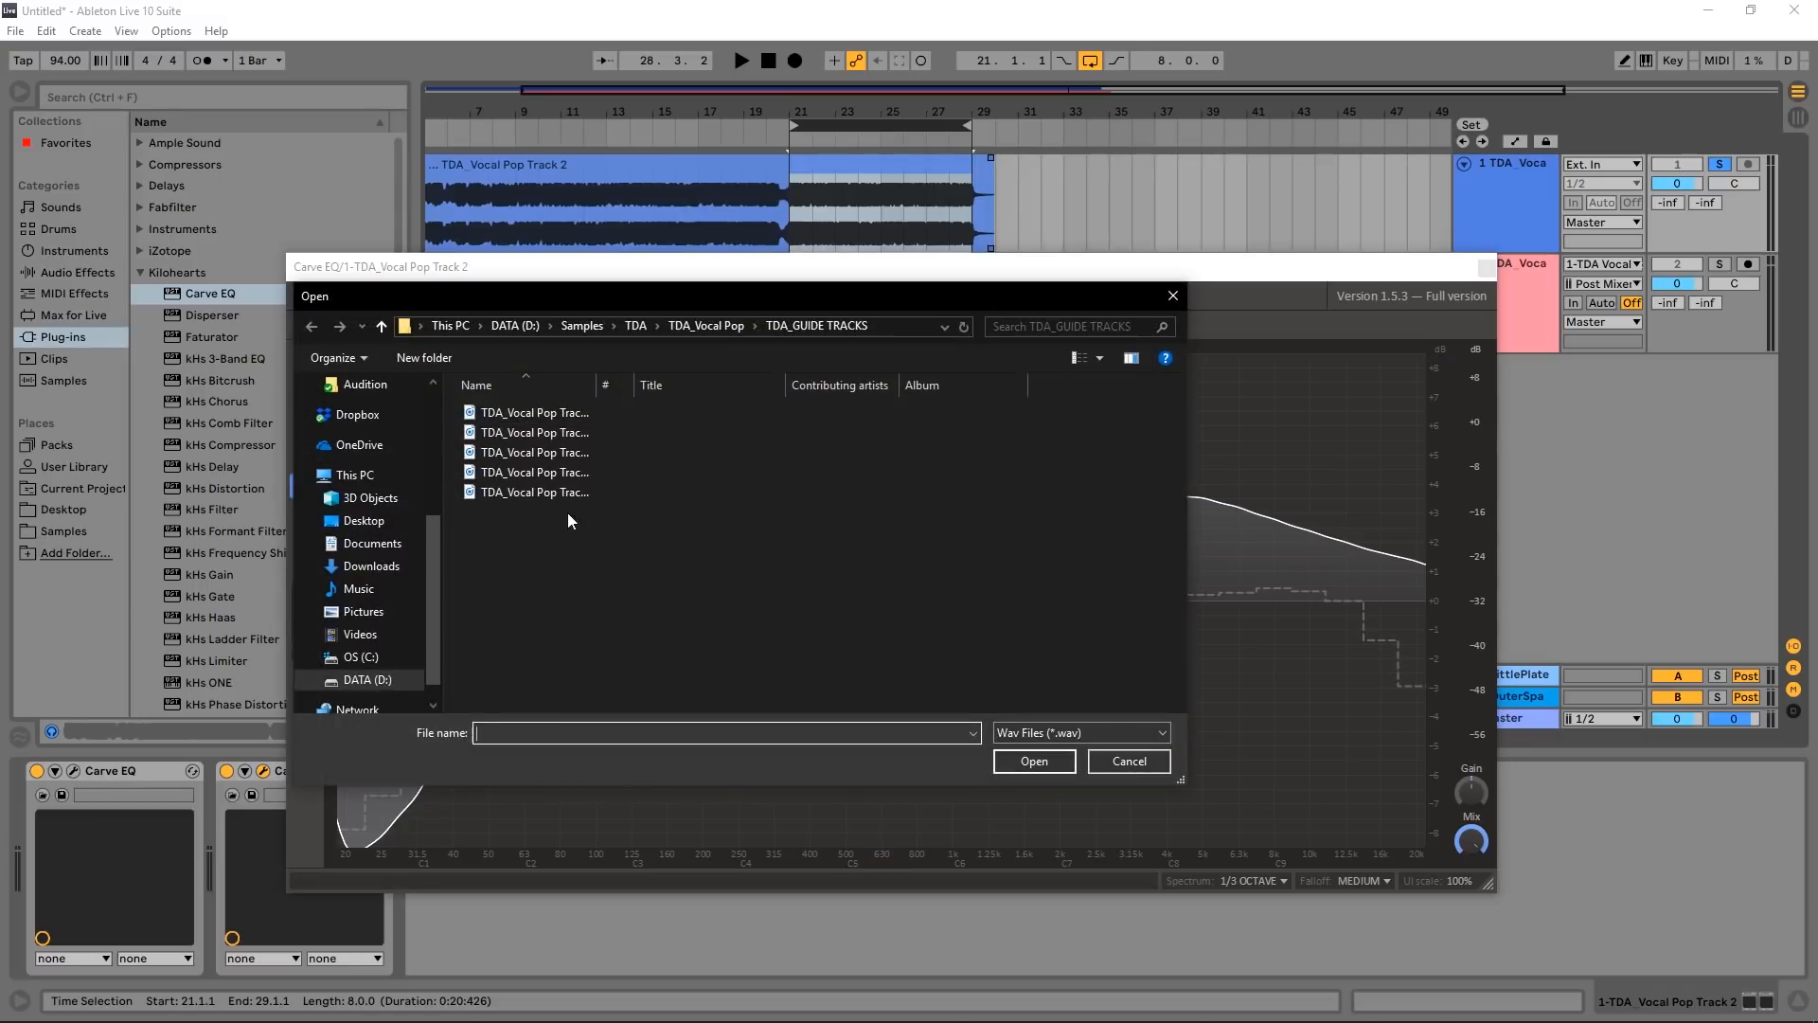
pyautogui.click(534, 493)
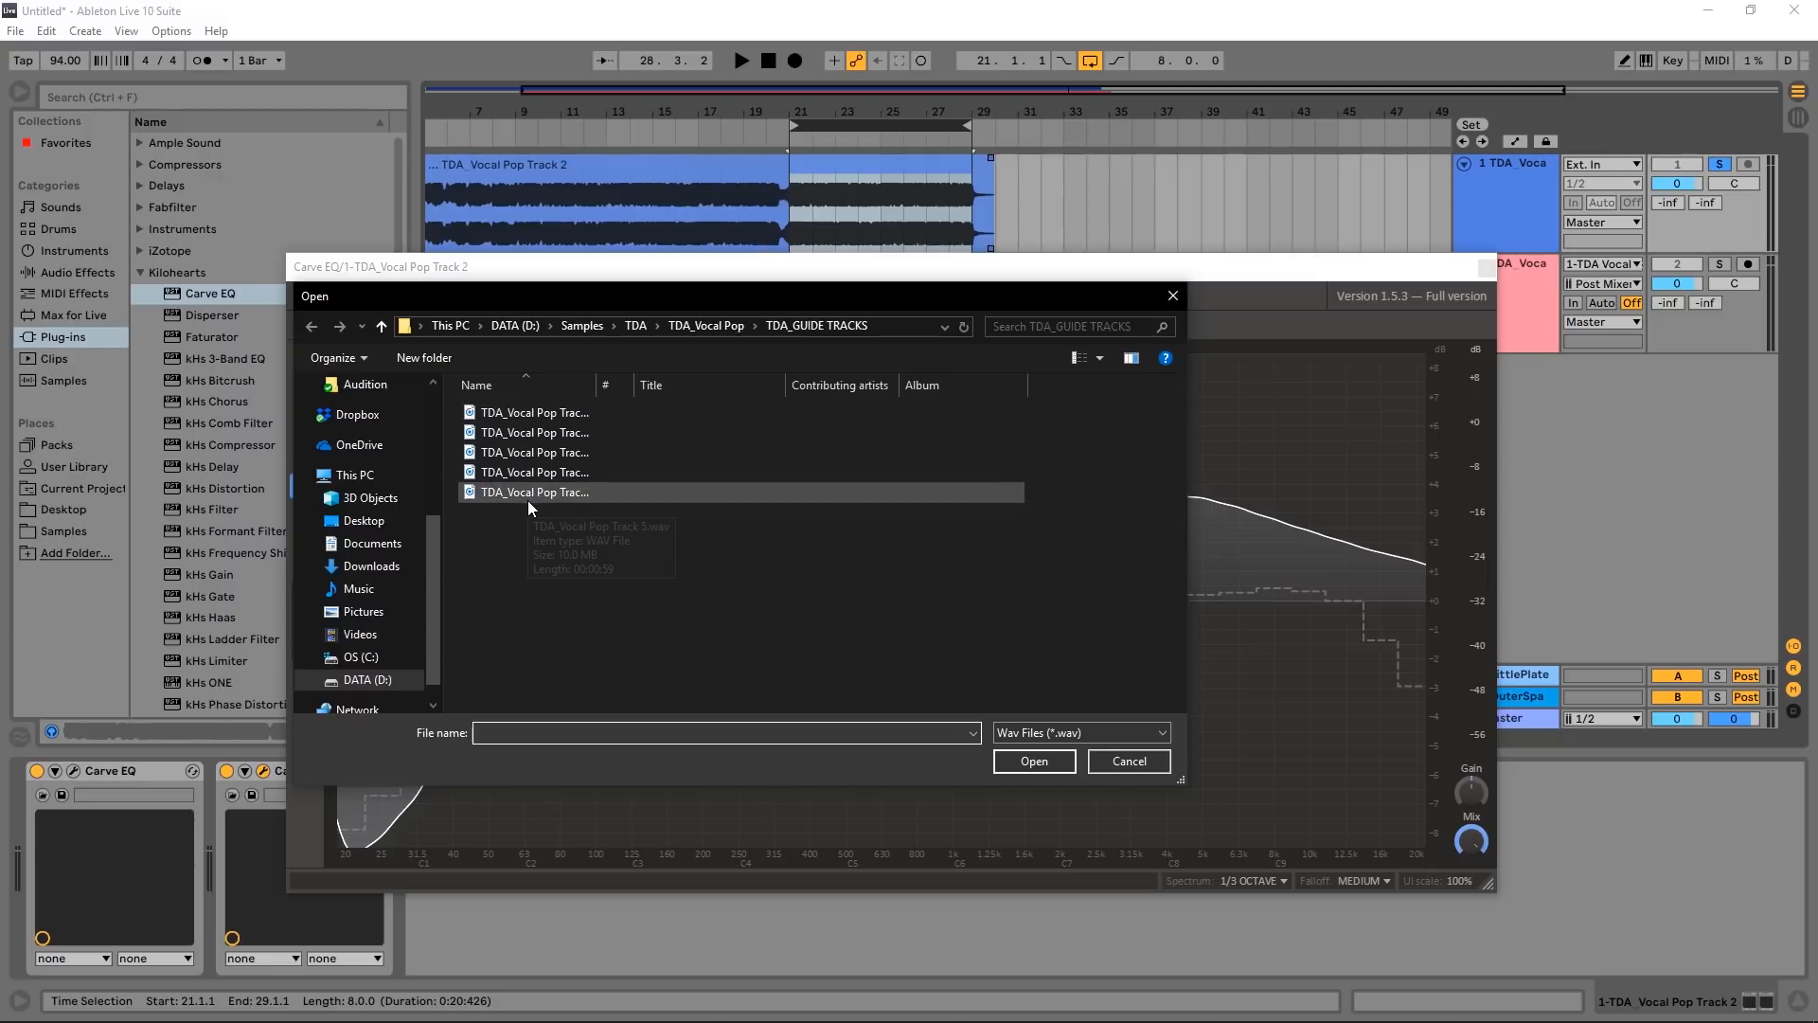
pyautogui.moveTo(512, 496)
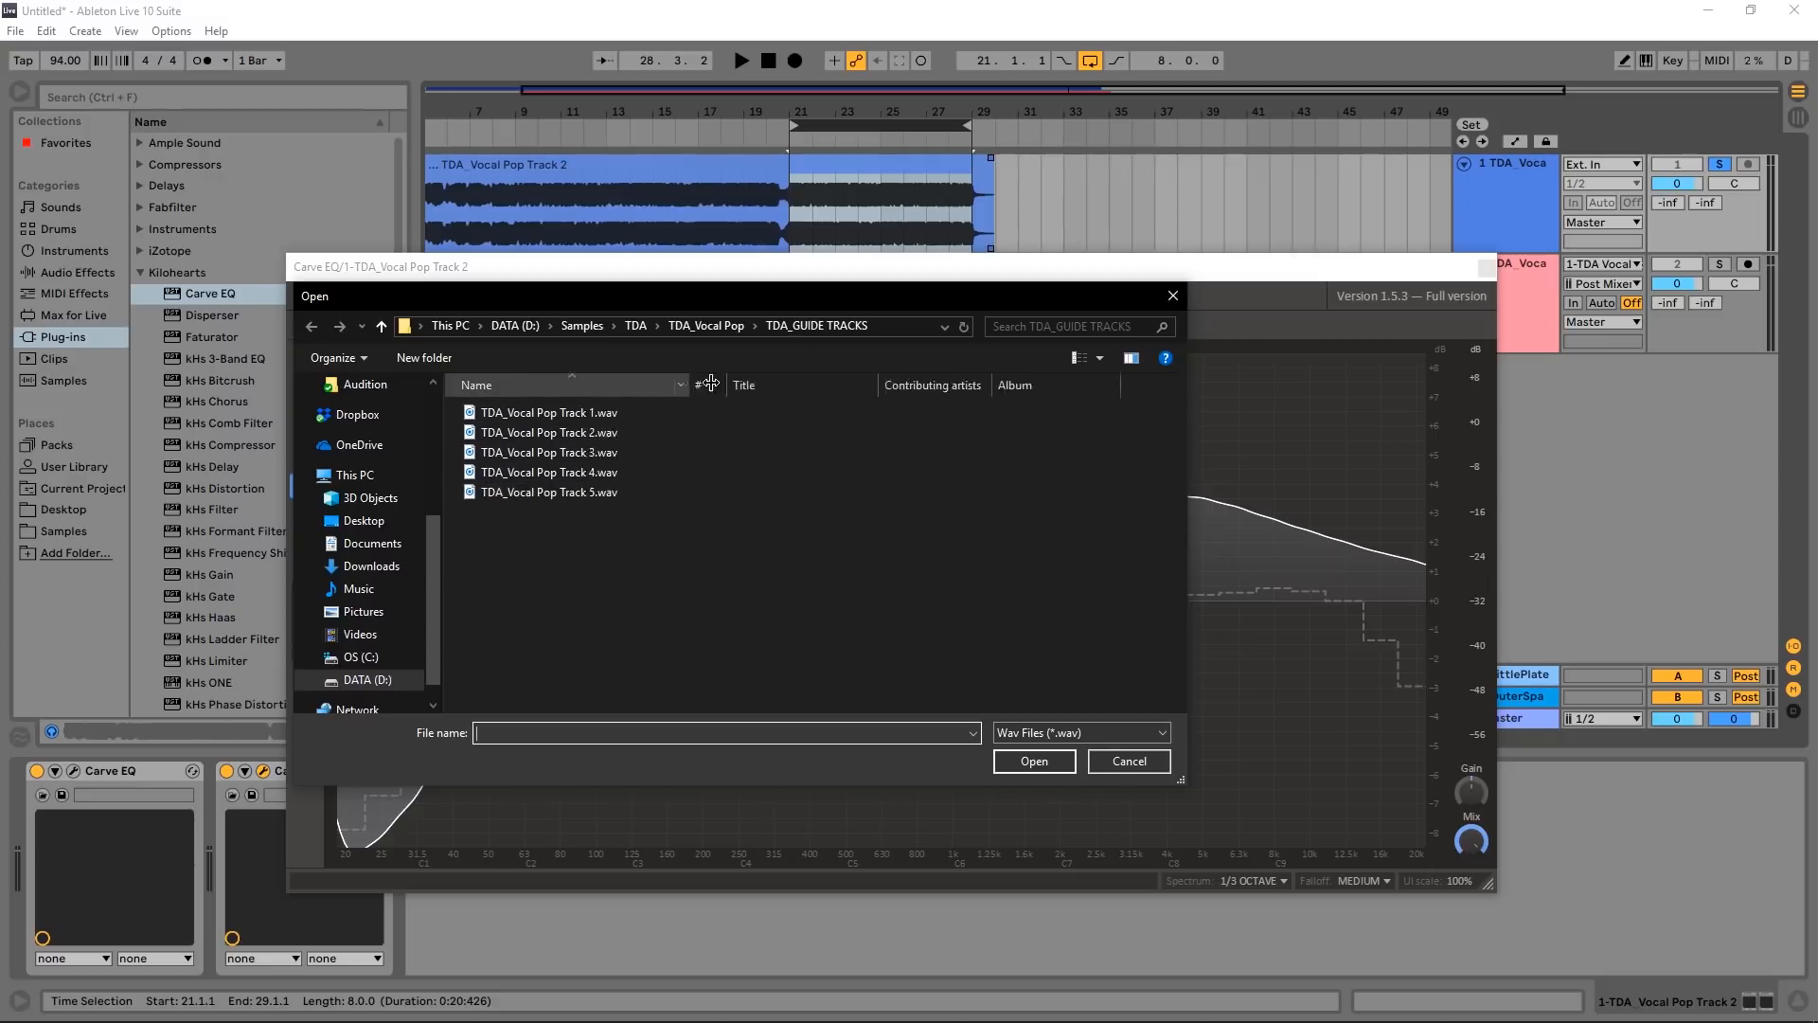
pyautogui.click(547, 492)
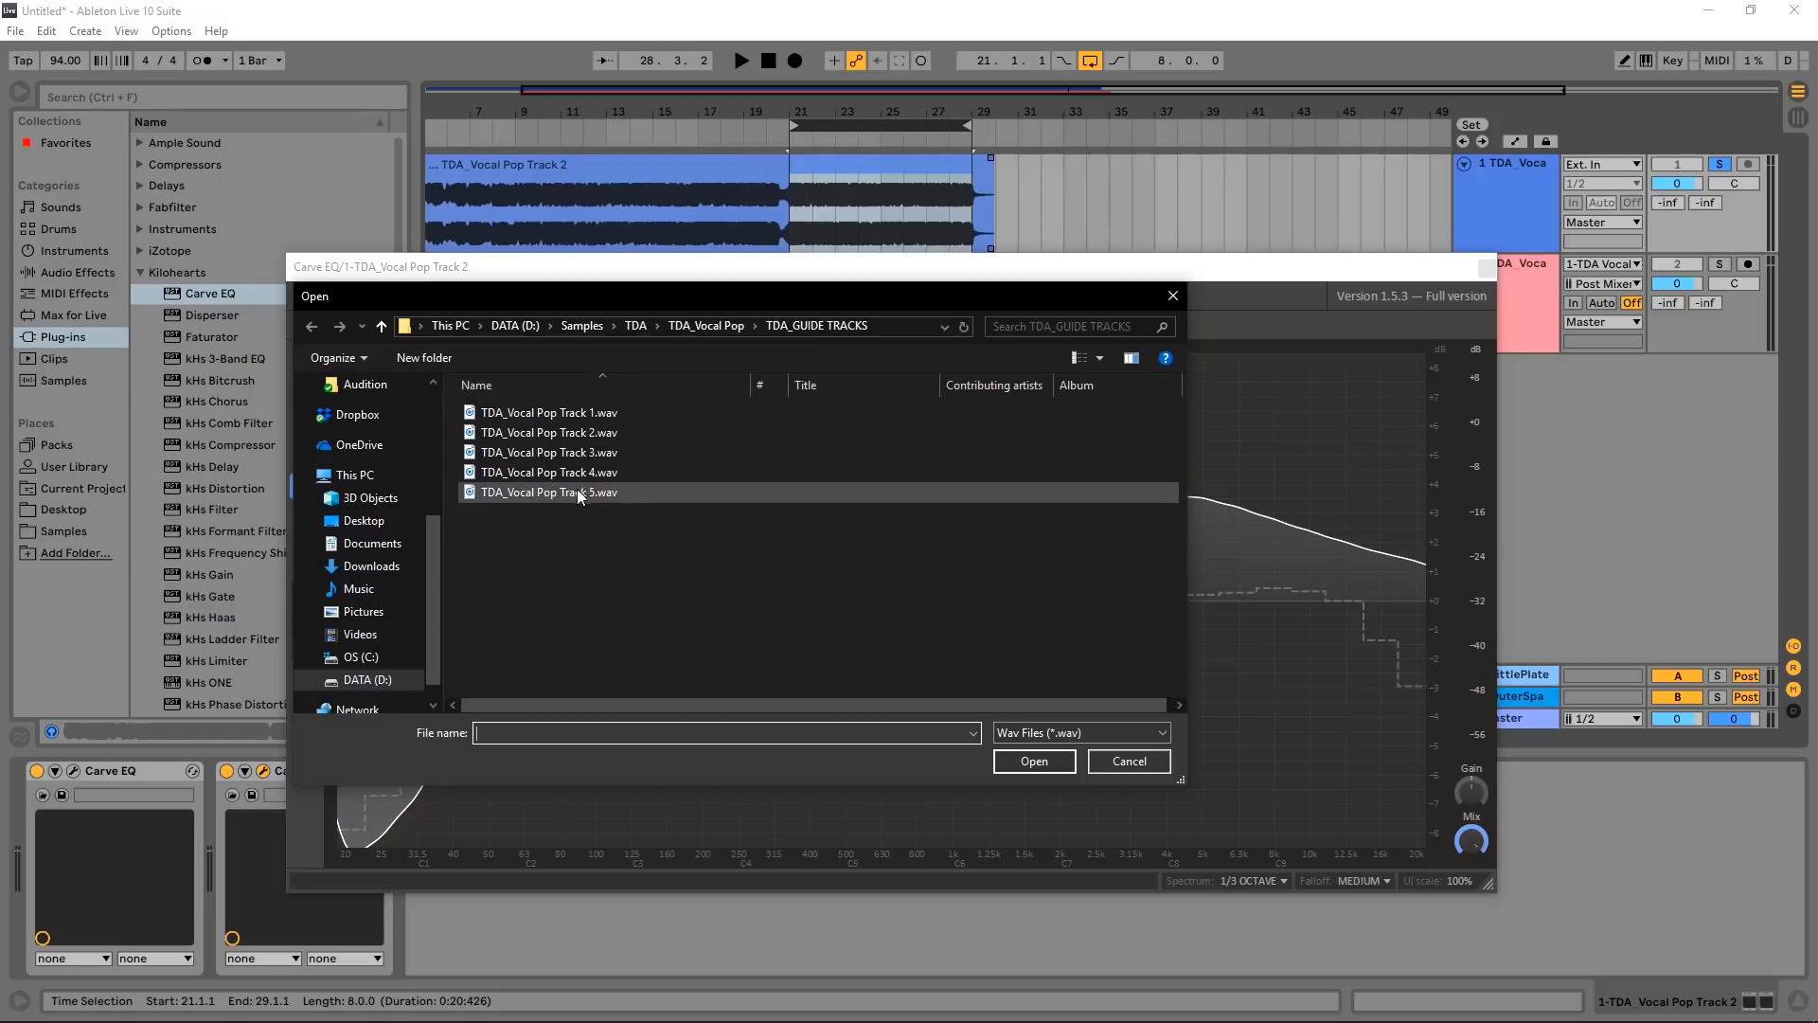
pyautogui.click(1034, 762)
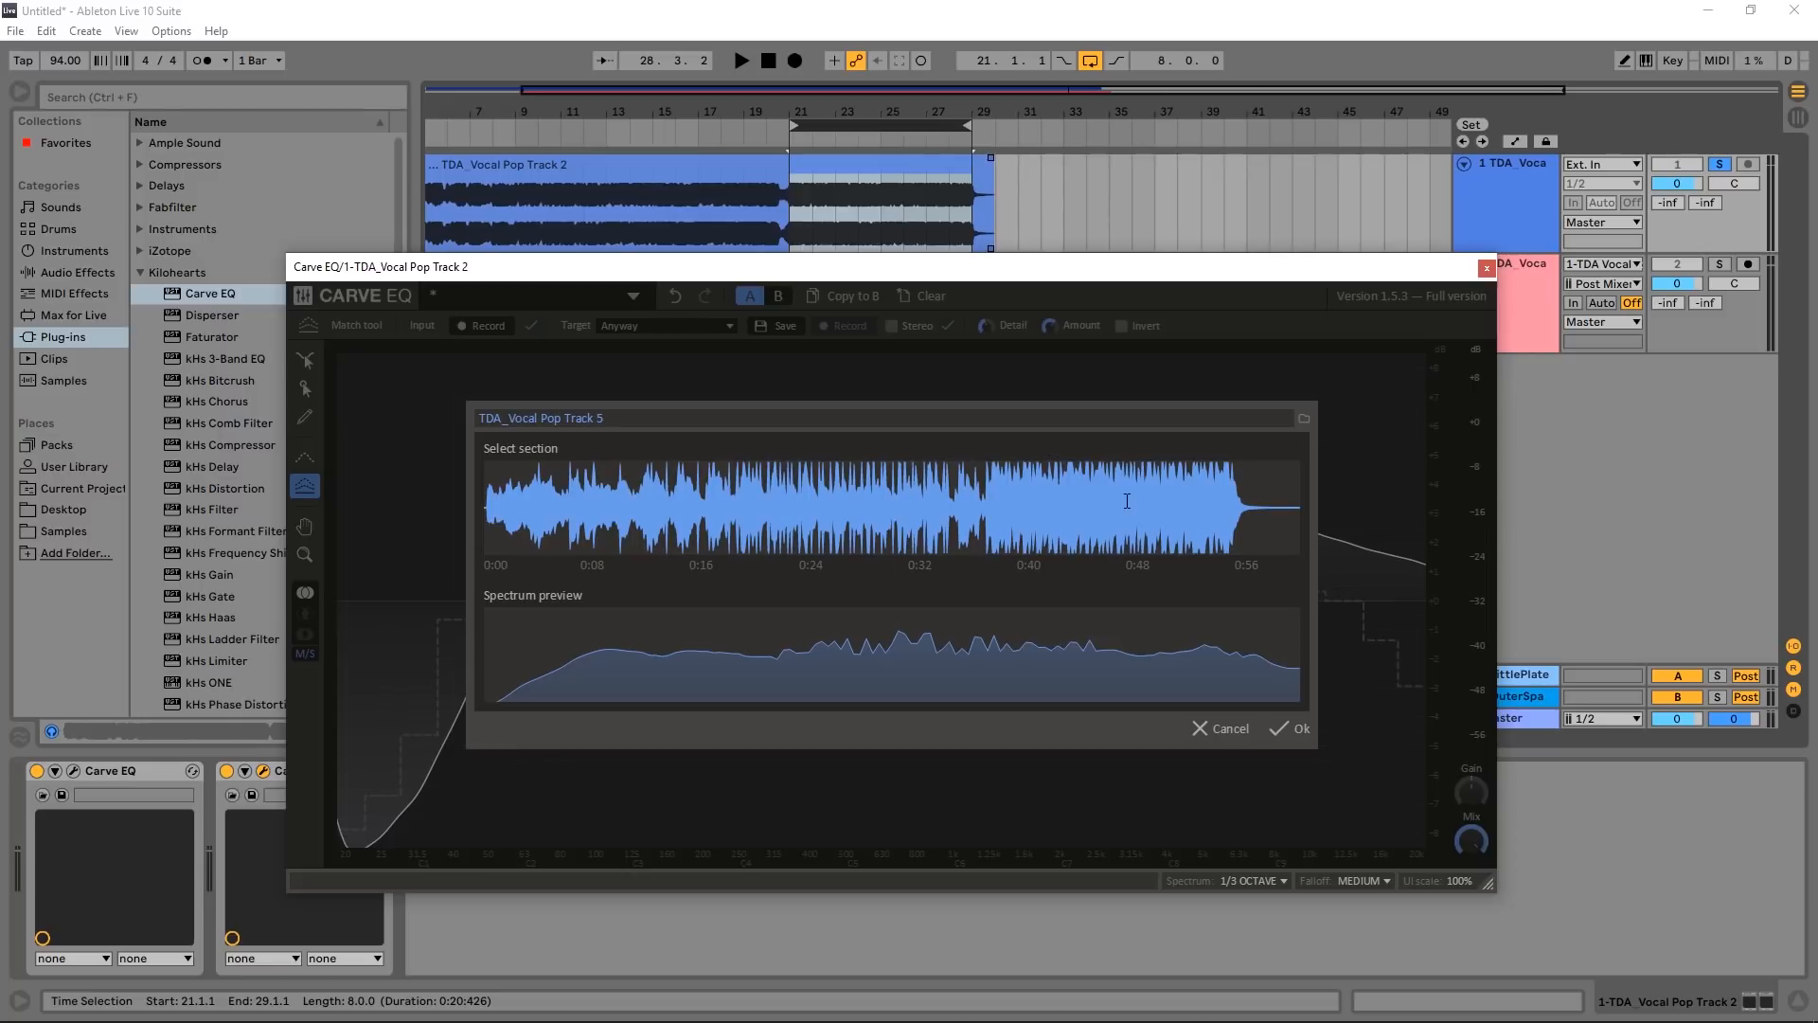
pyautogui.moveTo(1239, 644)
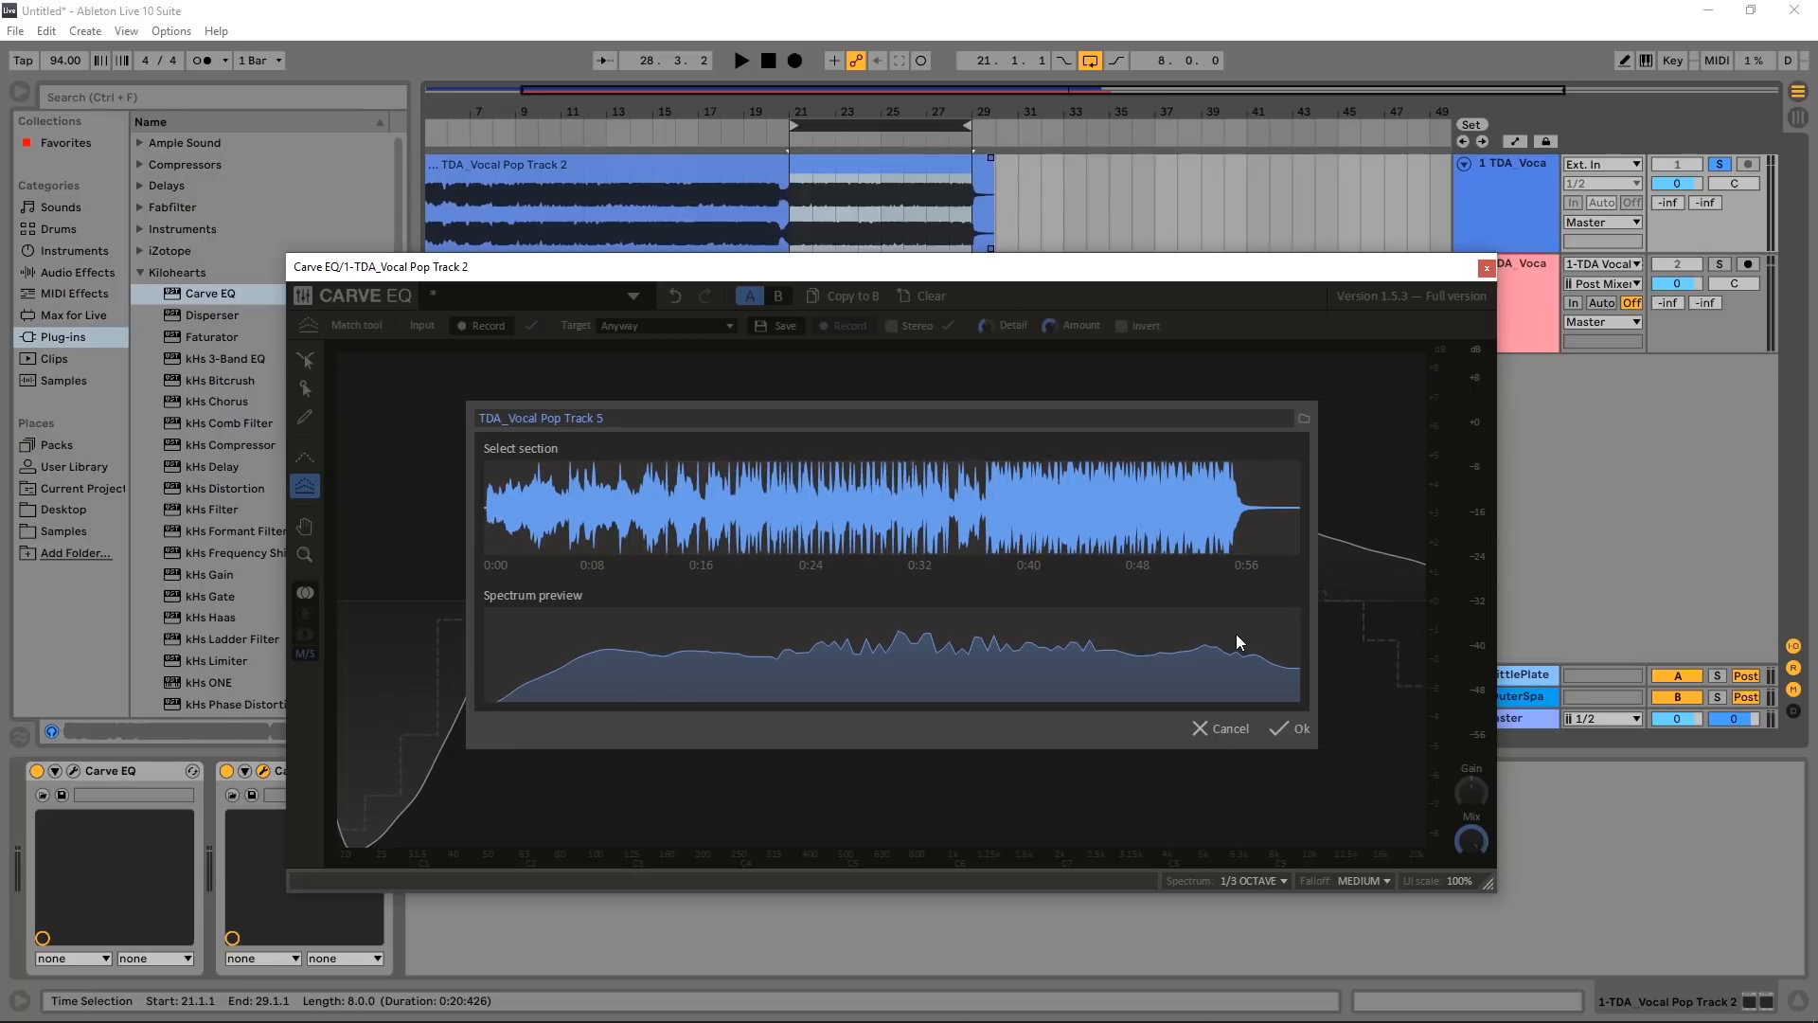
# Step: Accept the whole file as the target section so the Vocal Pop Track 5 match curve is drawn on A
pyautogui.click(1281, 728)
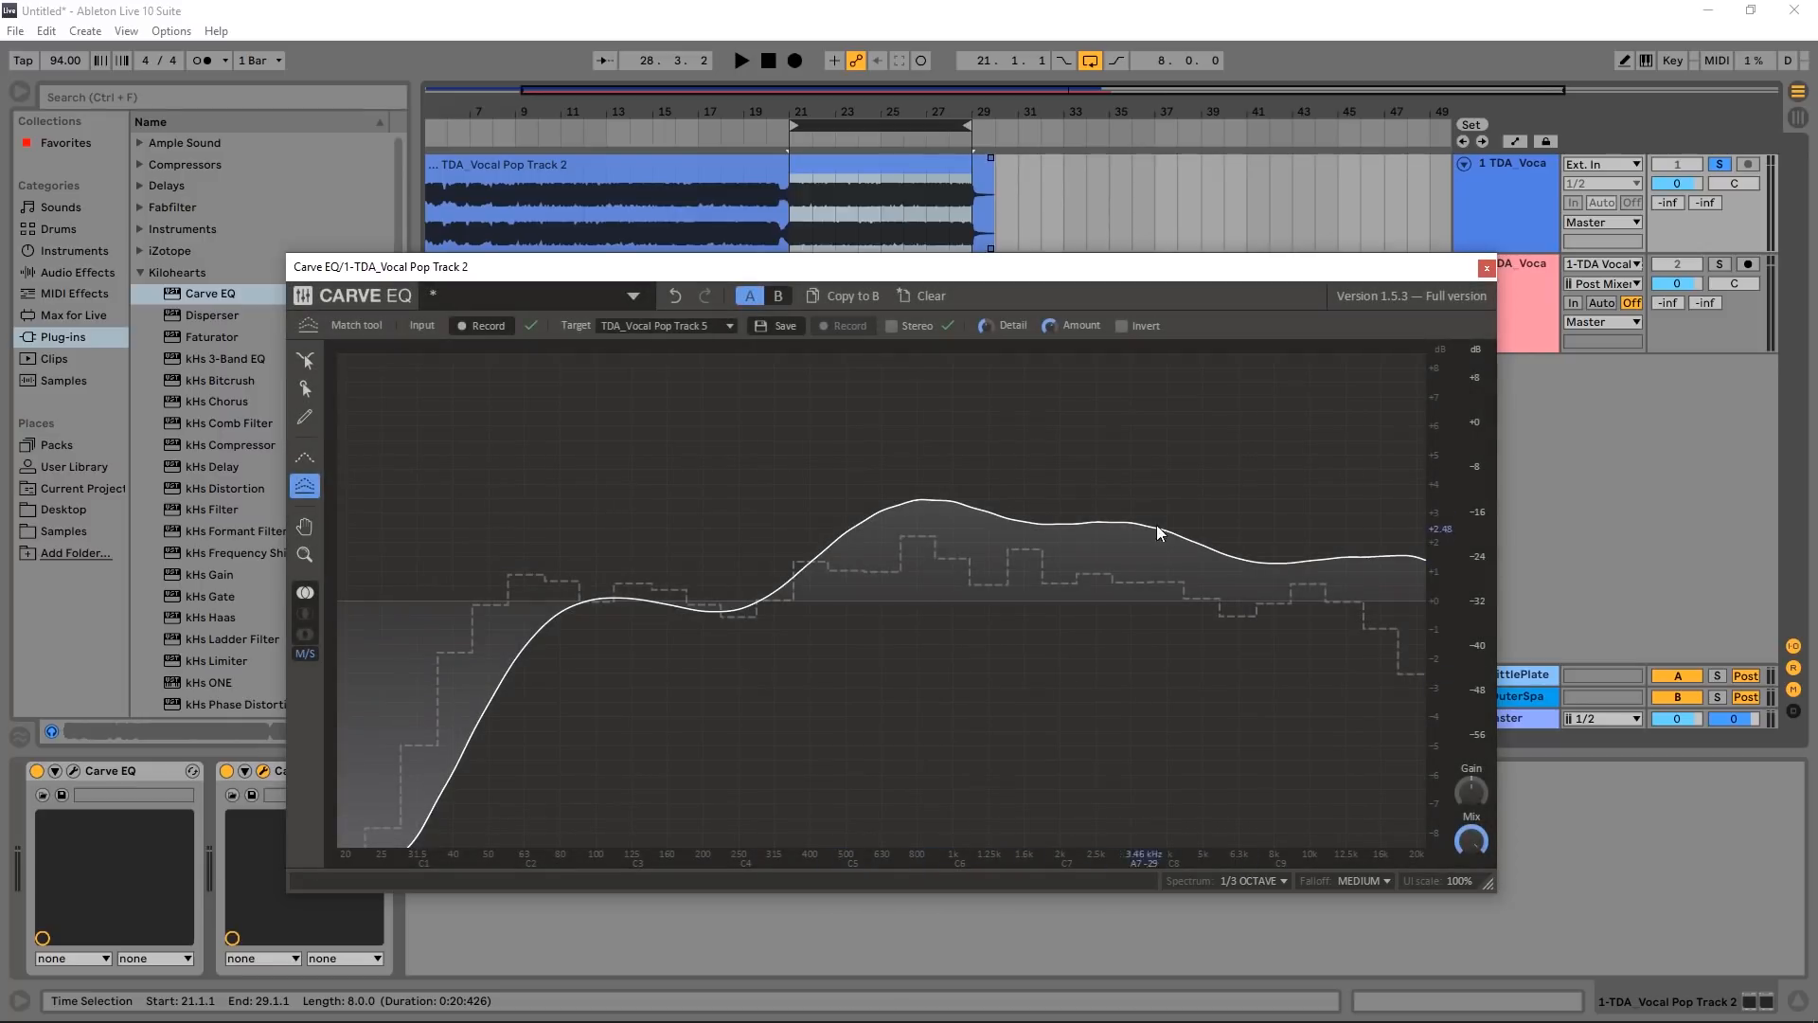
pyautogui.moveTo(525, 644)
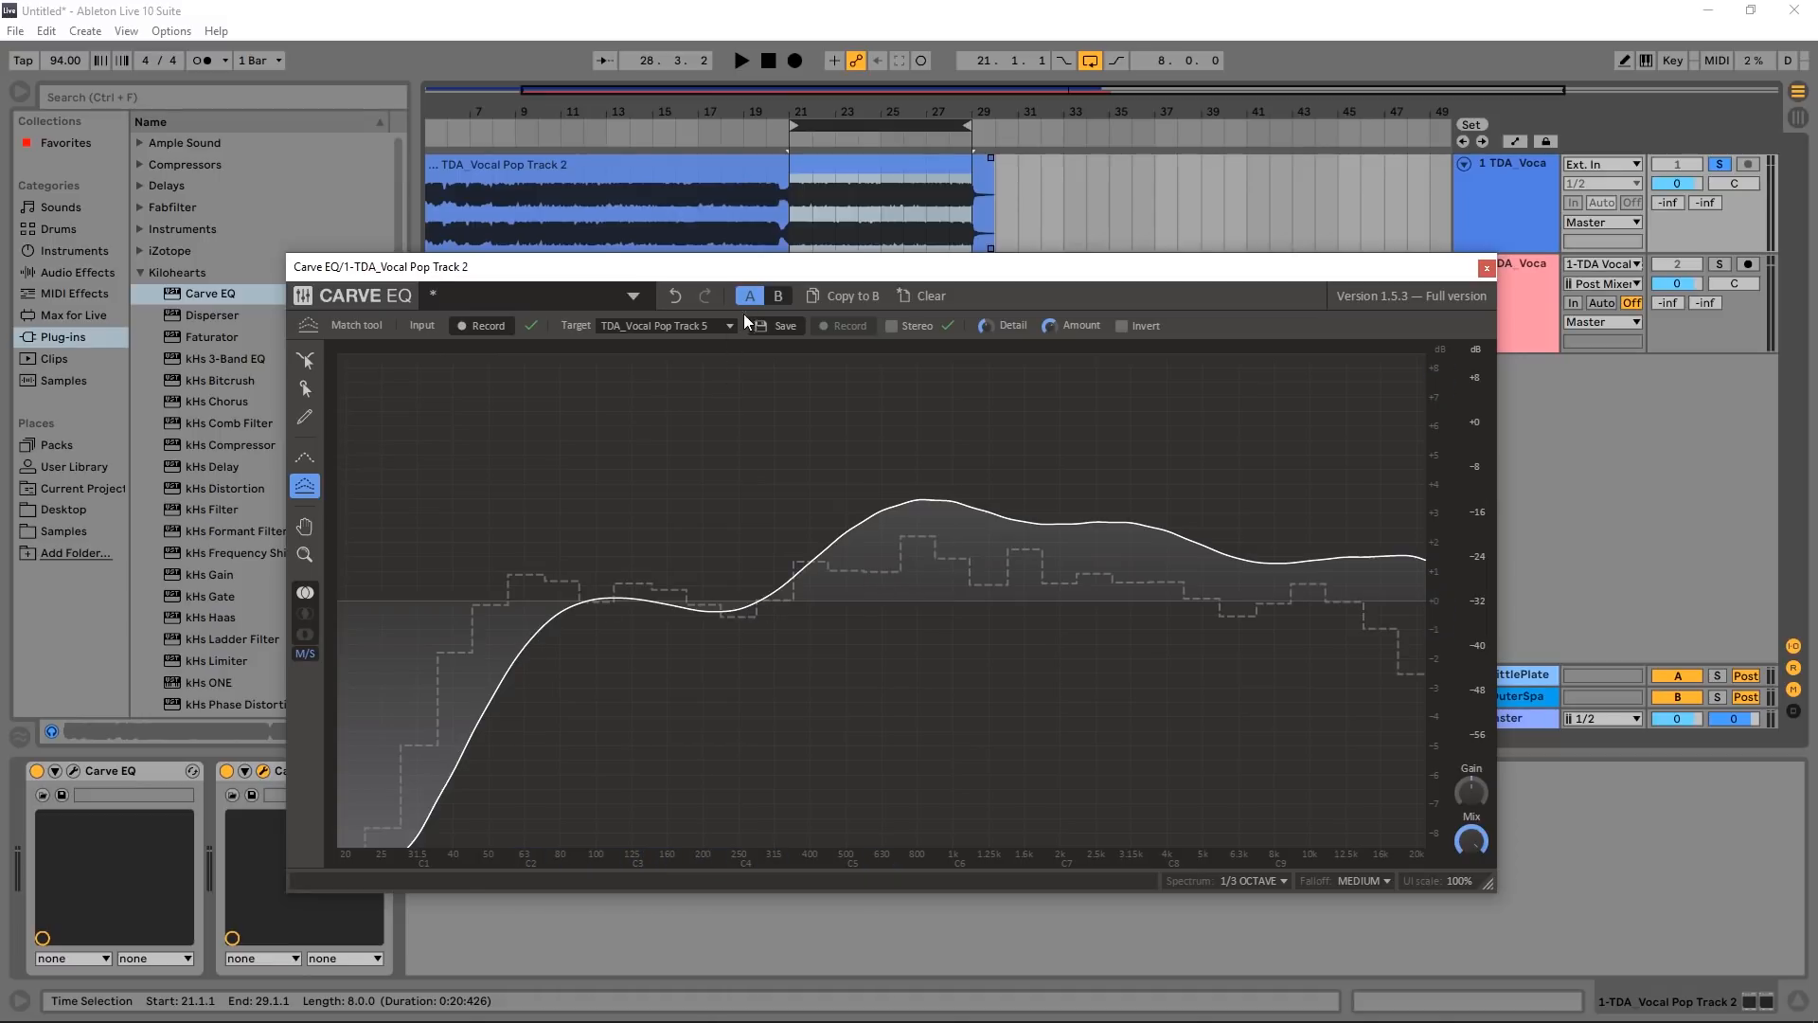
pyautogui.click(748, 296)
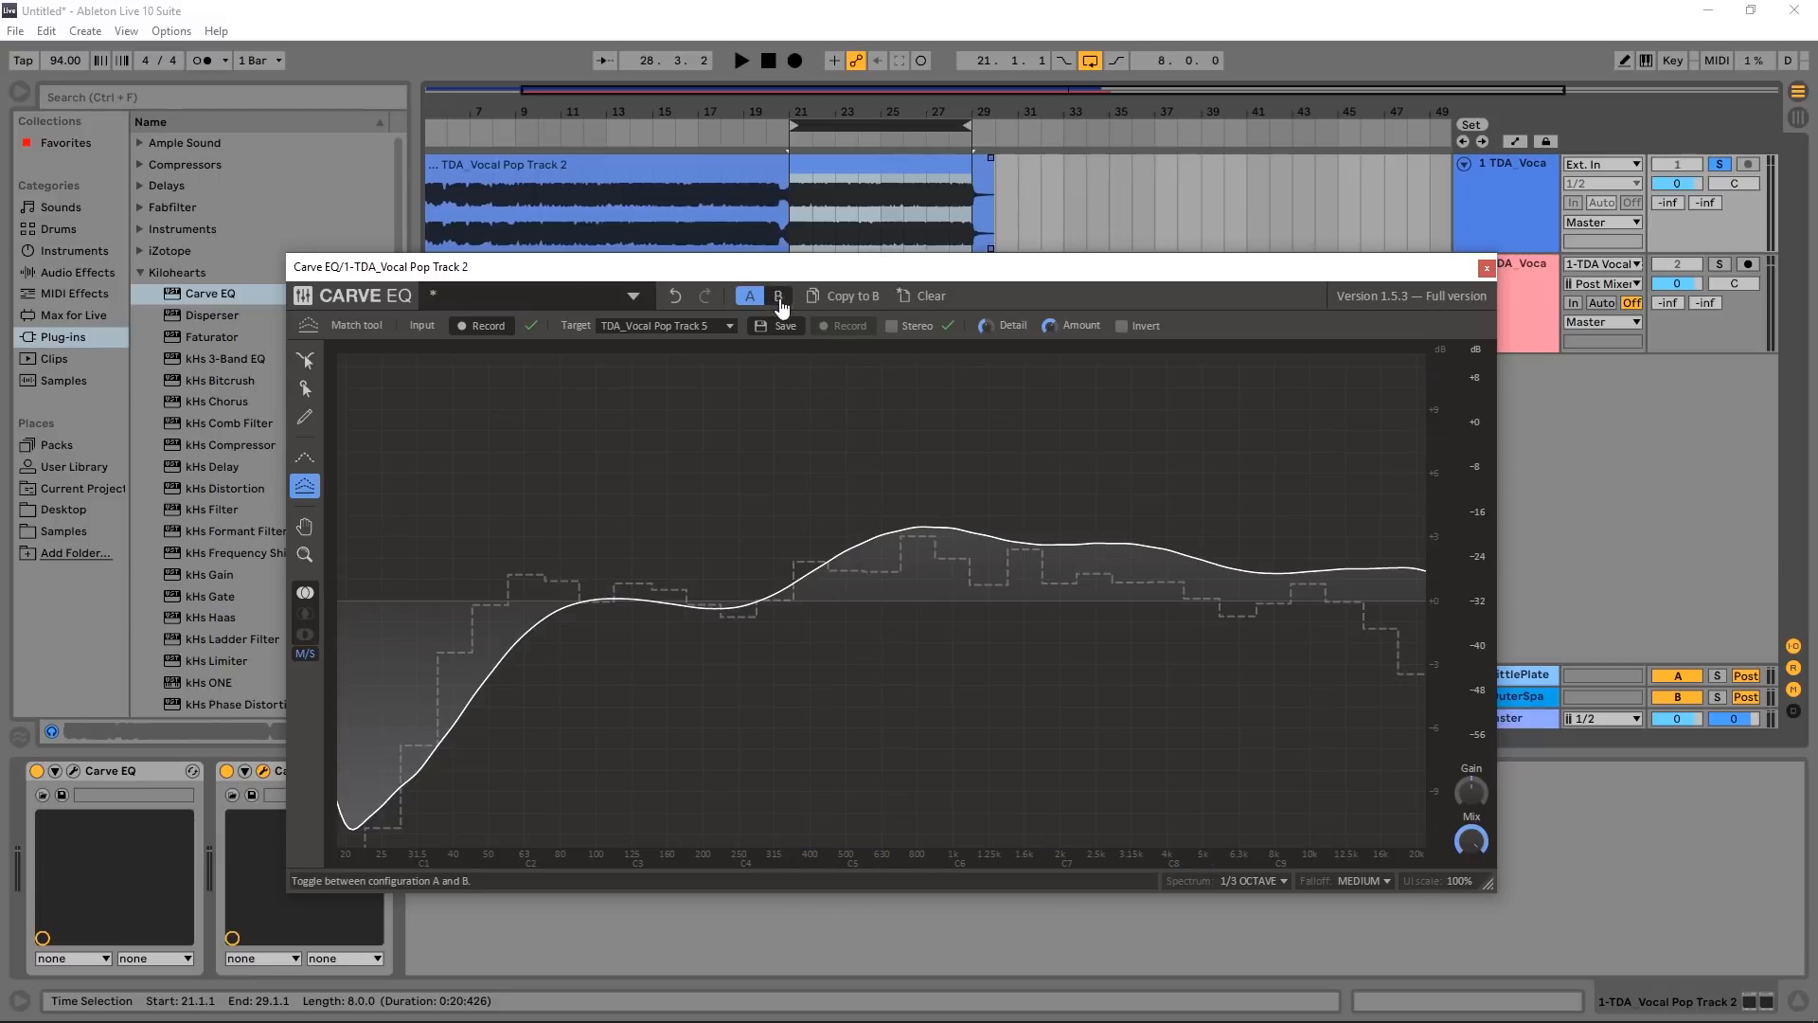
# Step: During playback, A/B the matched curve against the flat B setting and smooth the match Detail
pyautogui.click(739, 59)
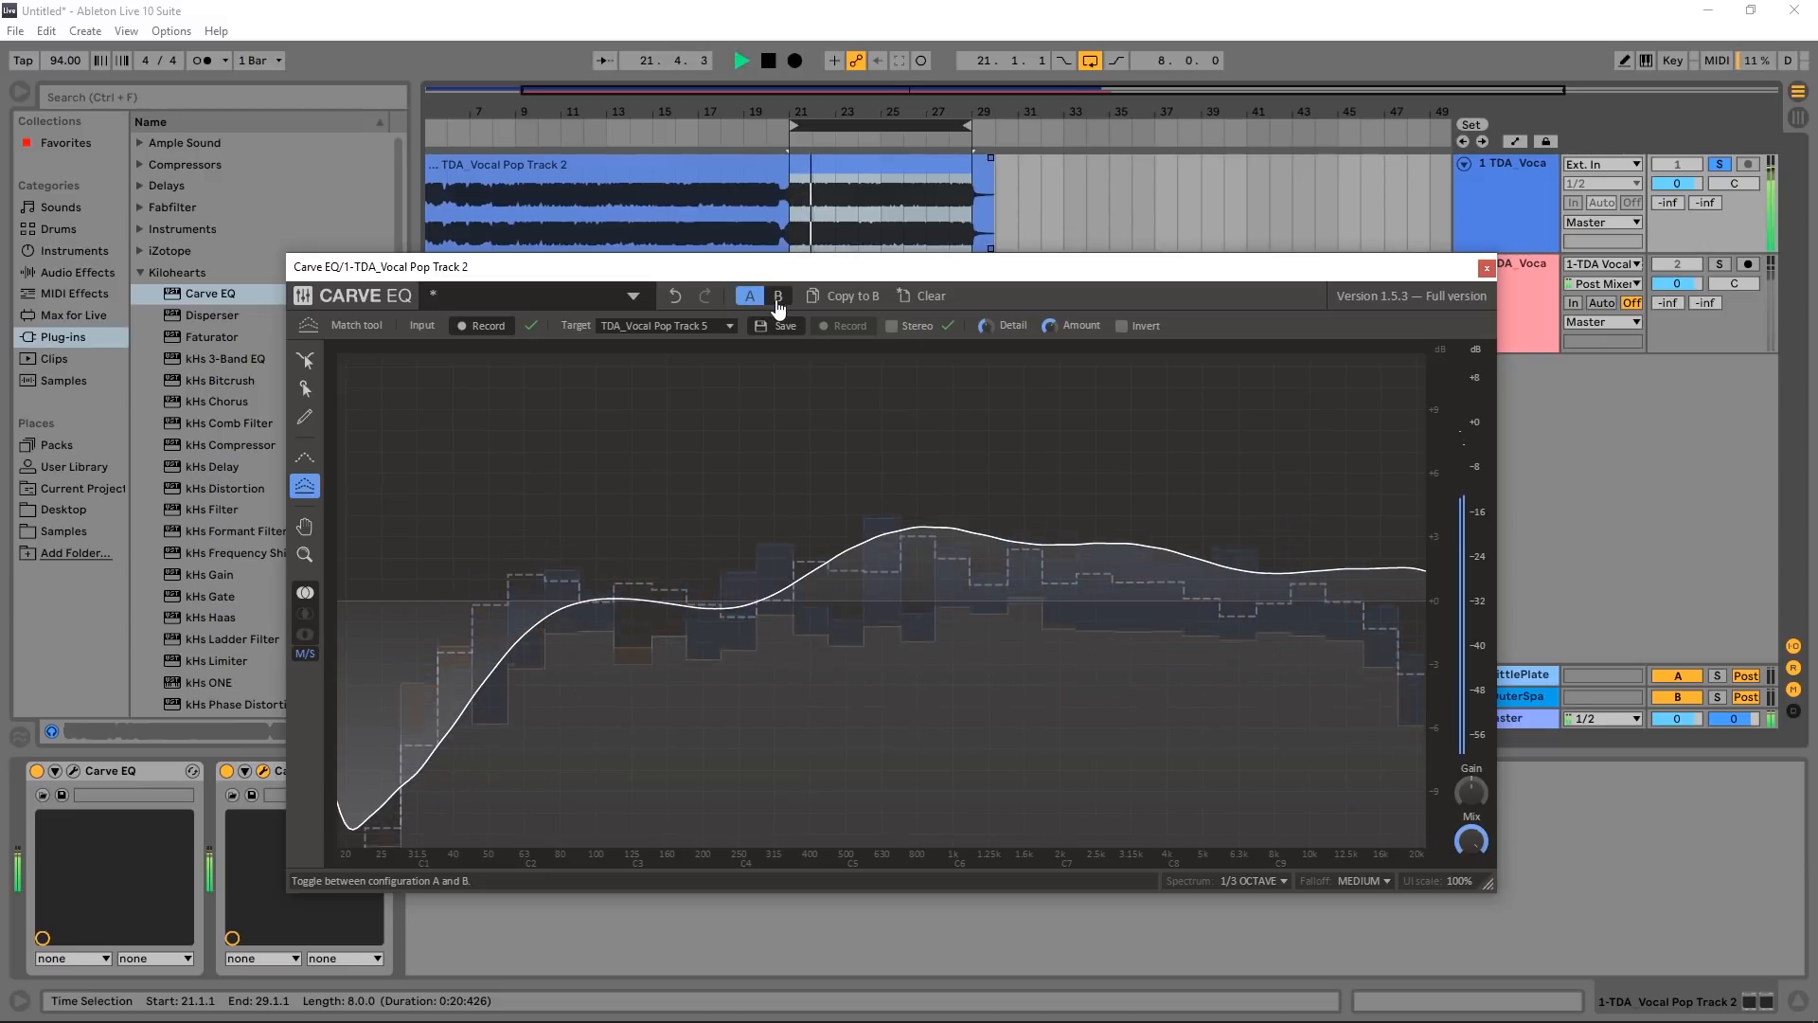
pyautogui.click(779, 295)
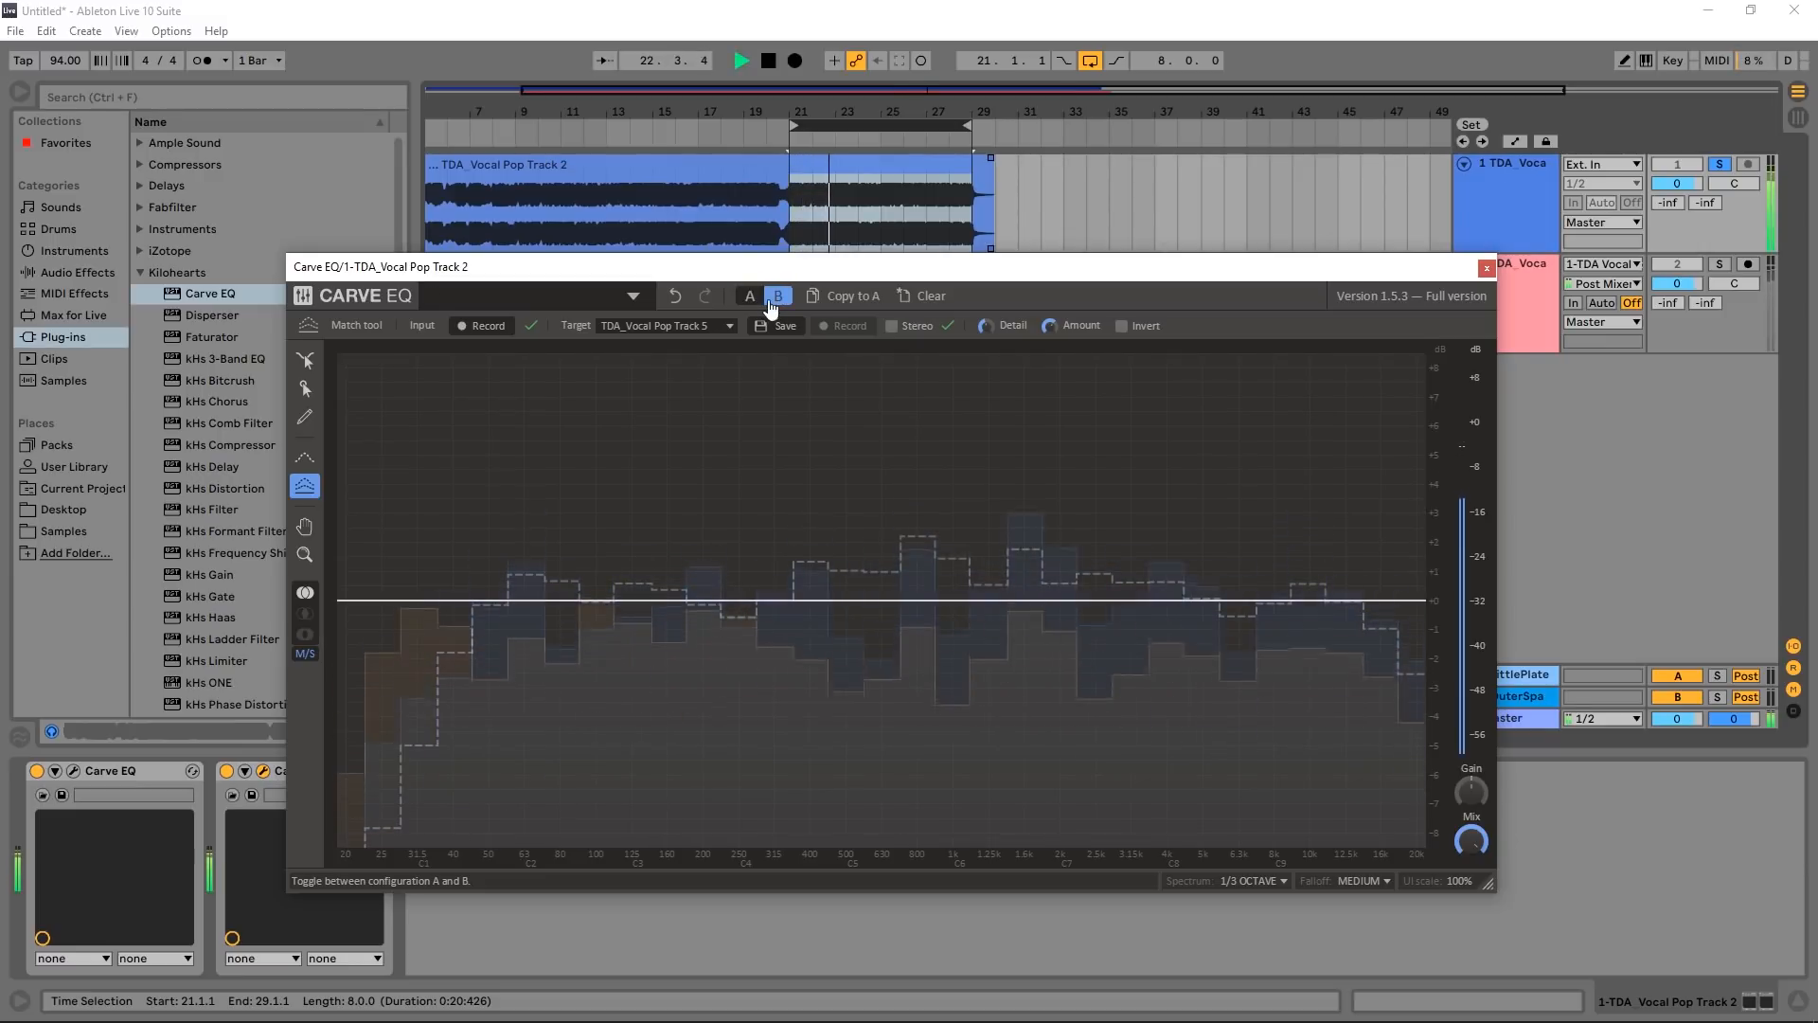
pyautogui.click(750, 296)
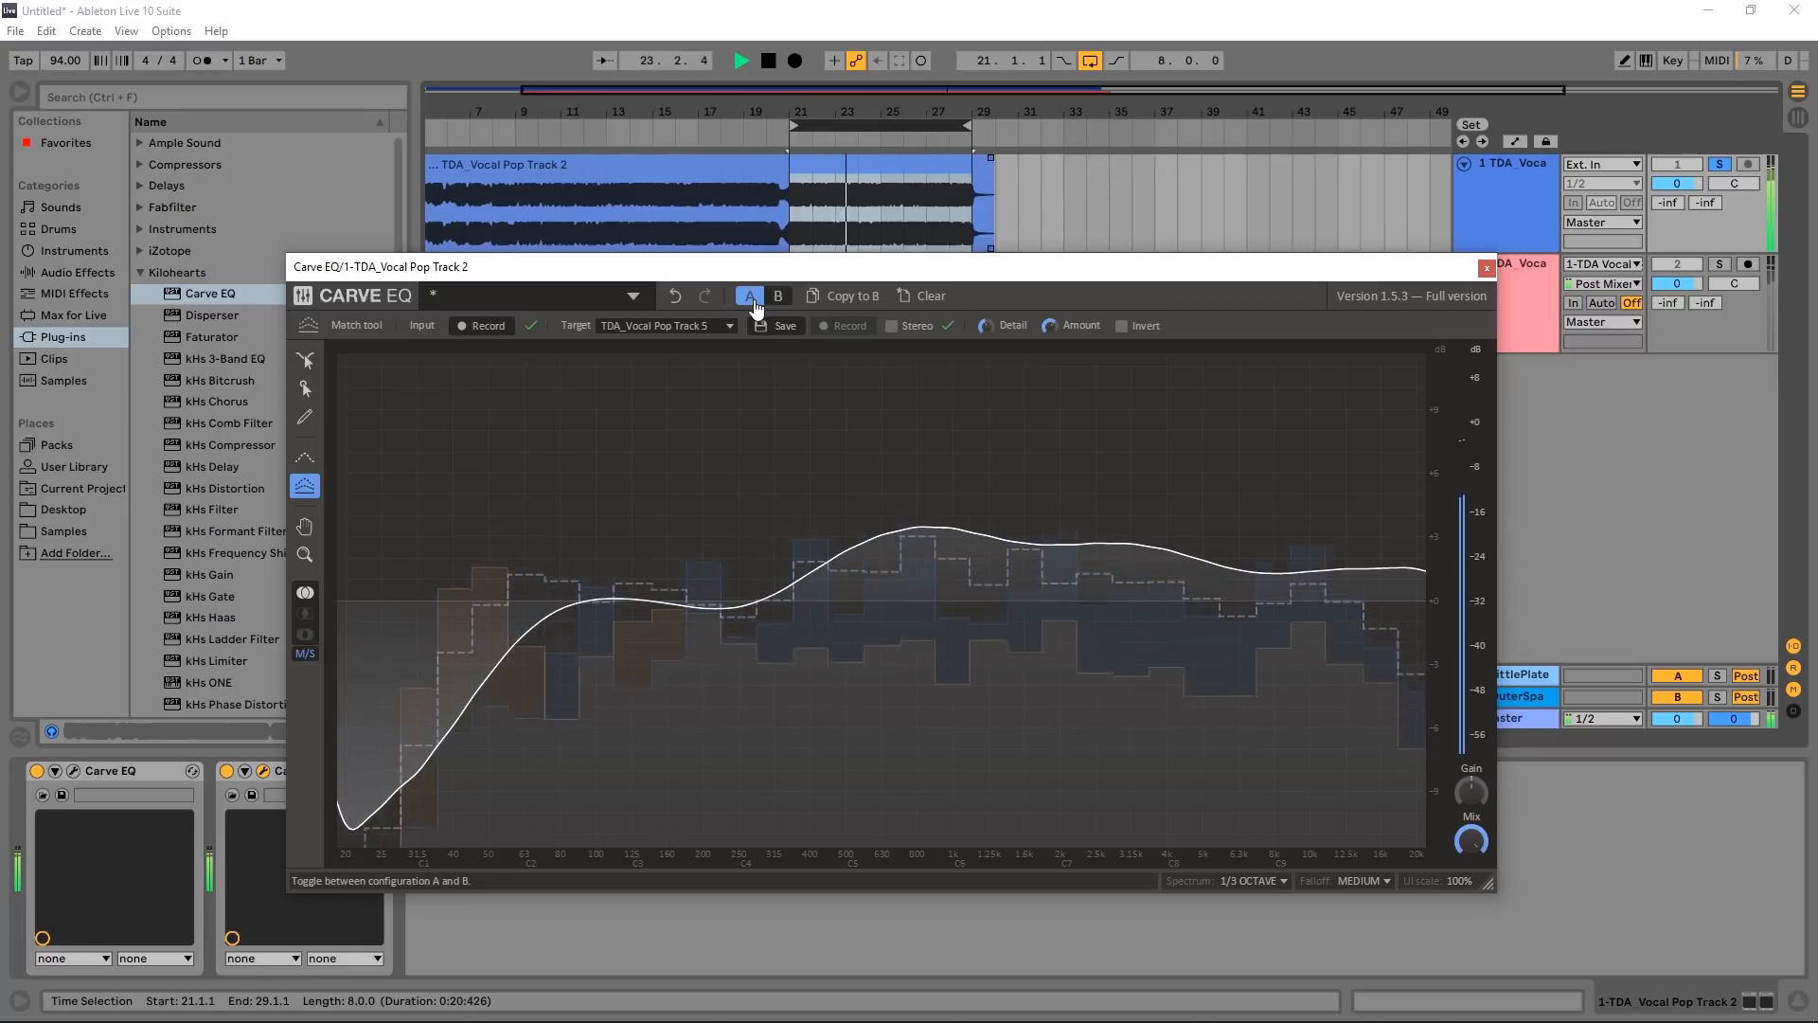
pyautogui.click(777, 296)
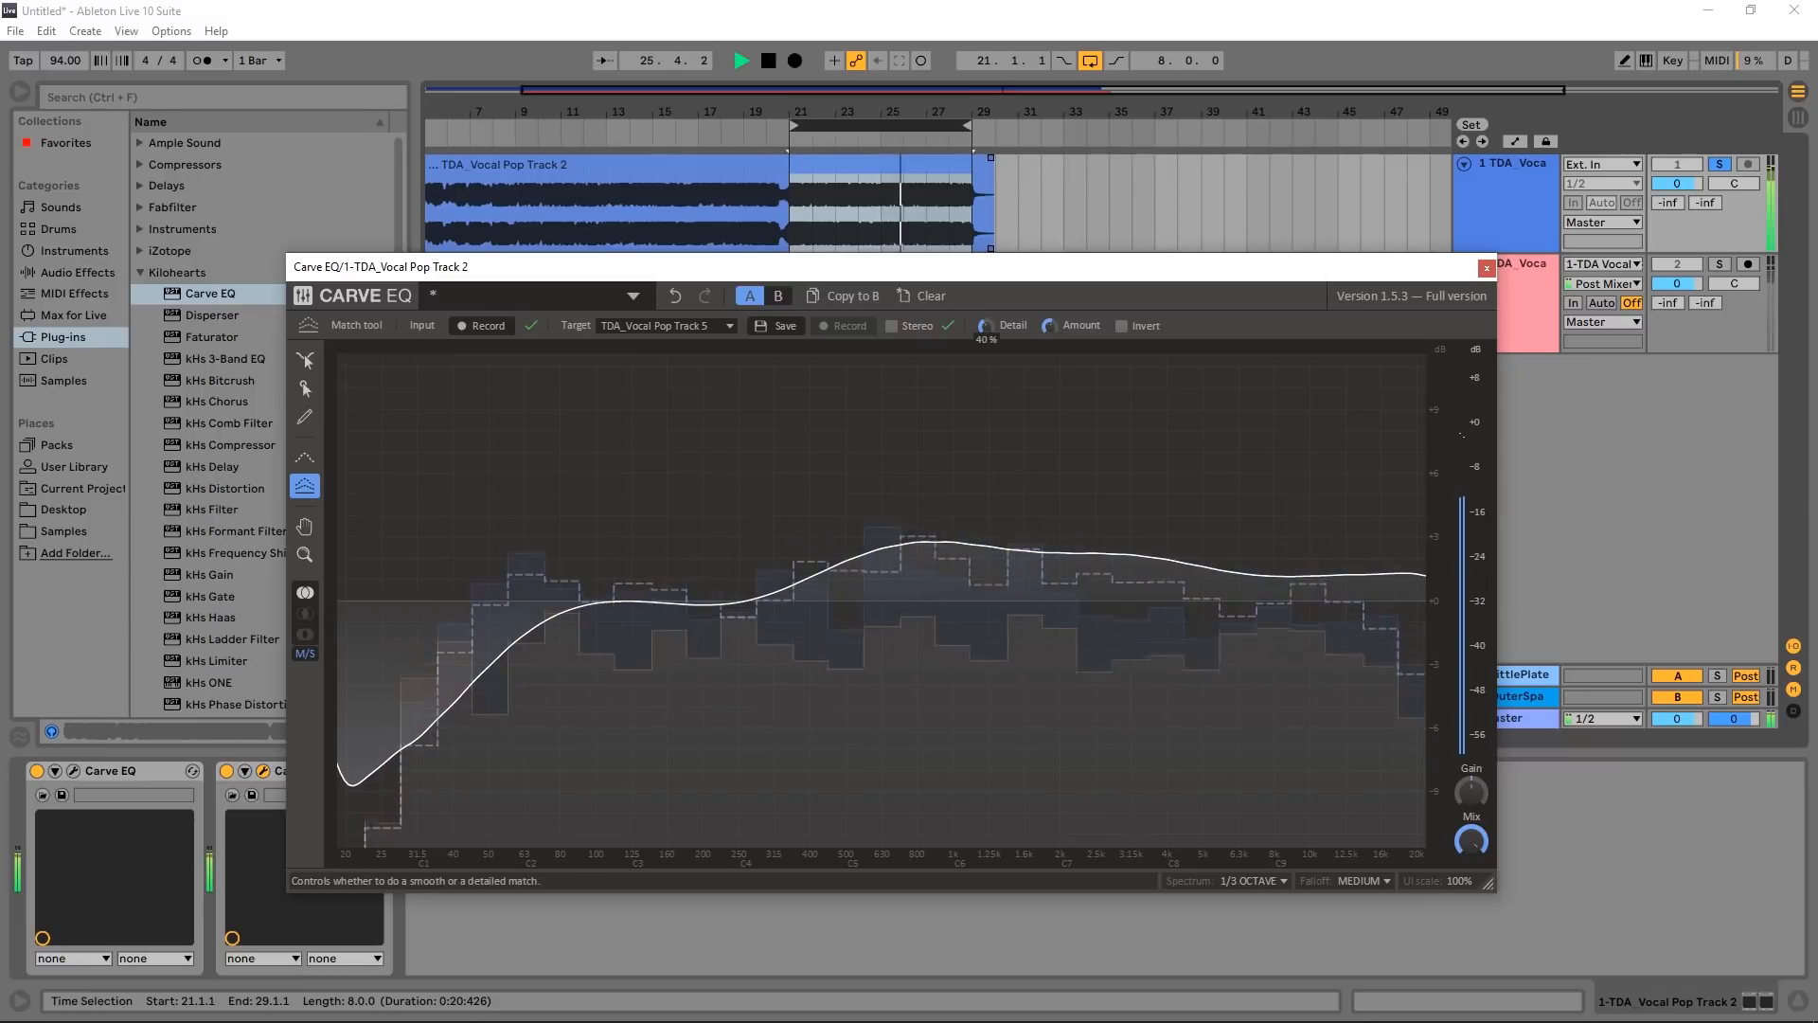
pyautogui.click(779, 295)
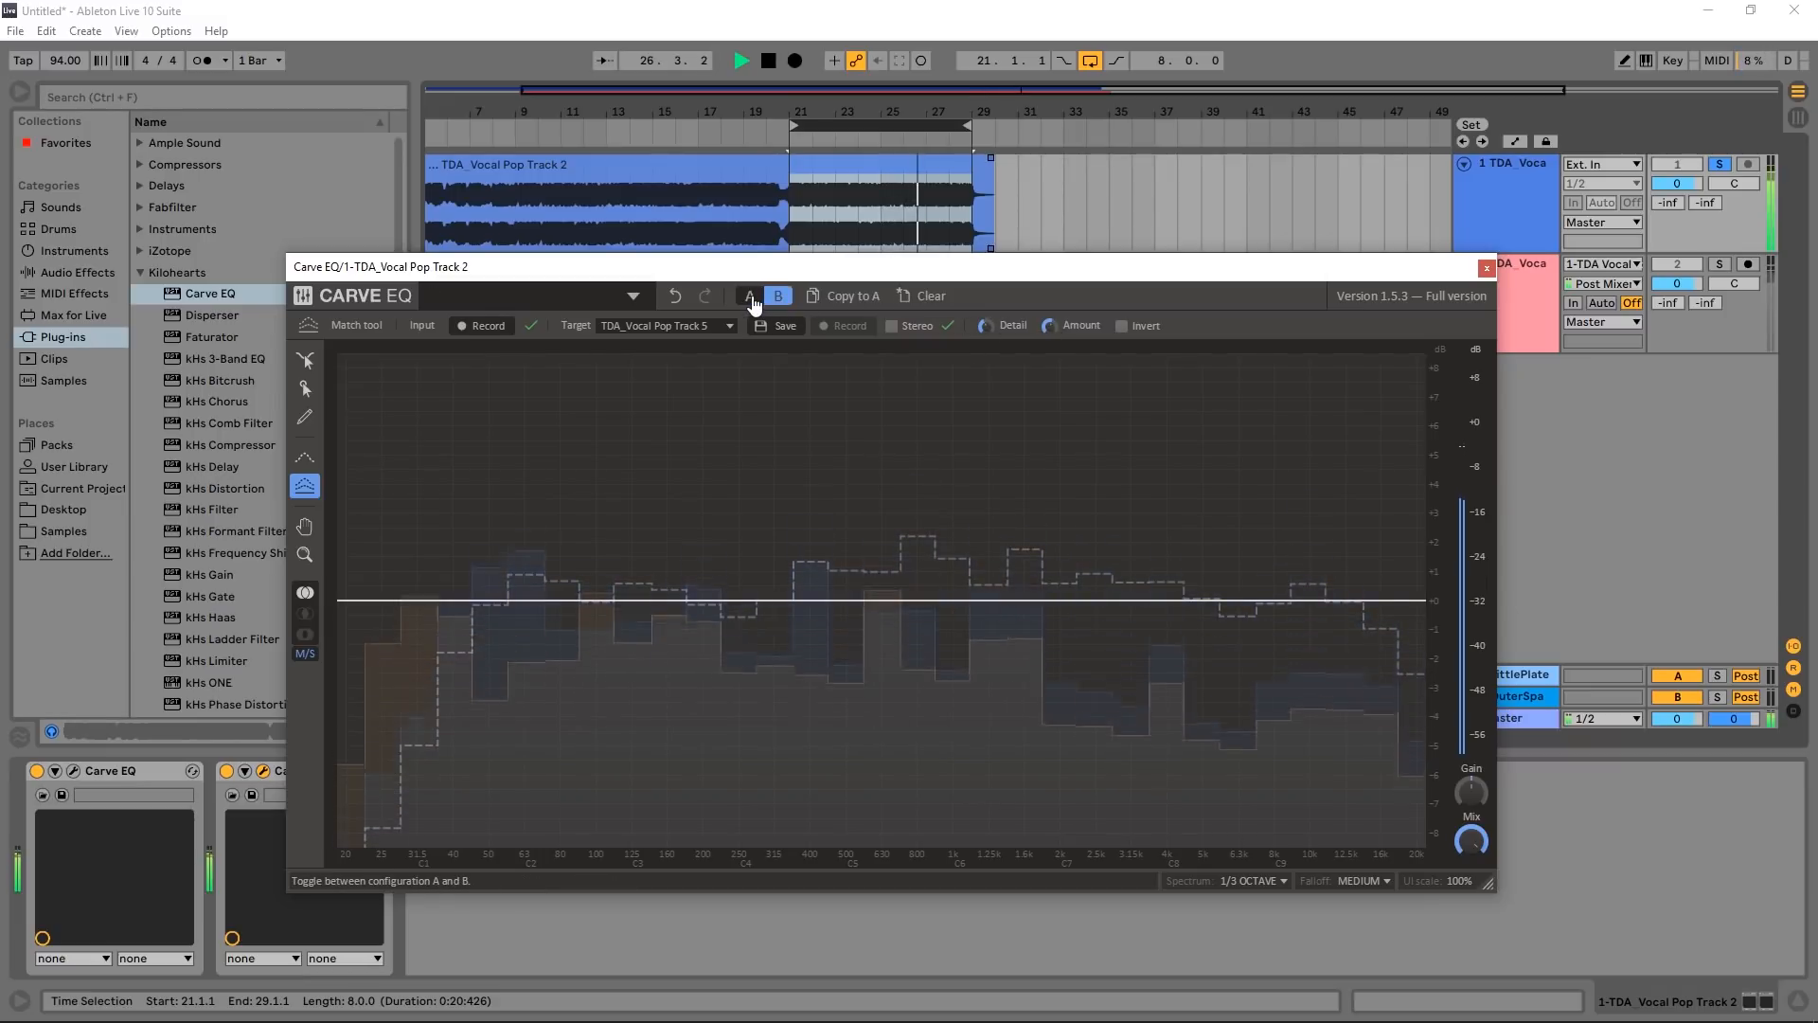
pyautogui.click(750, 296)
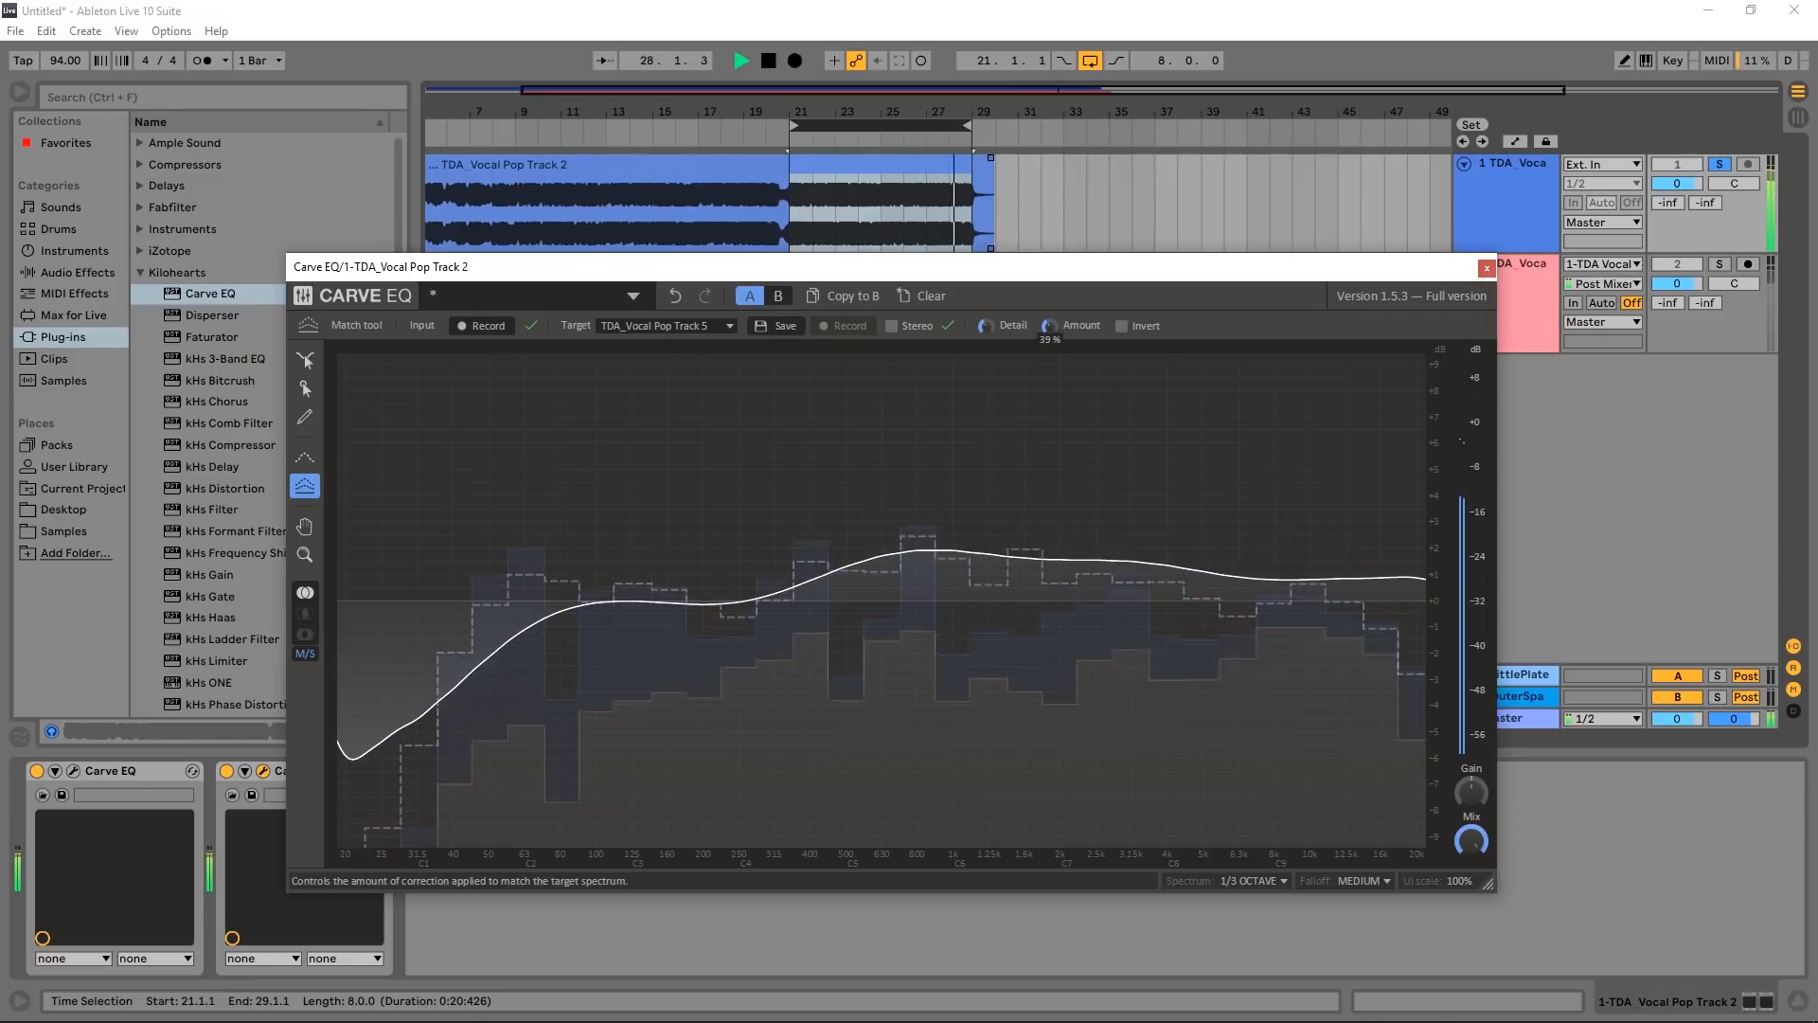
pyautogui.click(776, 295)
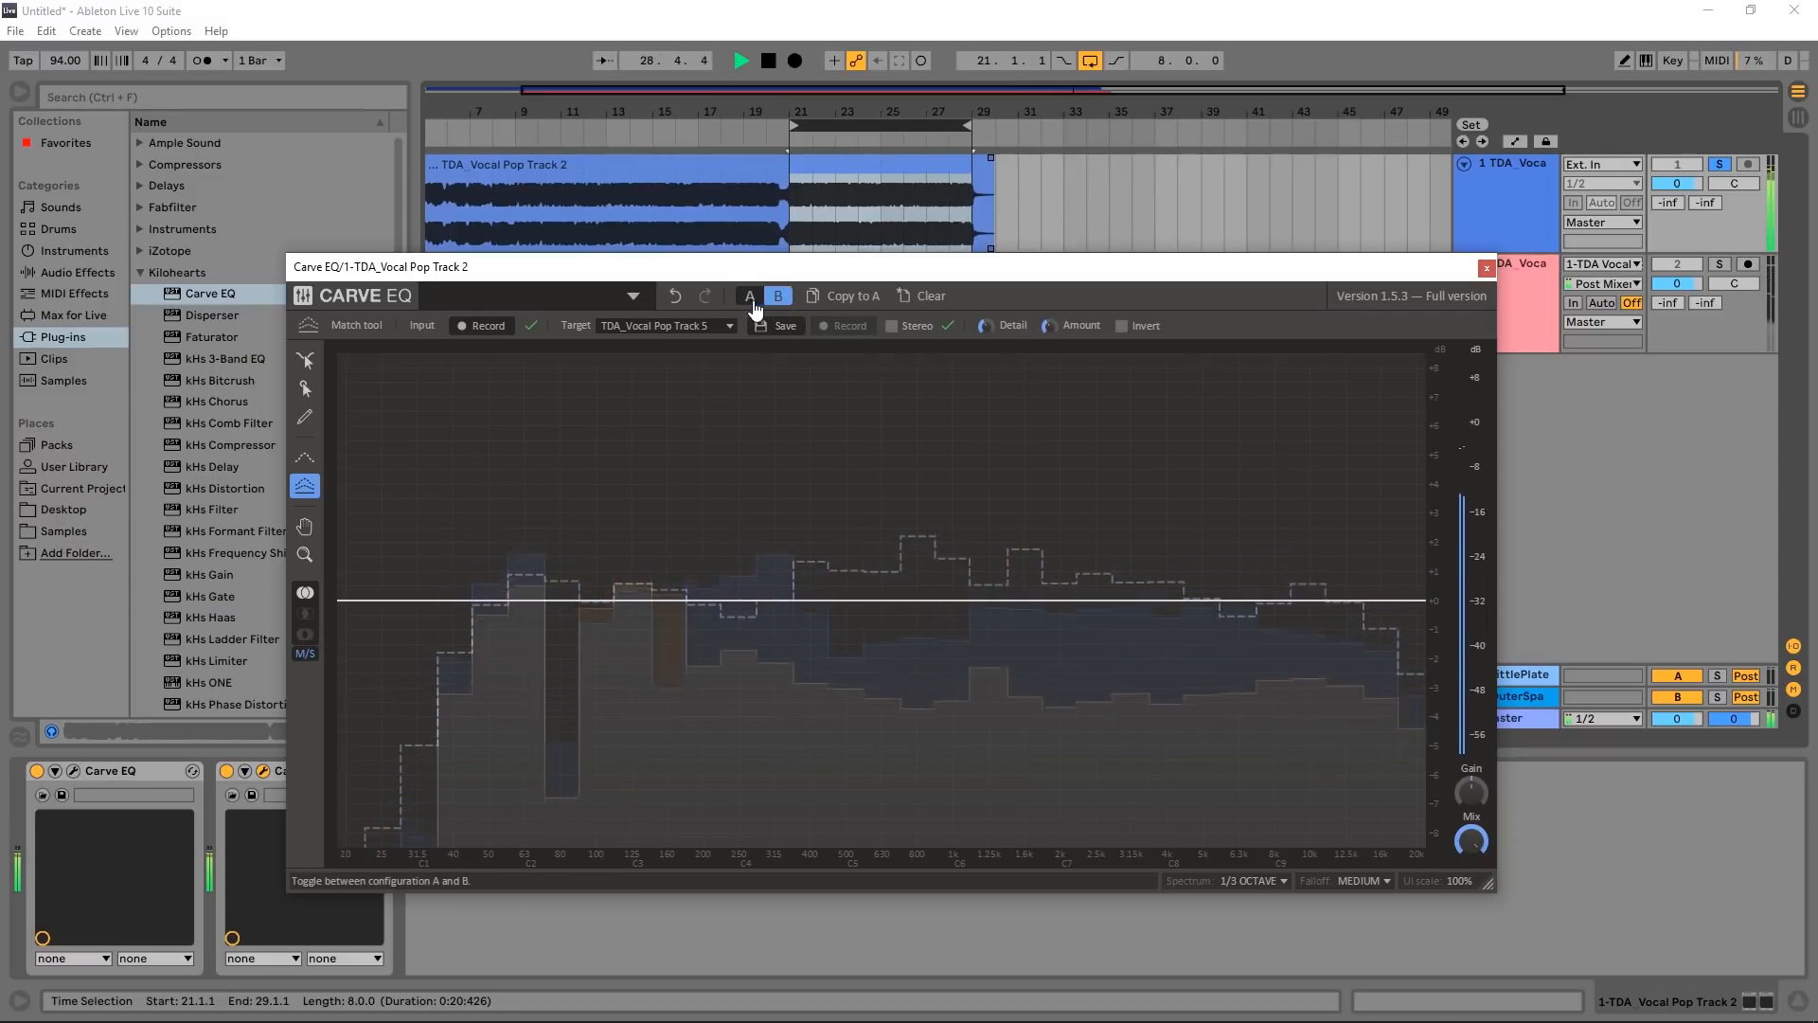
pyautogui.click(750, 296)
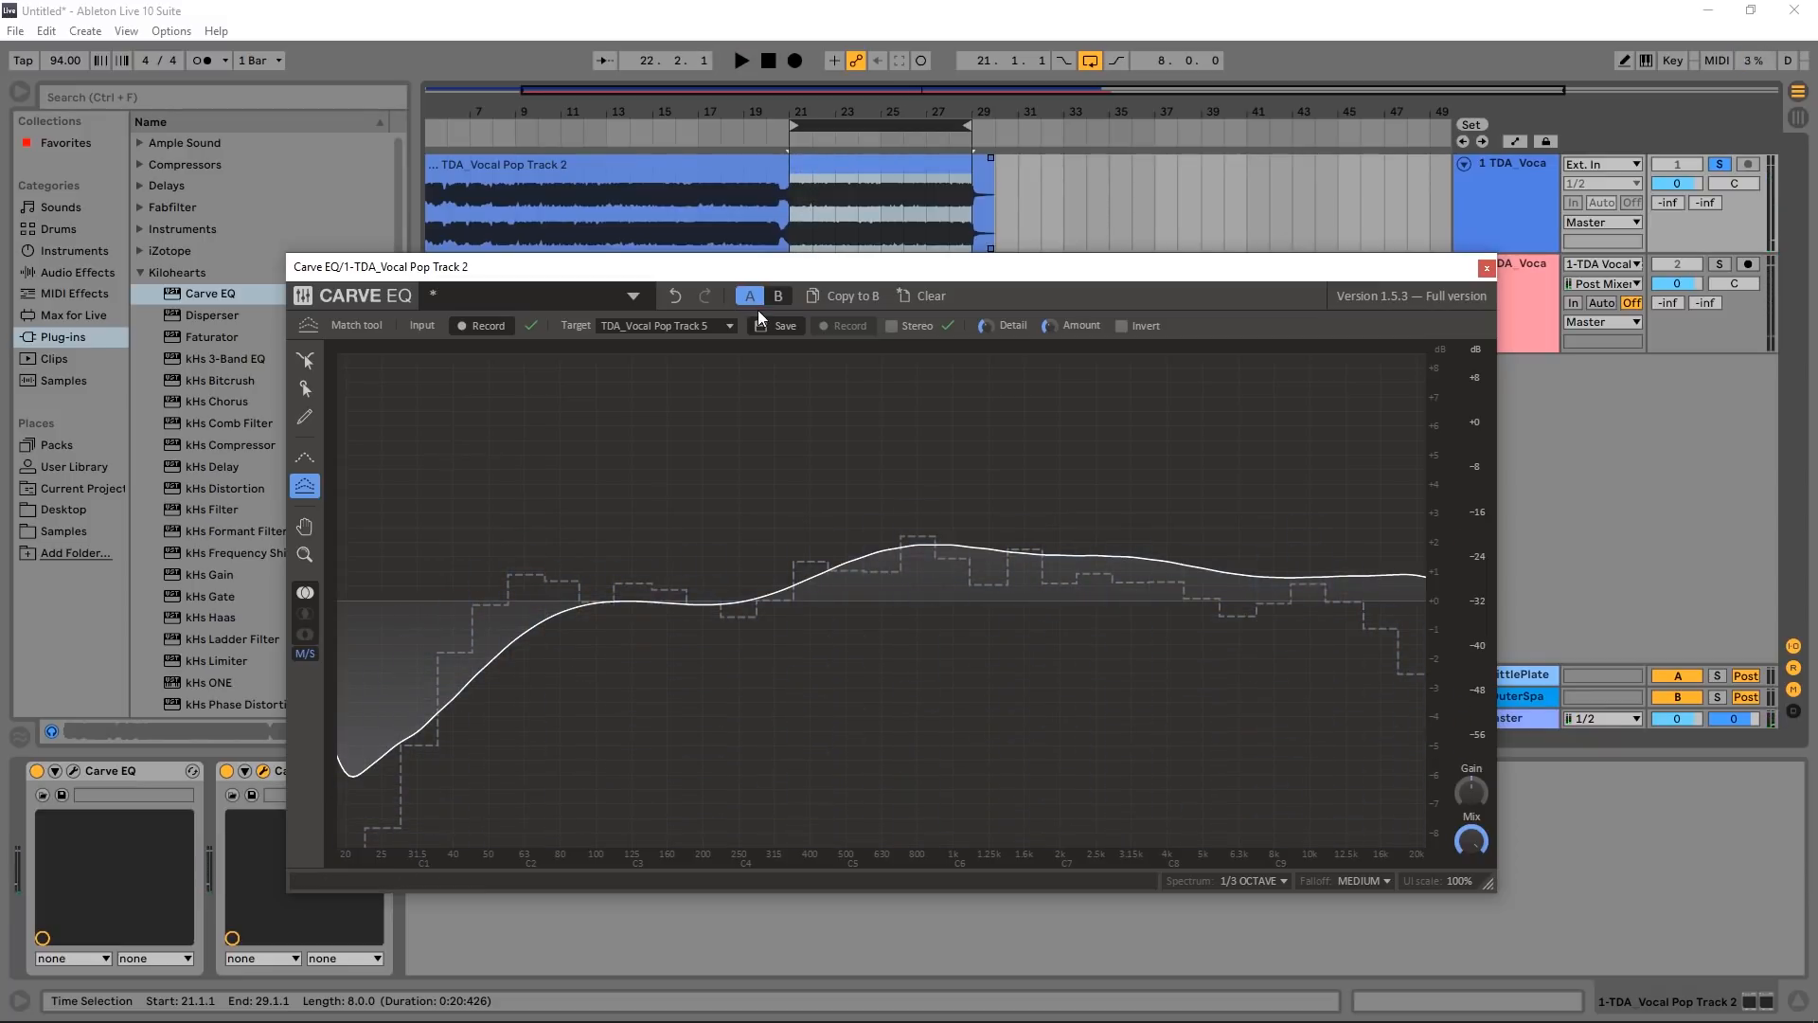
pyautogui.moveTo(305, 390)
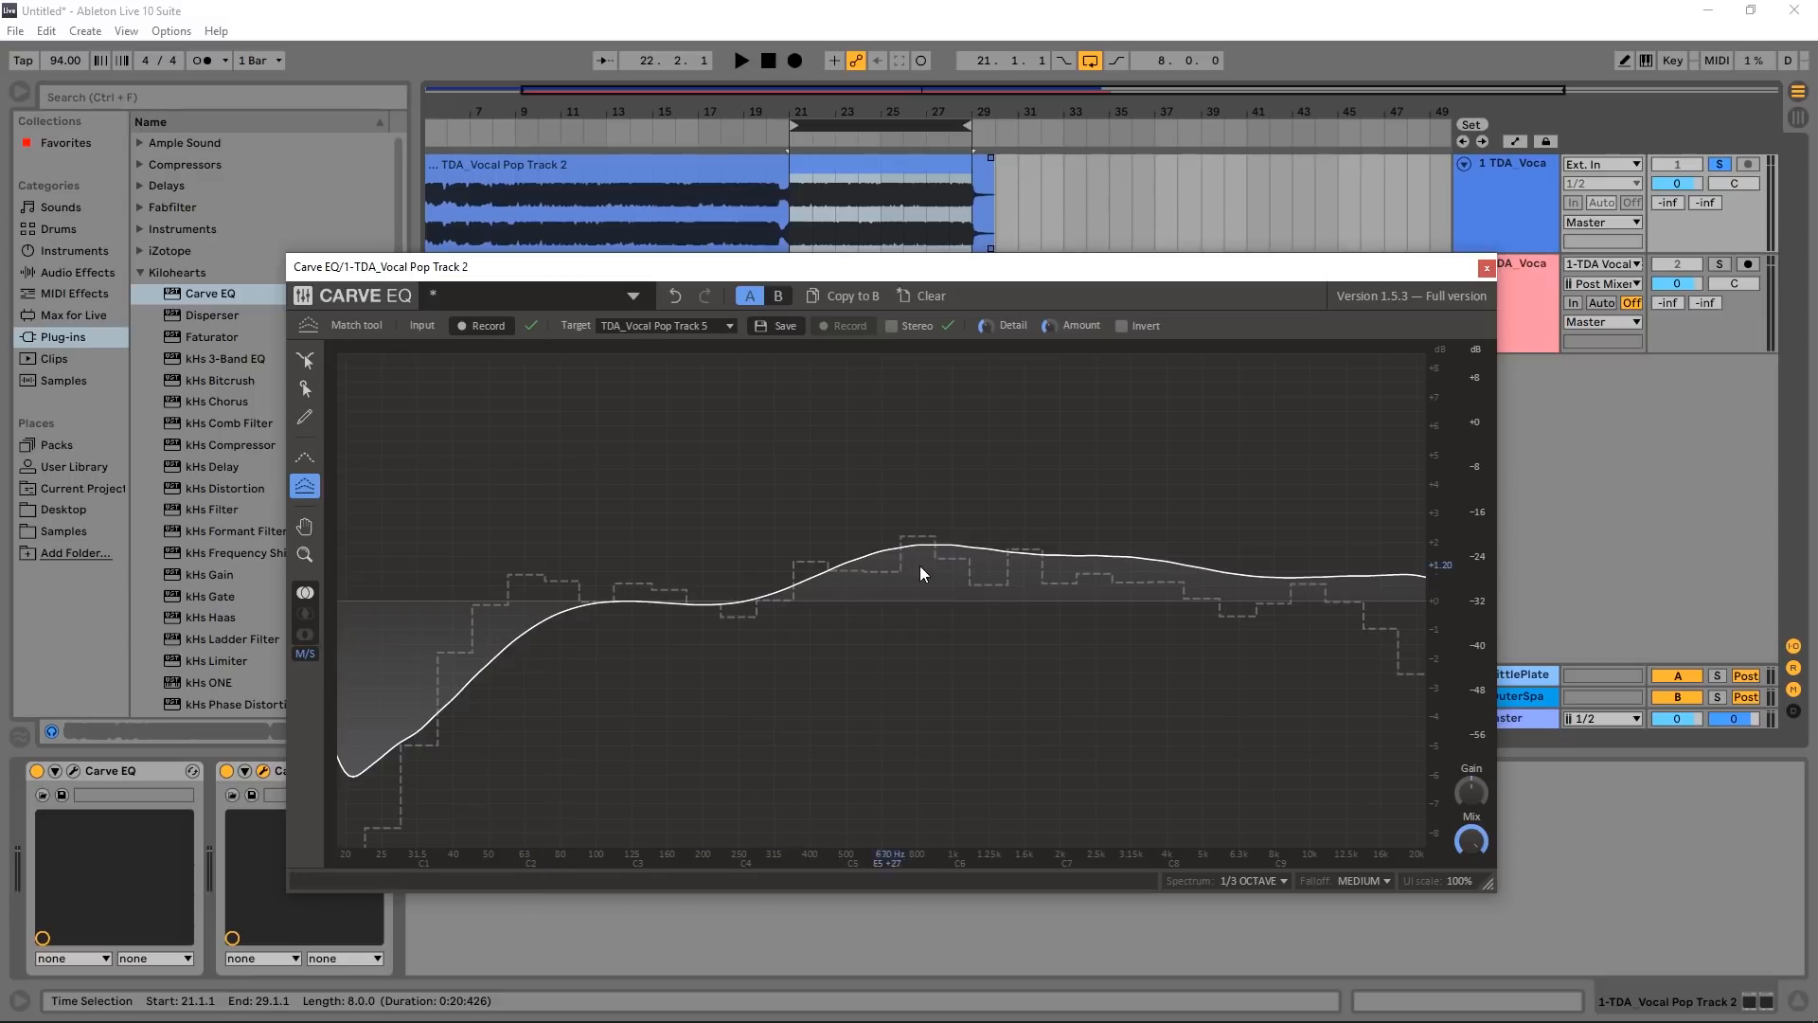
pyautogui.moveTo(716, 610)
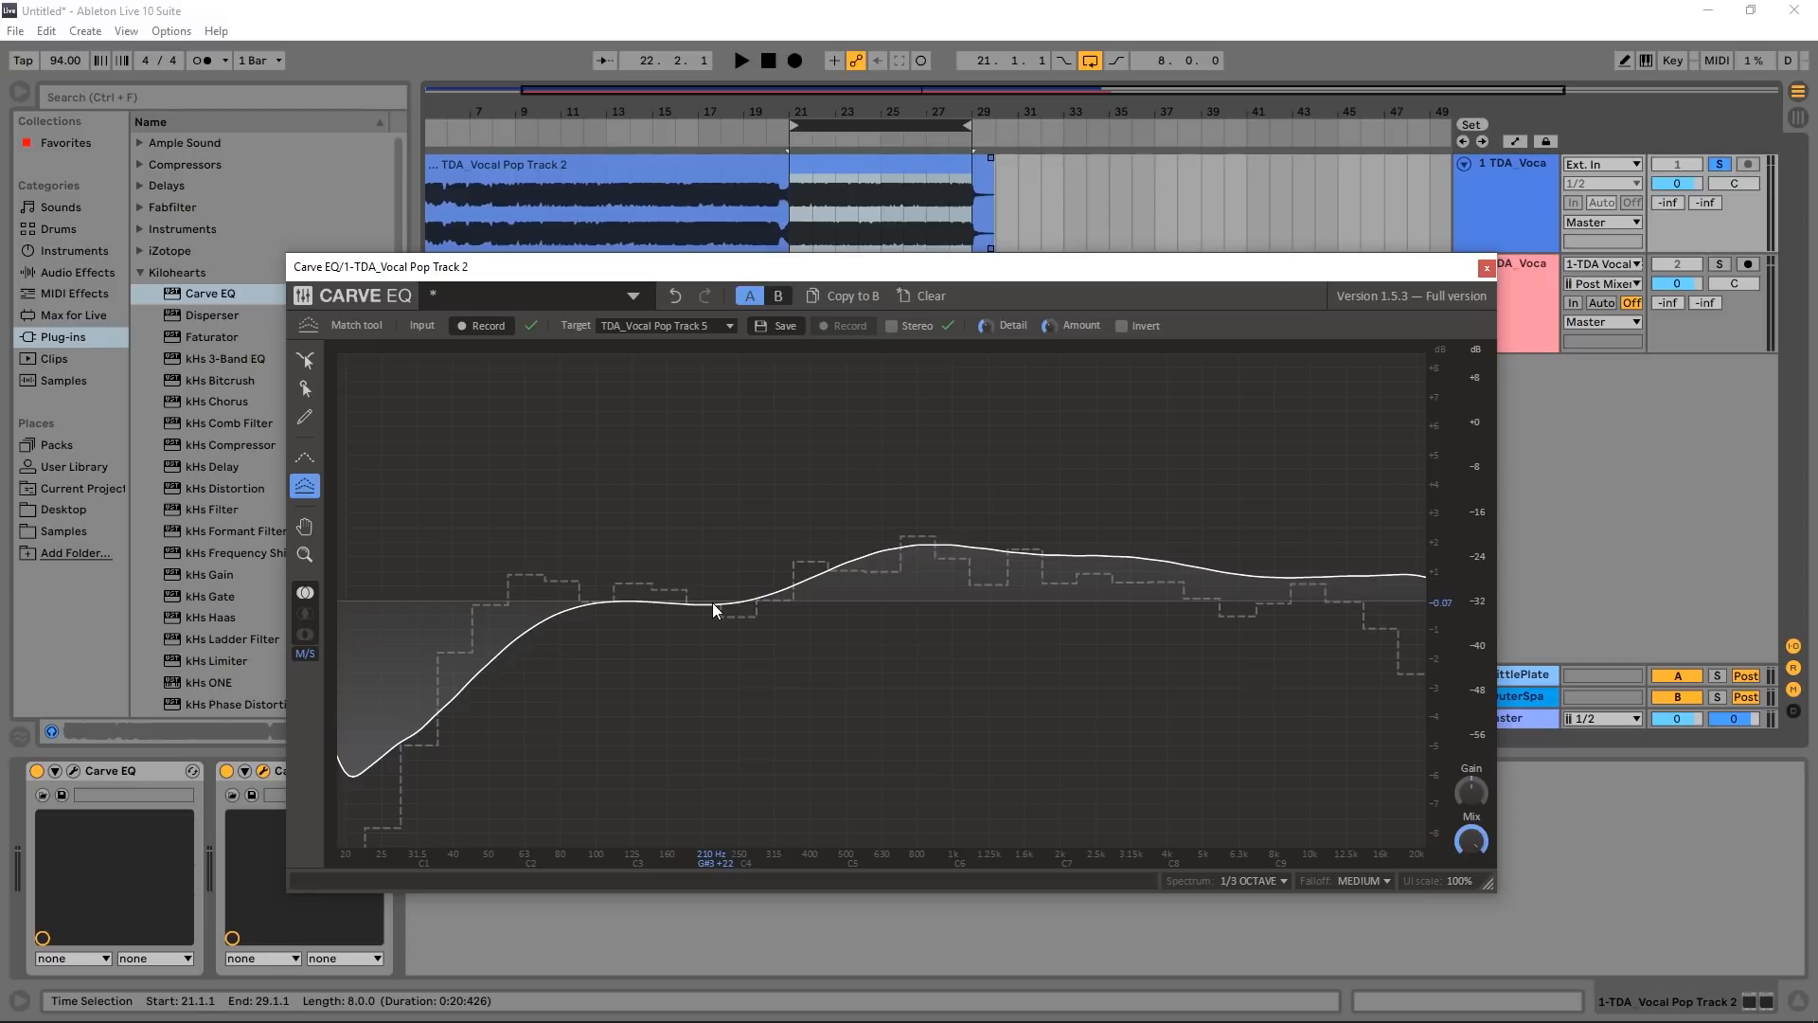
pyautogui.moveTo(800, 614)
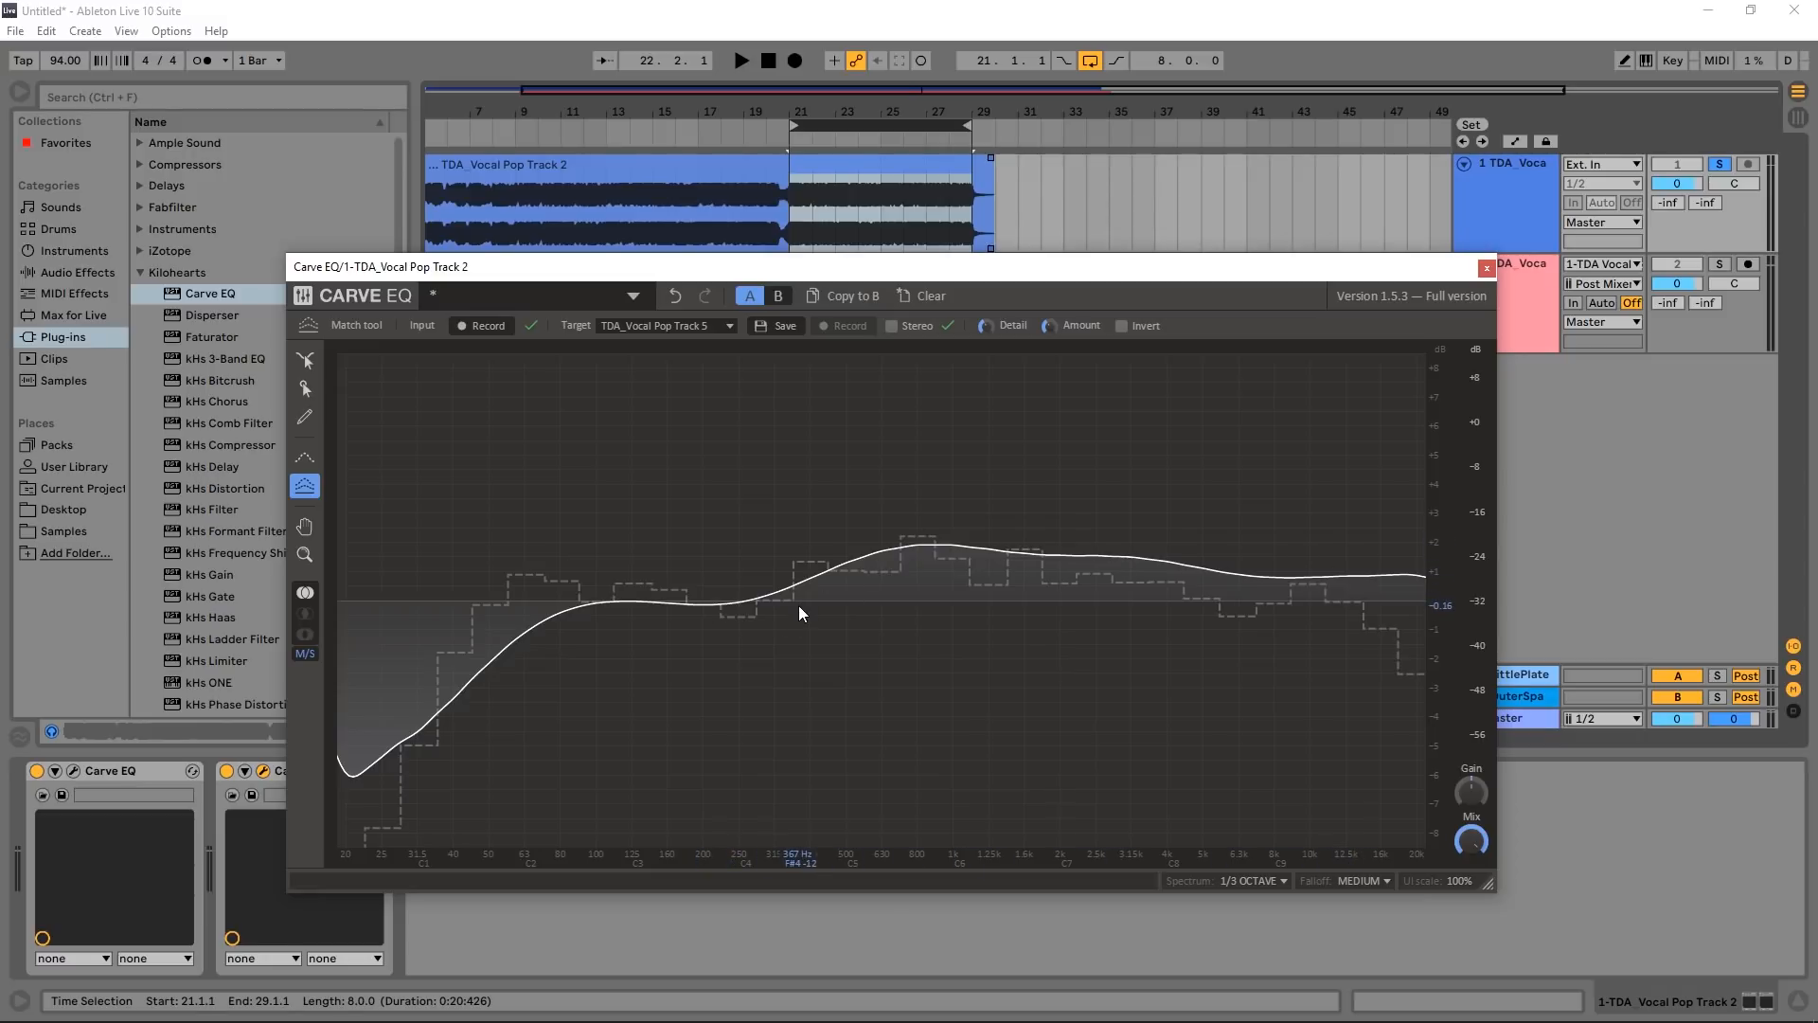
pyautogui.moveTo(555, 638)
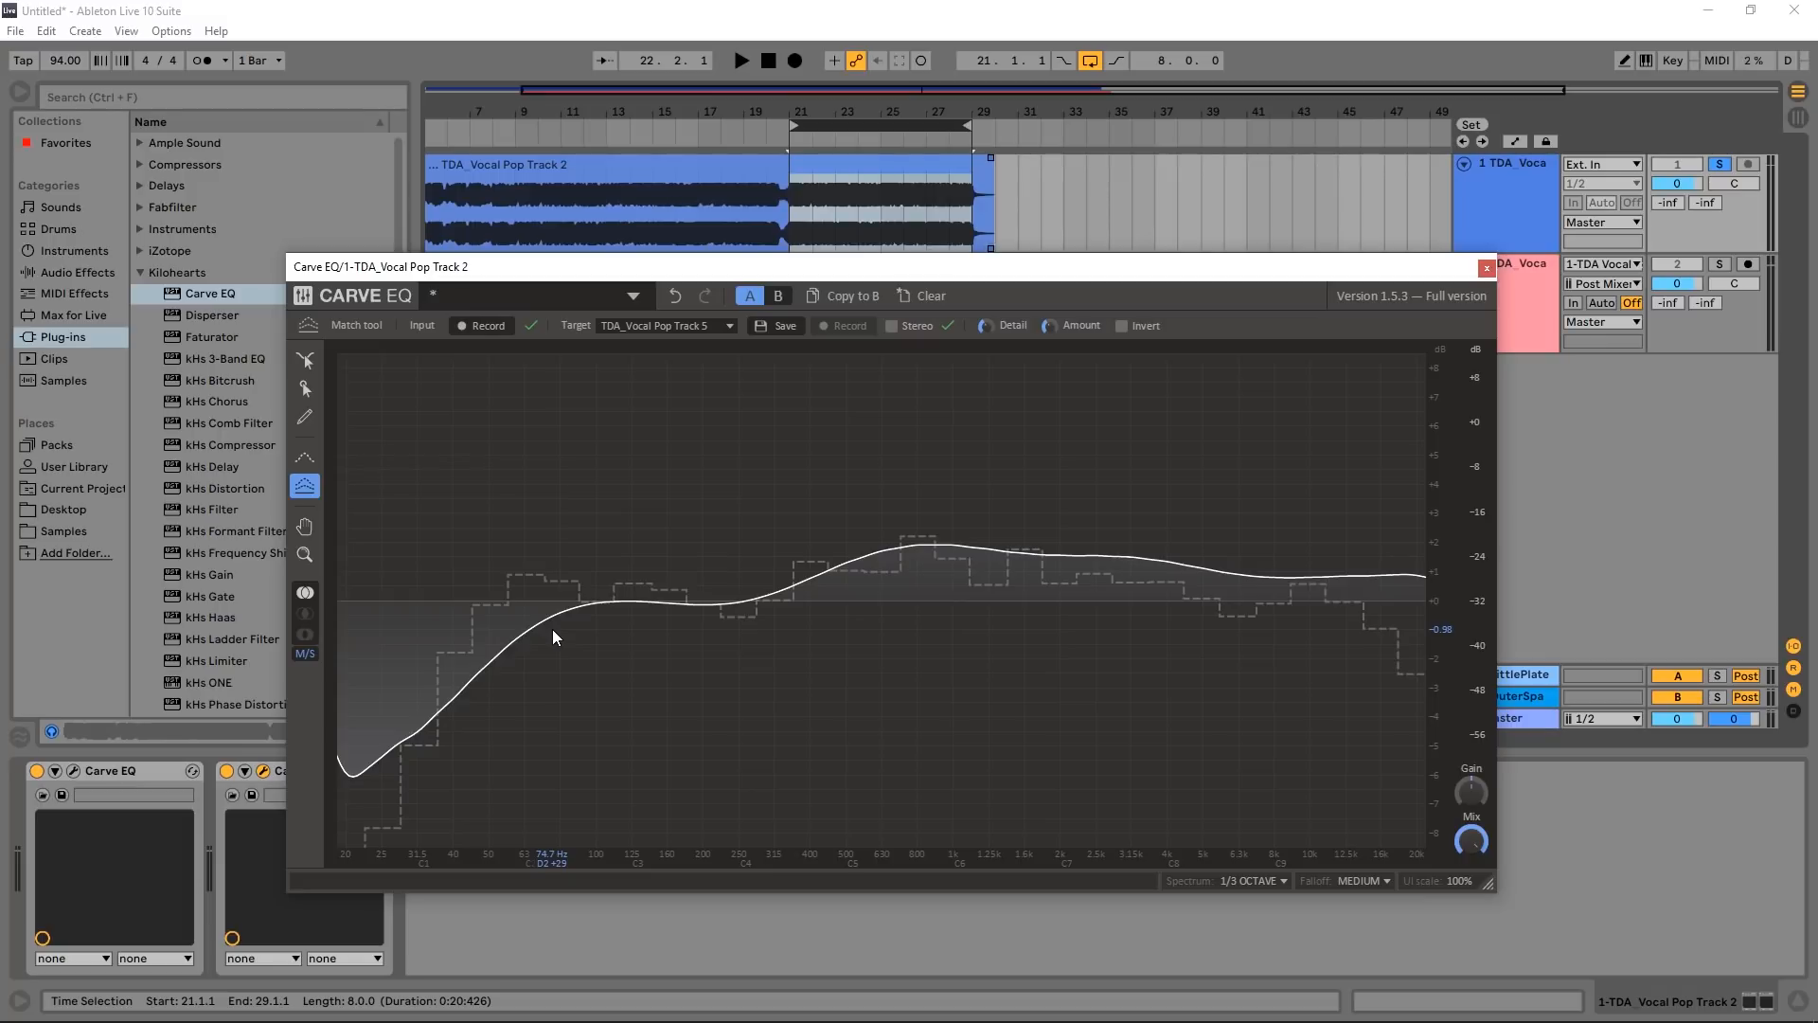
pyautogui.moveTo(538, 616)
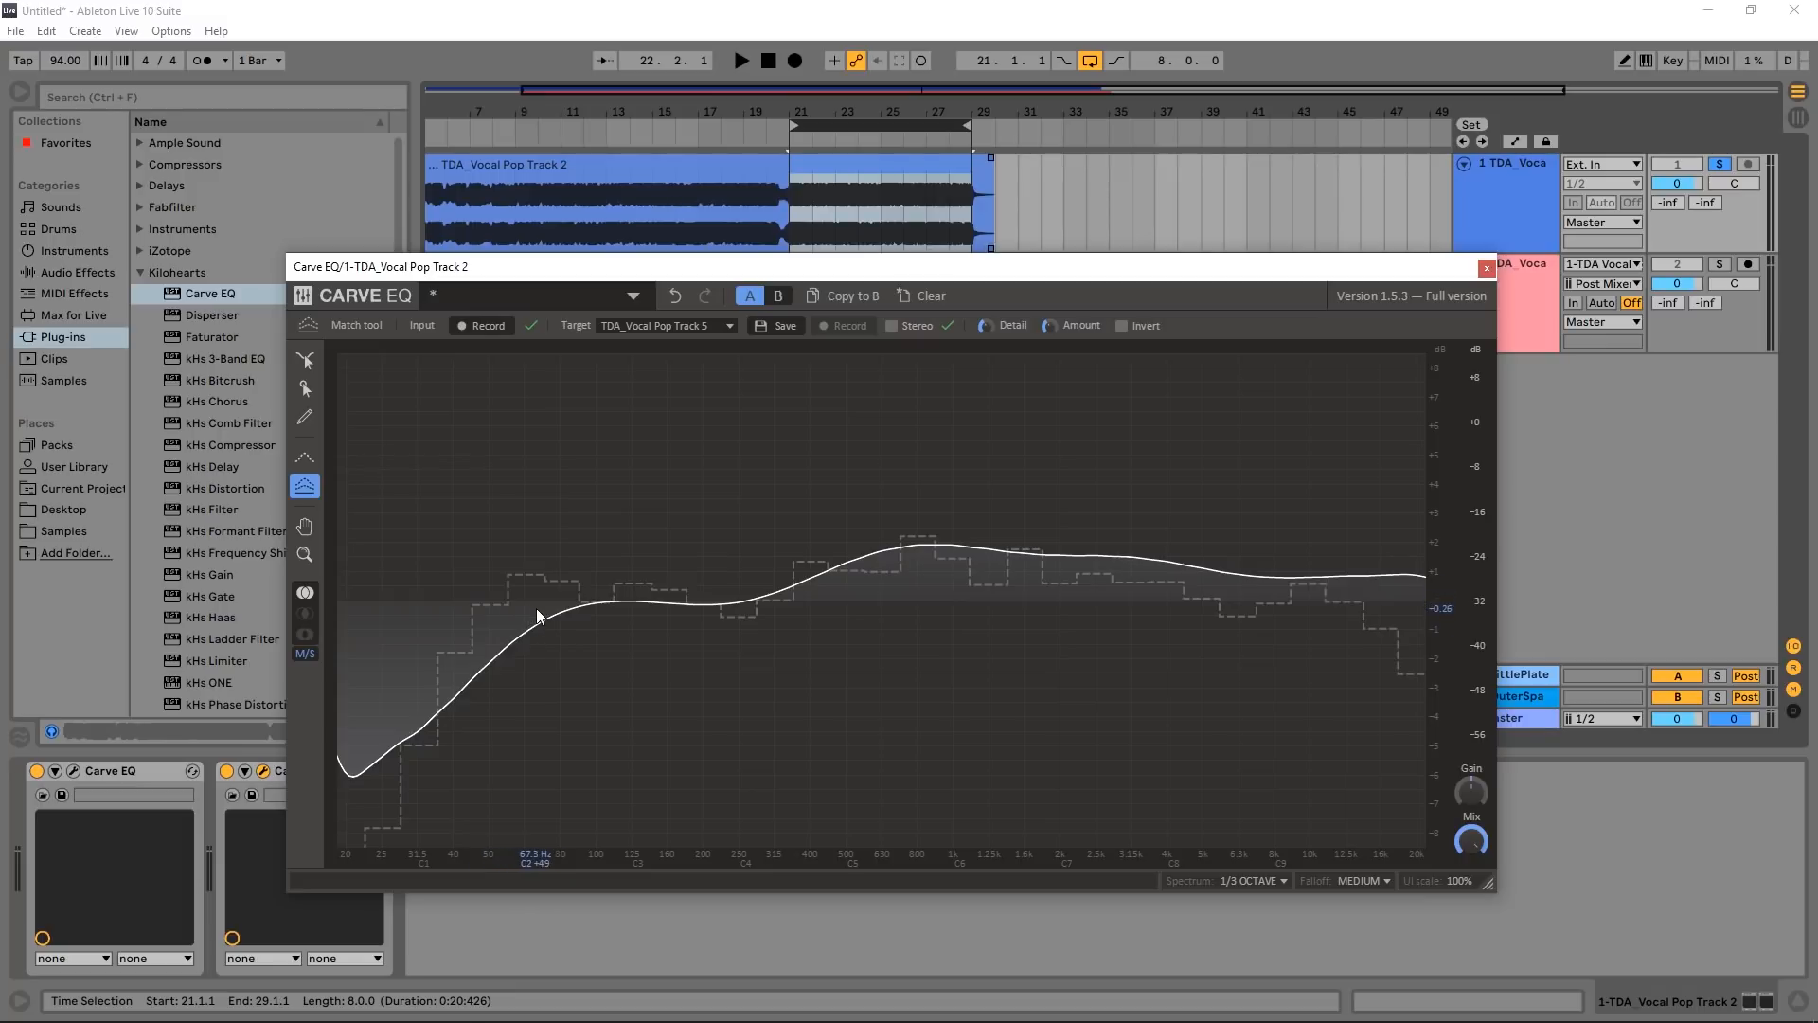
pyautogui.moveTo(553, 621)
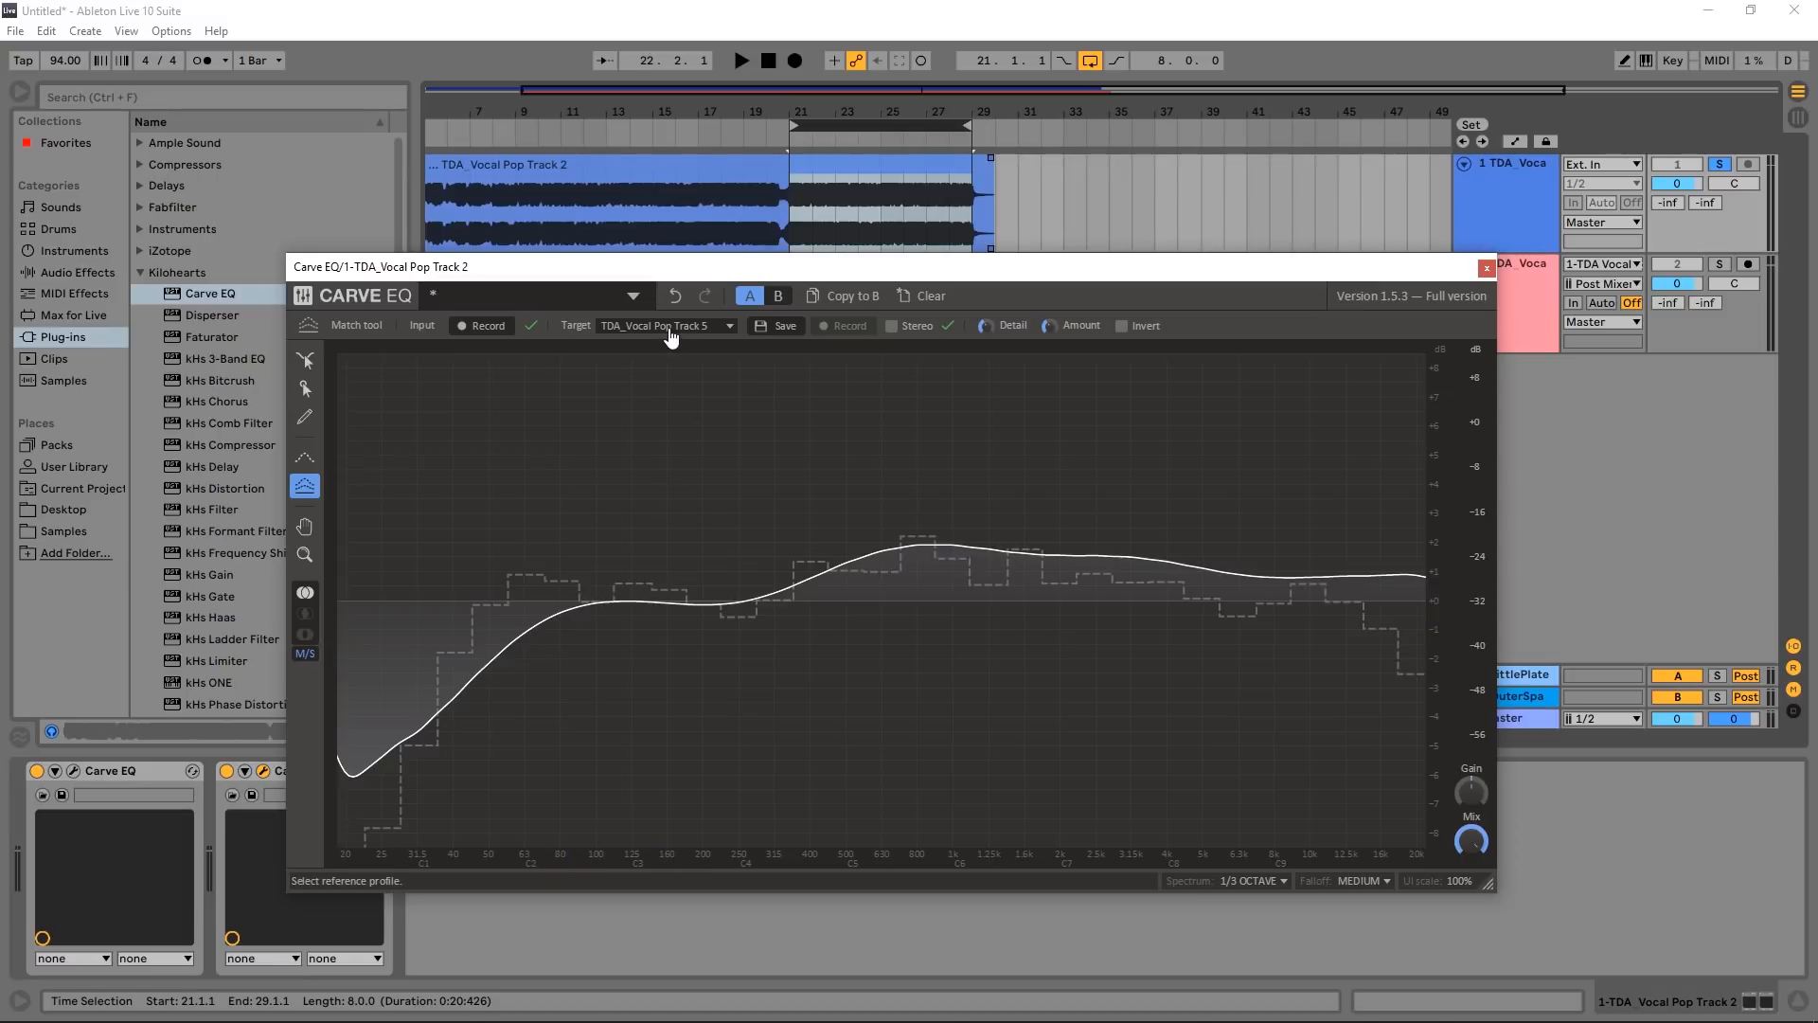
# Step: Reopen Carve EQ's Target list to switch the match source toward Sidechain
pyautogui.click(667, 326)
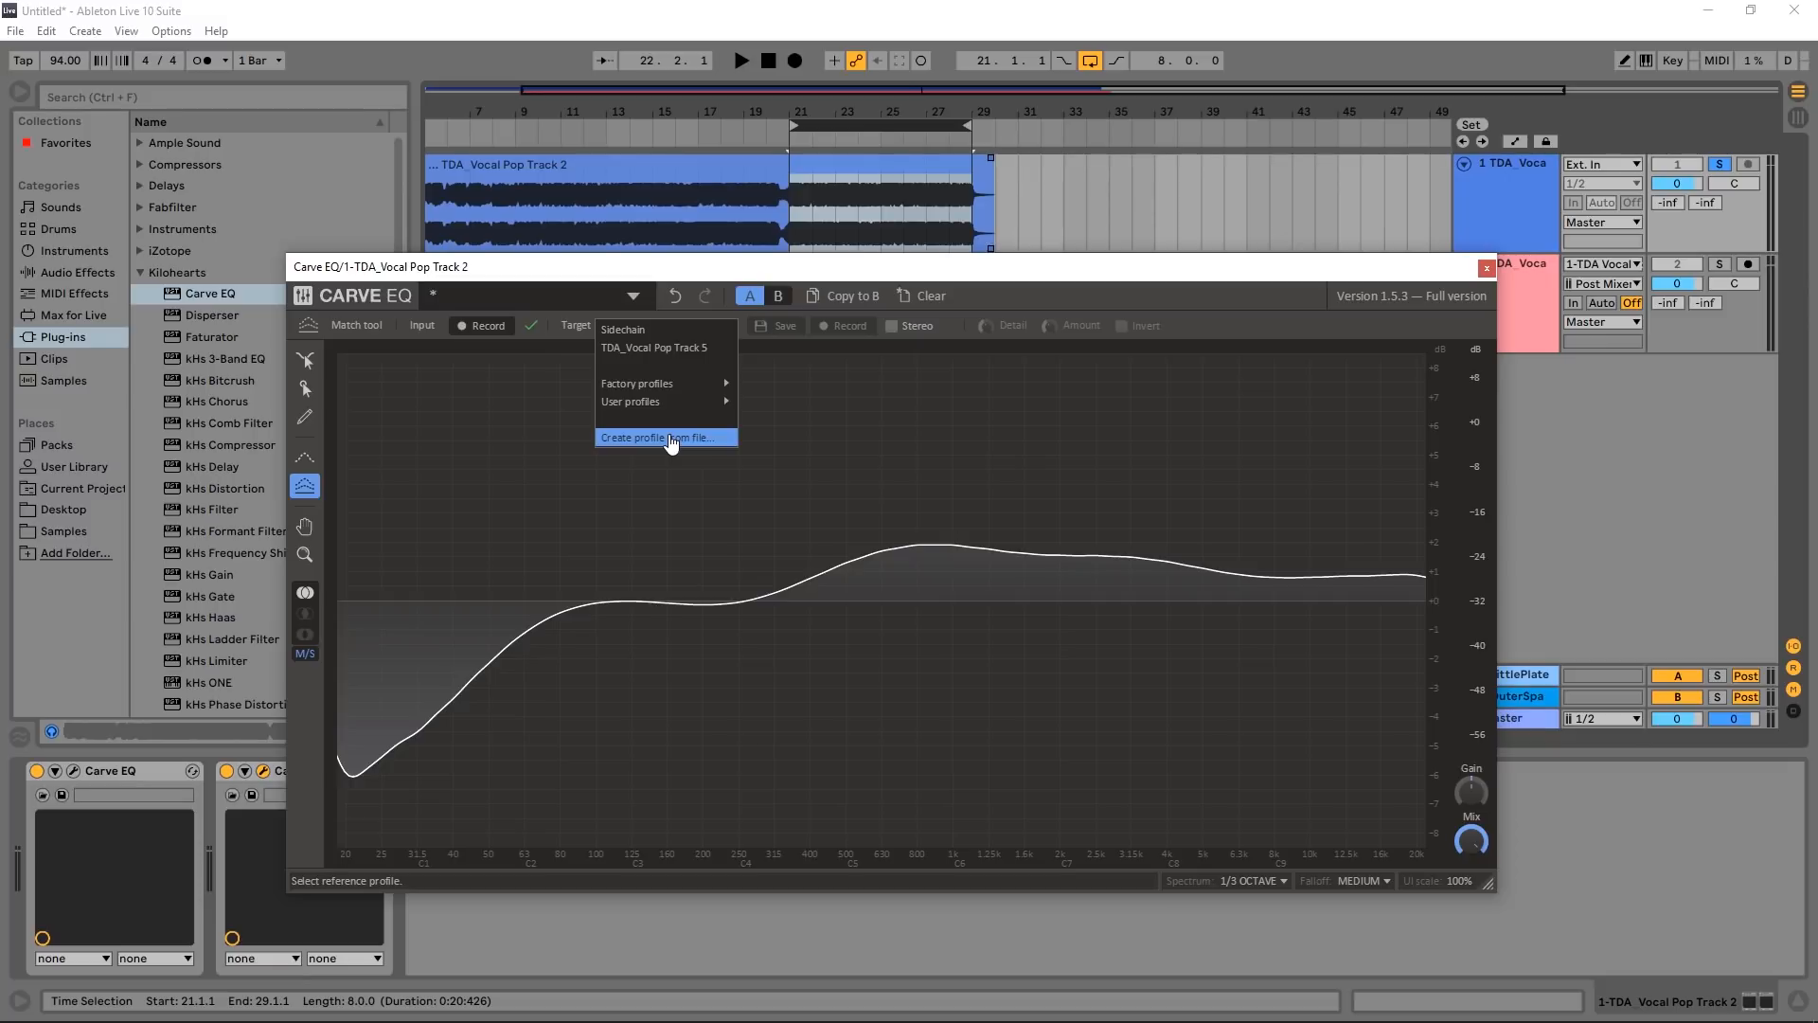
pyautogui.moveTo(644, 337)
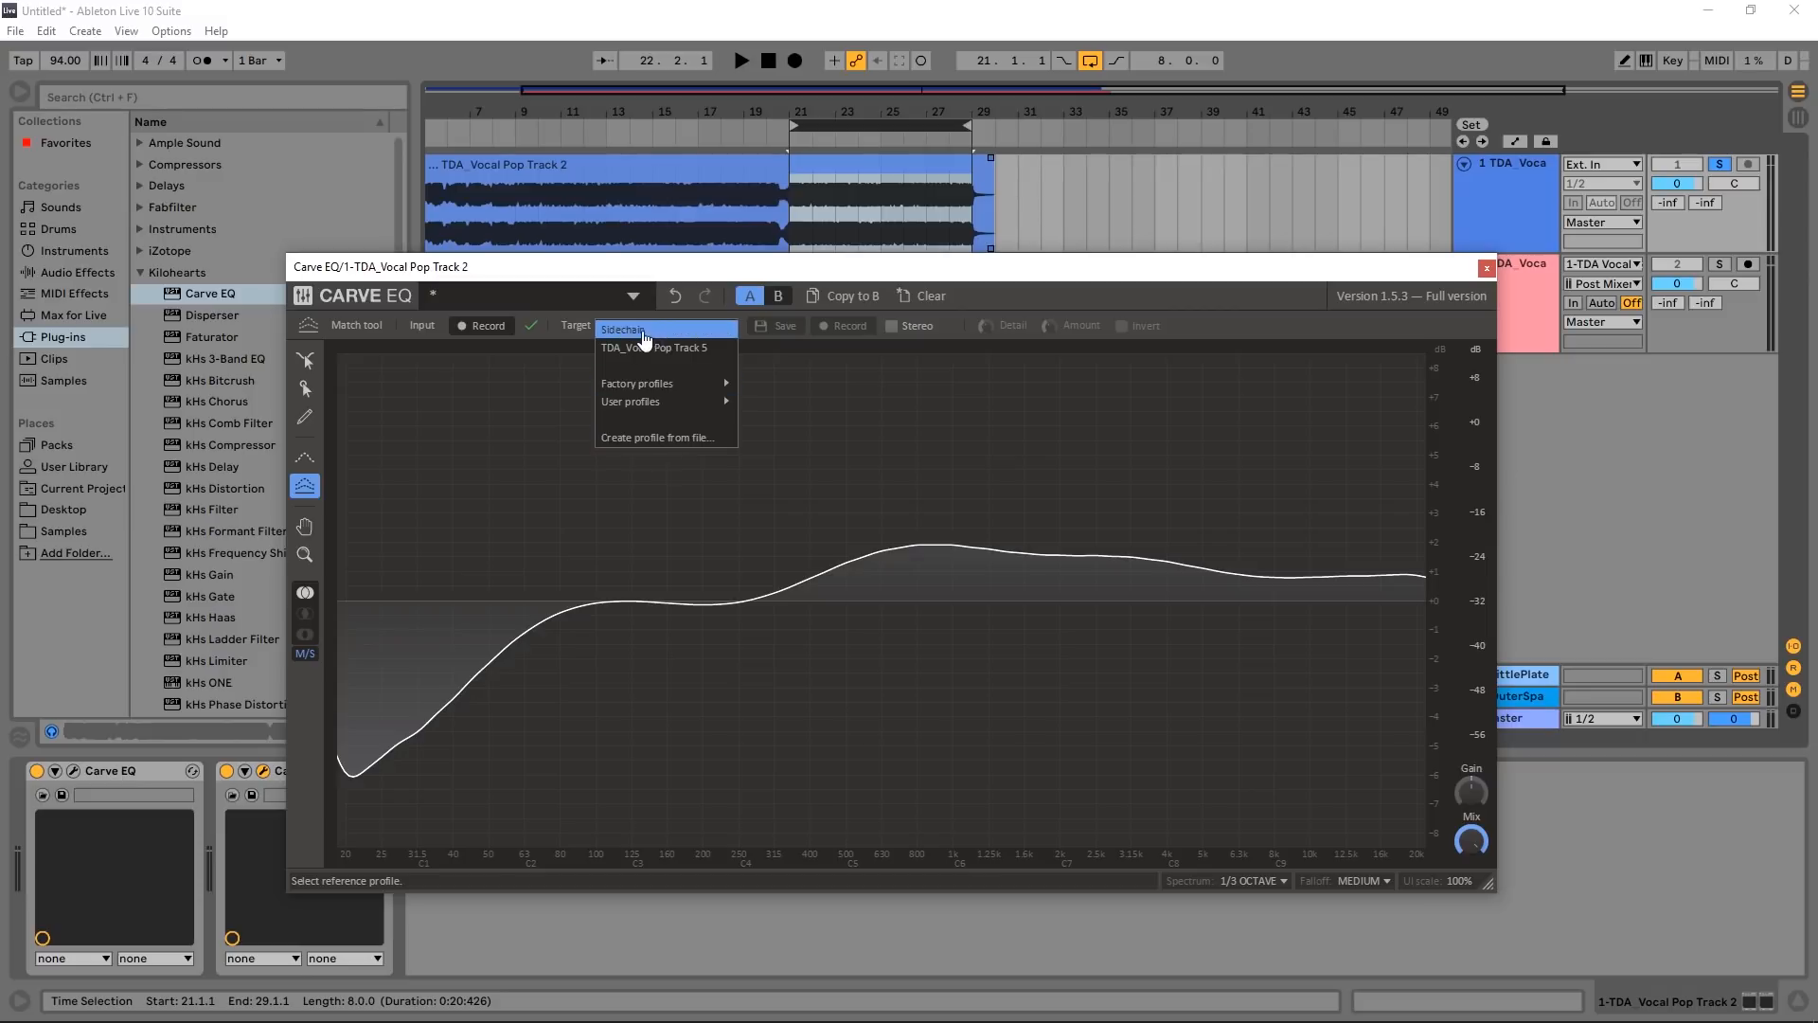
pyautogui.moveTo(663, 337)
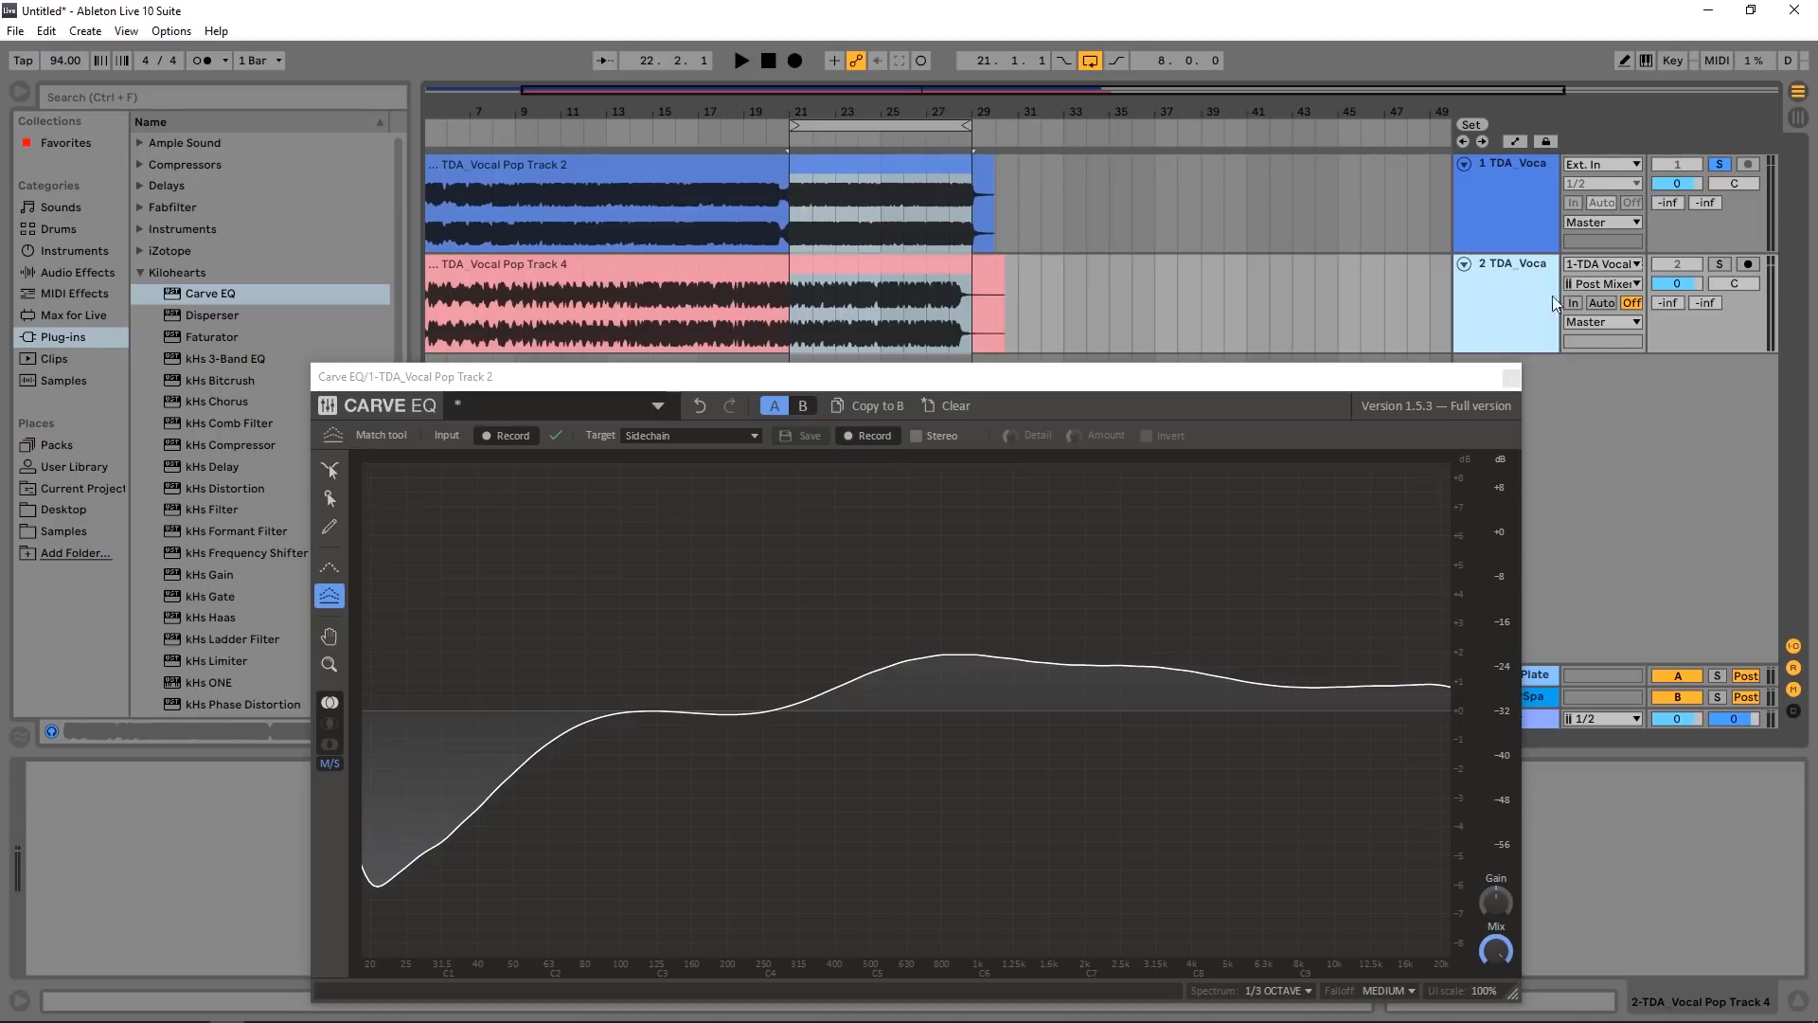
pyautogui.moveTo(1576, 325)
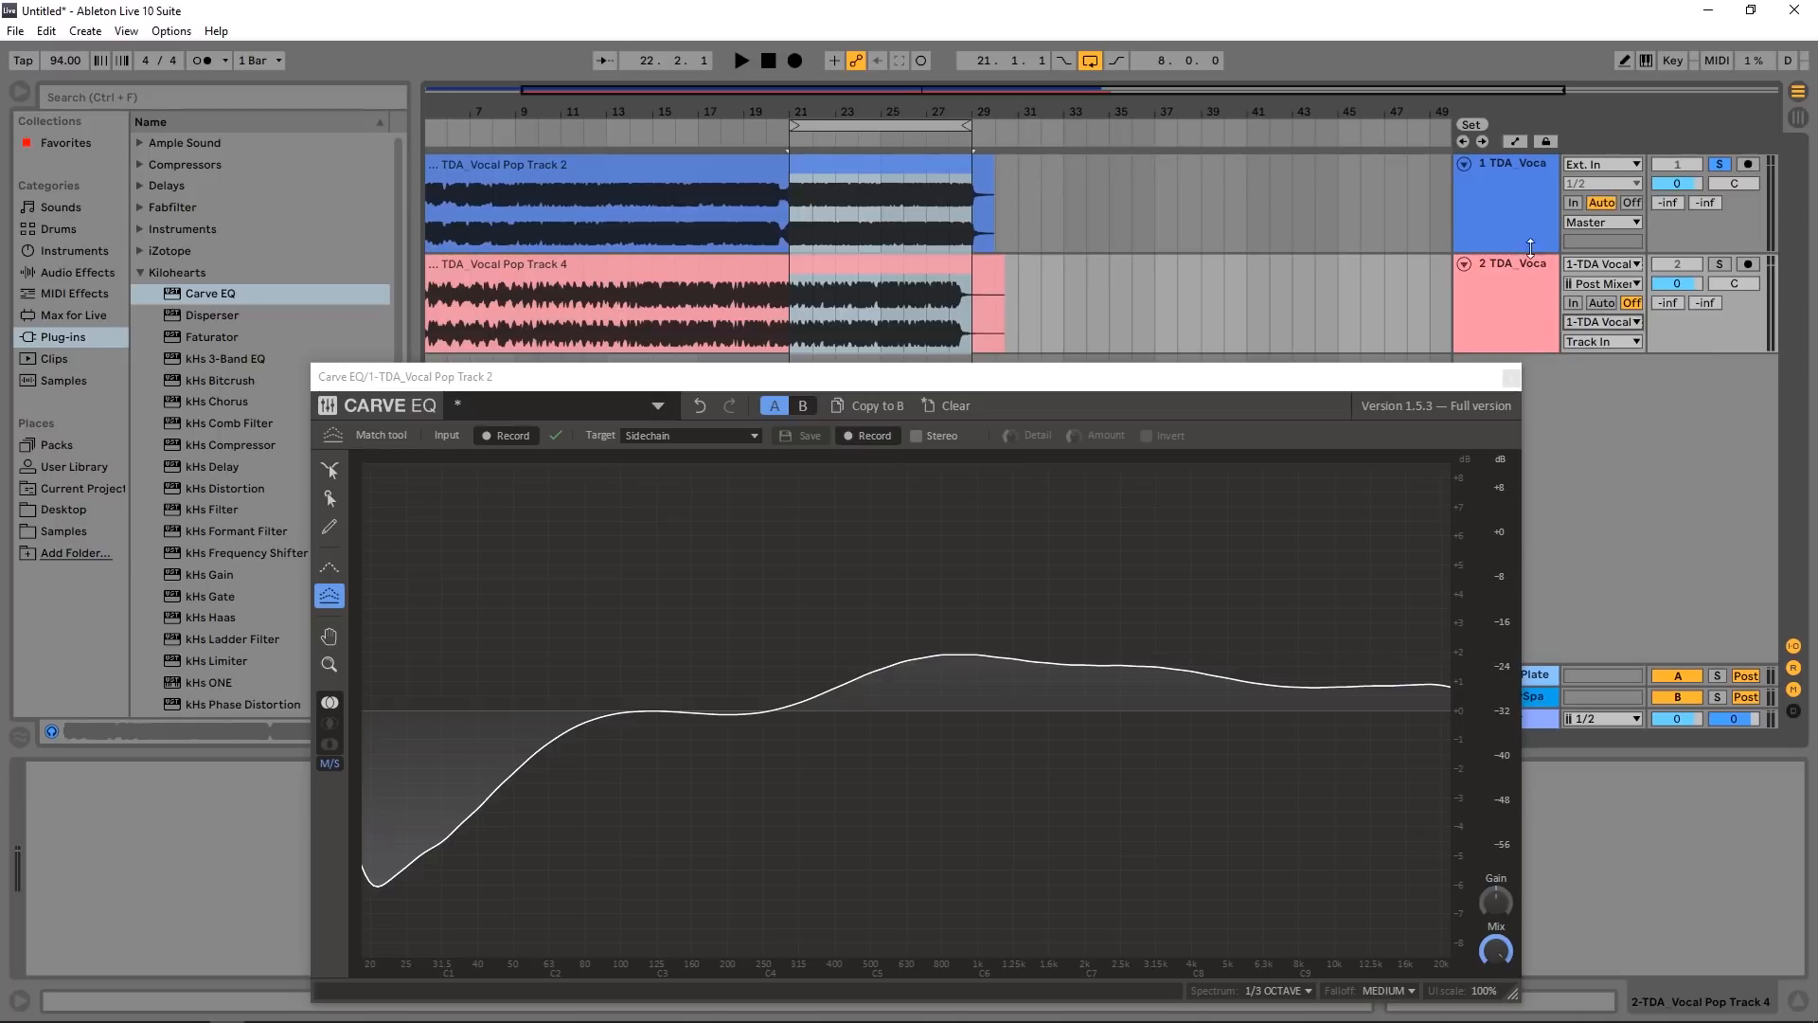
# Step: Route track 2 (Vocal Pop Track 4) into Carve EQ's Aux sidechain input on 1-TDA Vocal
pyautogui.click(1602, 341)
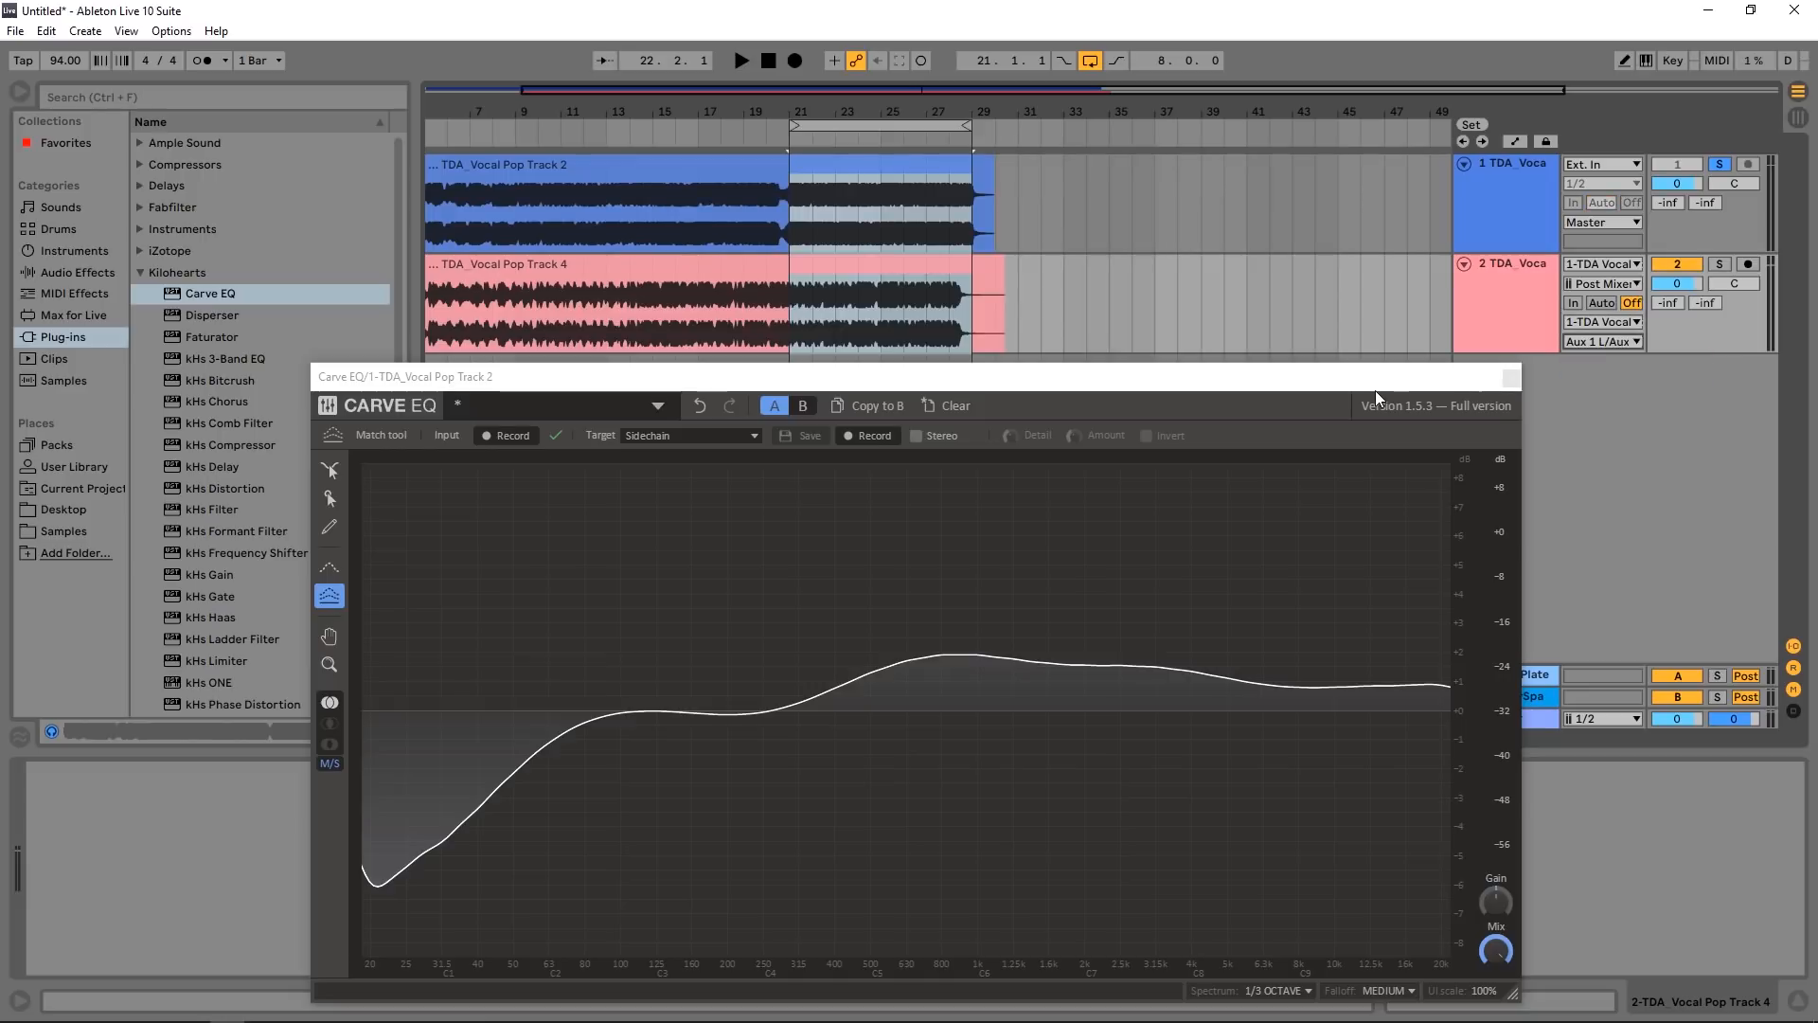
pyautogui.moveTo(509, 432)
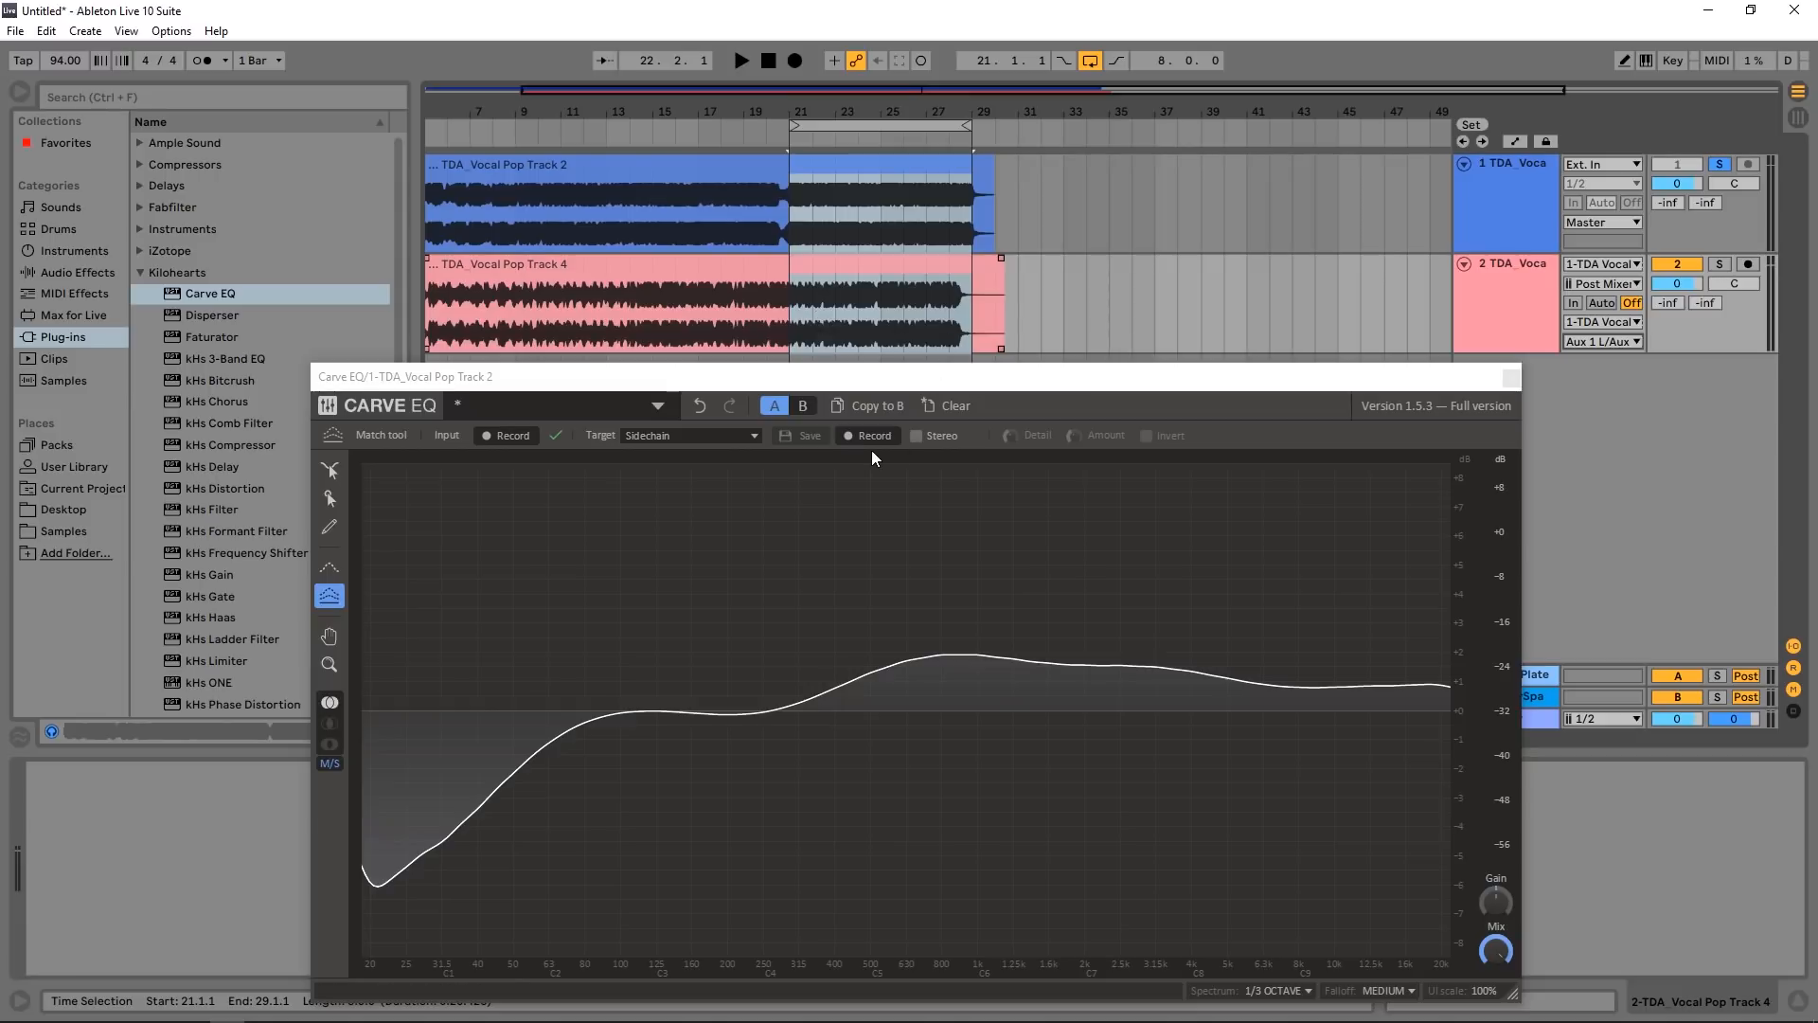
pyautogui.moveTo(873, 447)
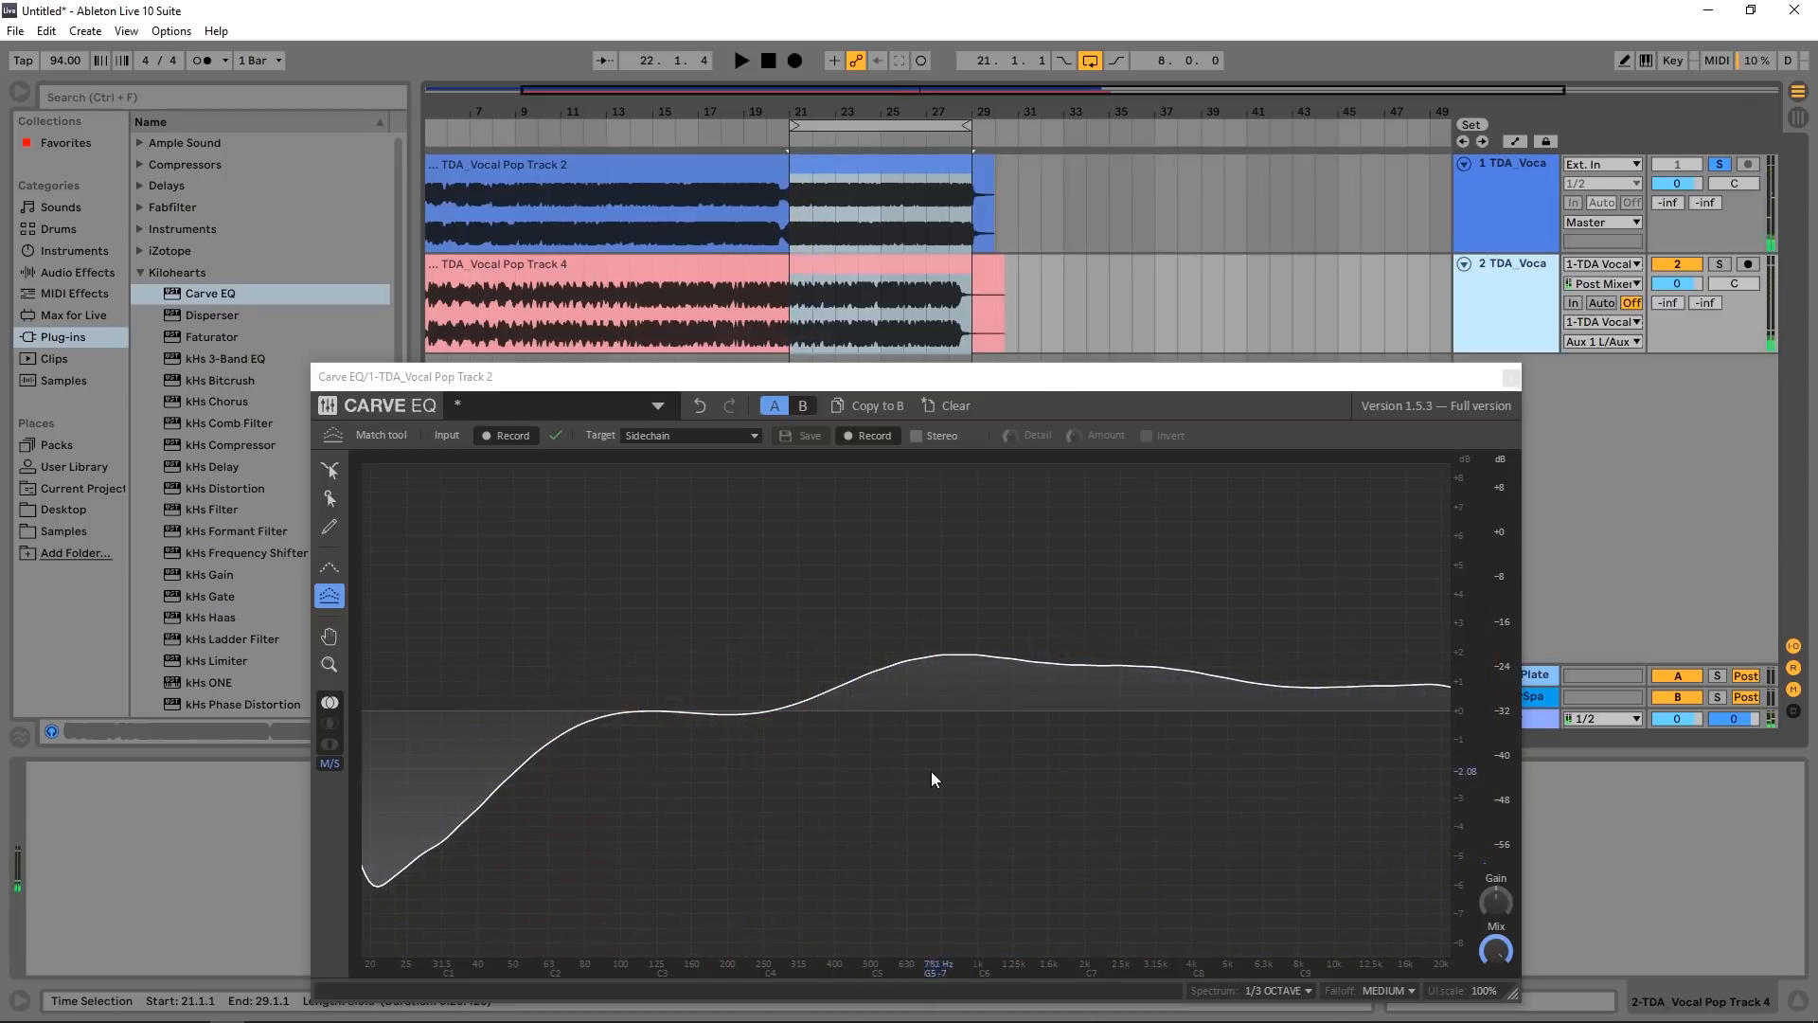
pyautogui.moveTo(856, 764)
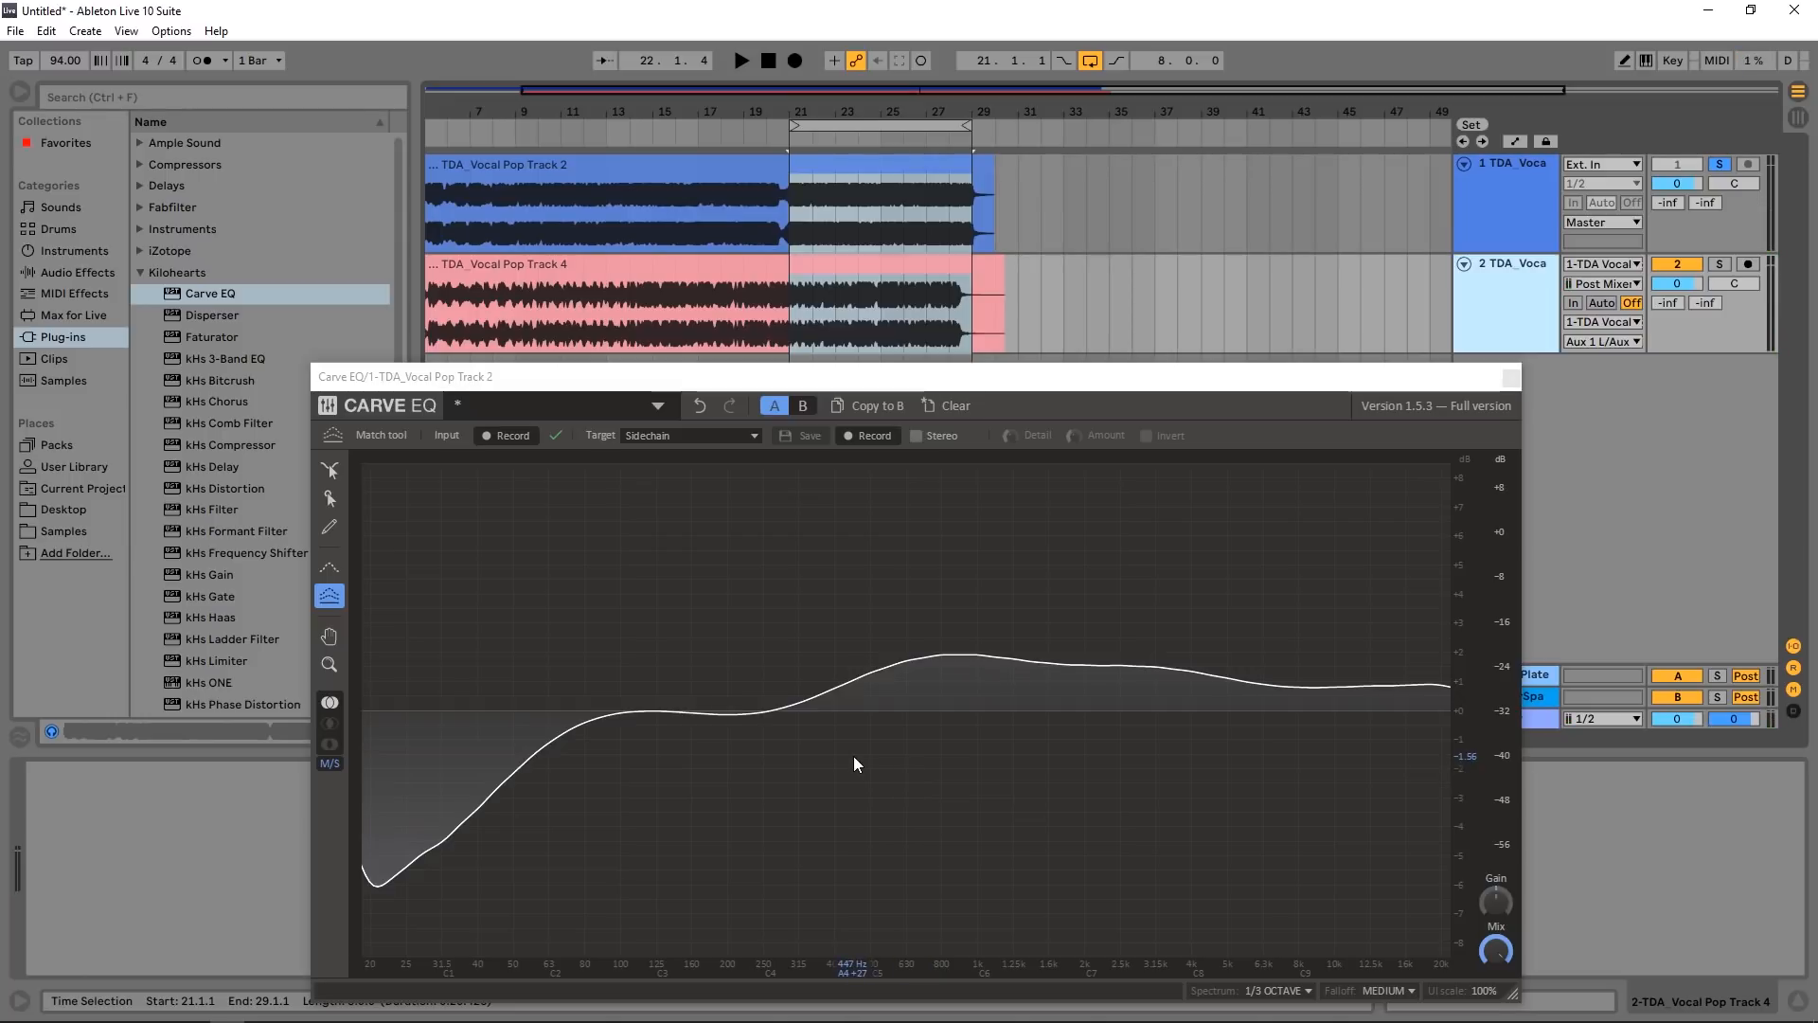
pyautogui.moveTo(863, 439)
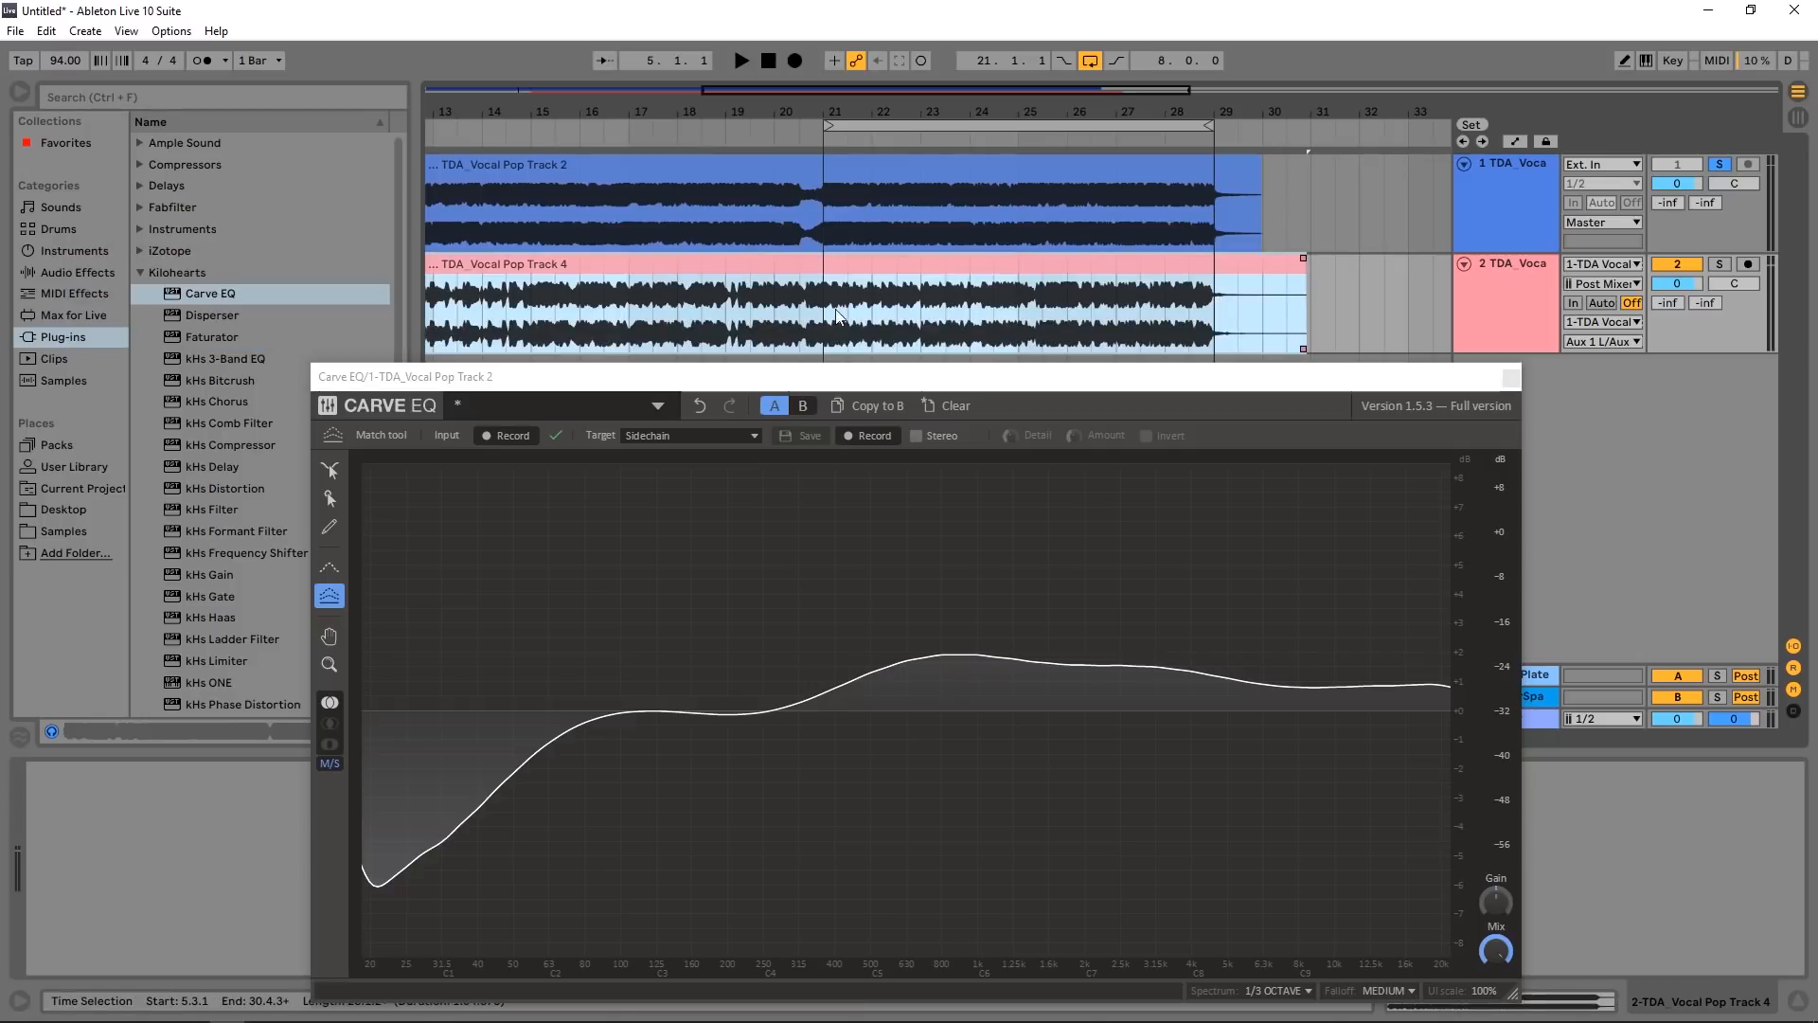
# Step: Record a spectrum profile of the Pop Track 4 sidechain while the song plays from bar 21
pyautogui.click(867, 435)
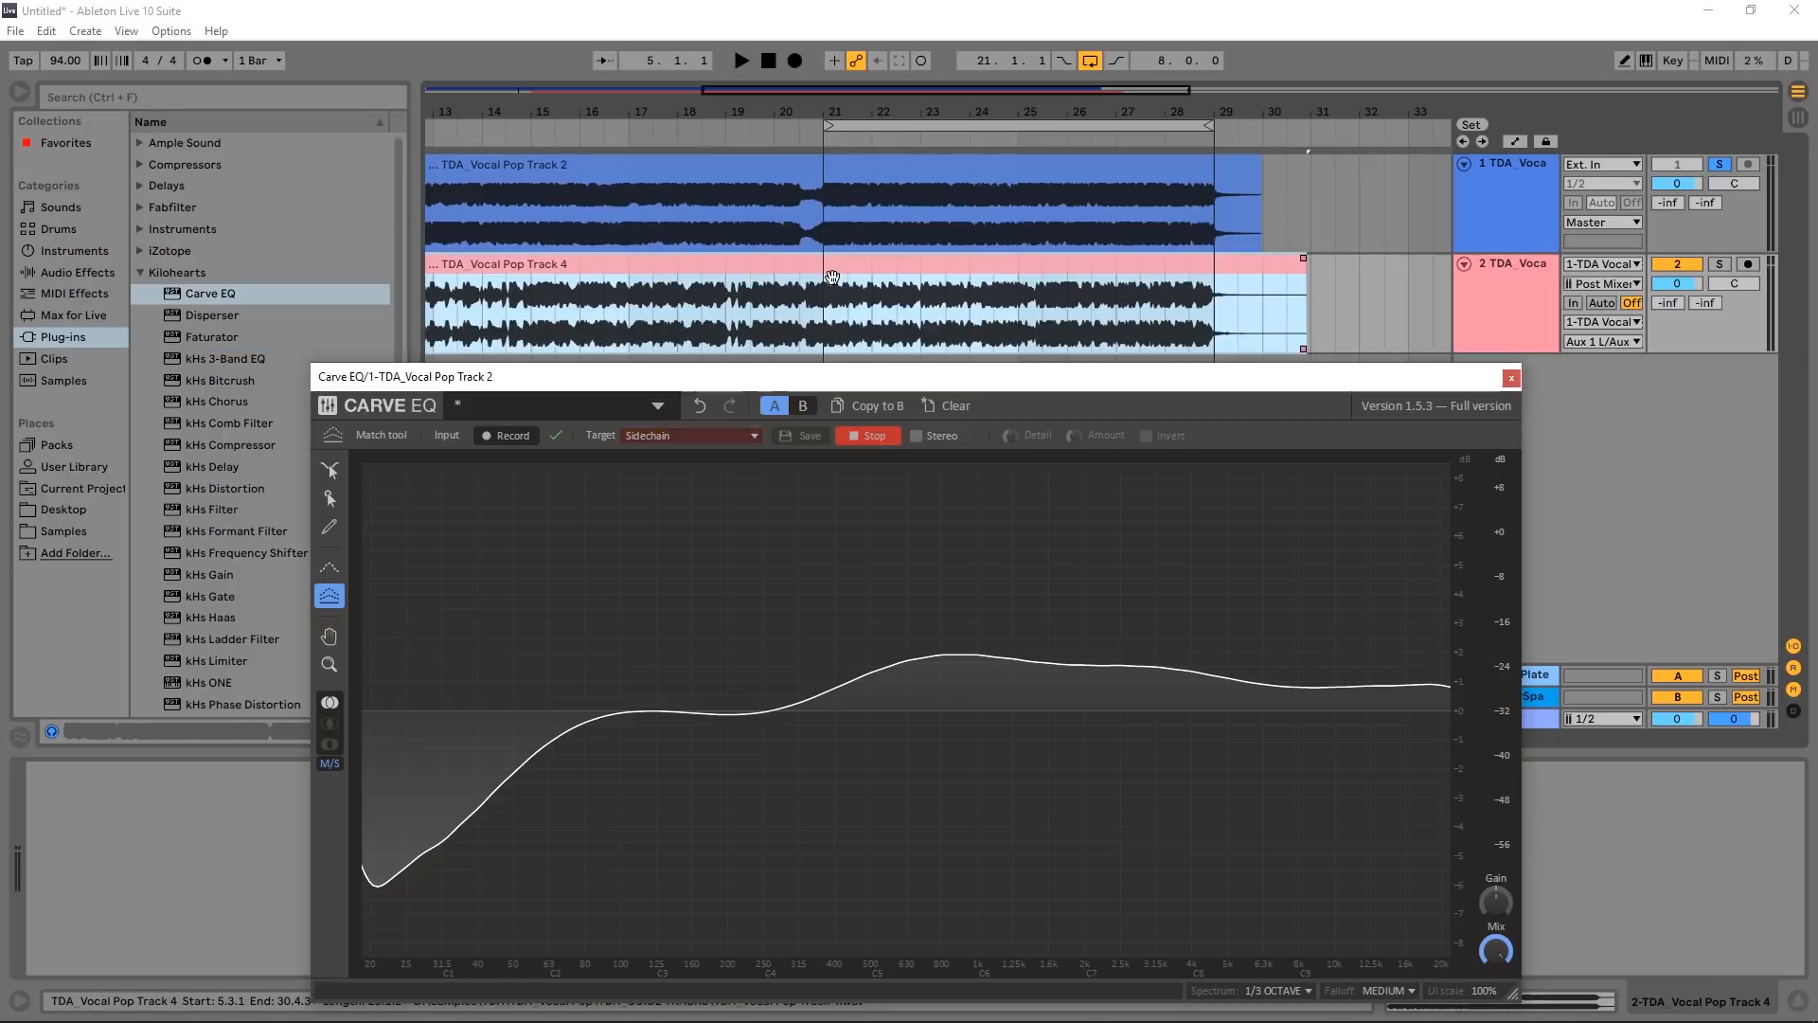
pyautogui.click(739, 58)
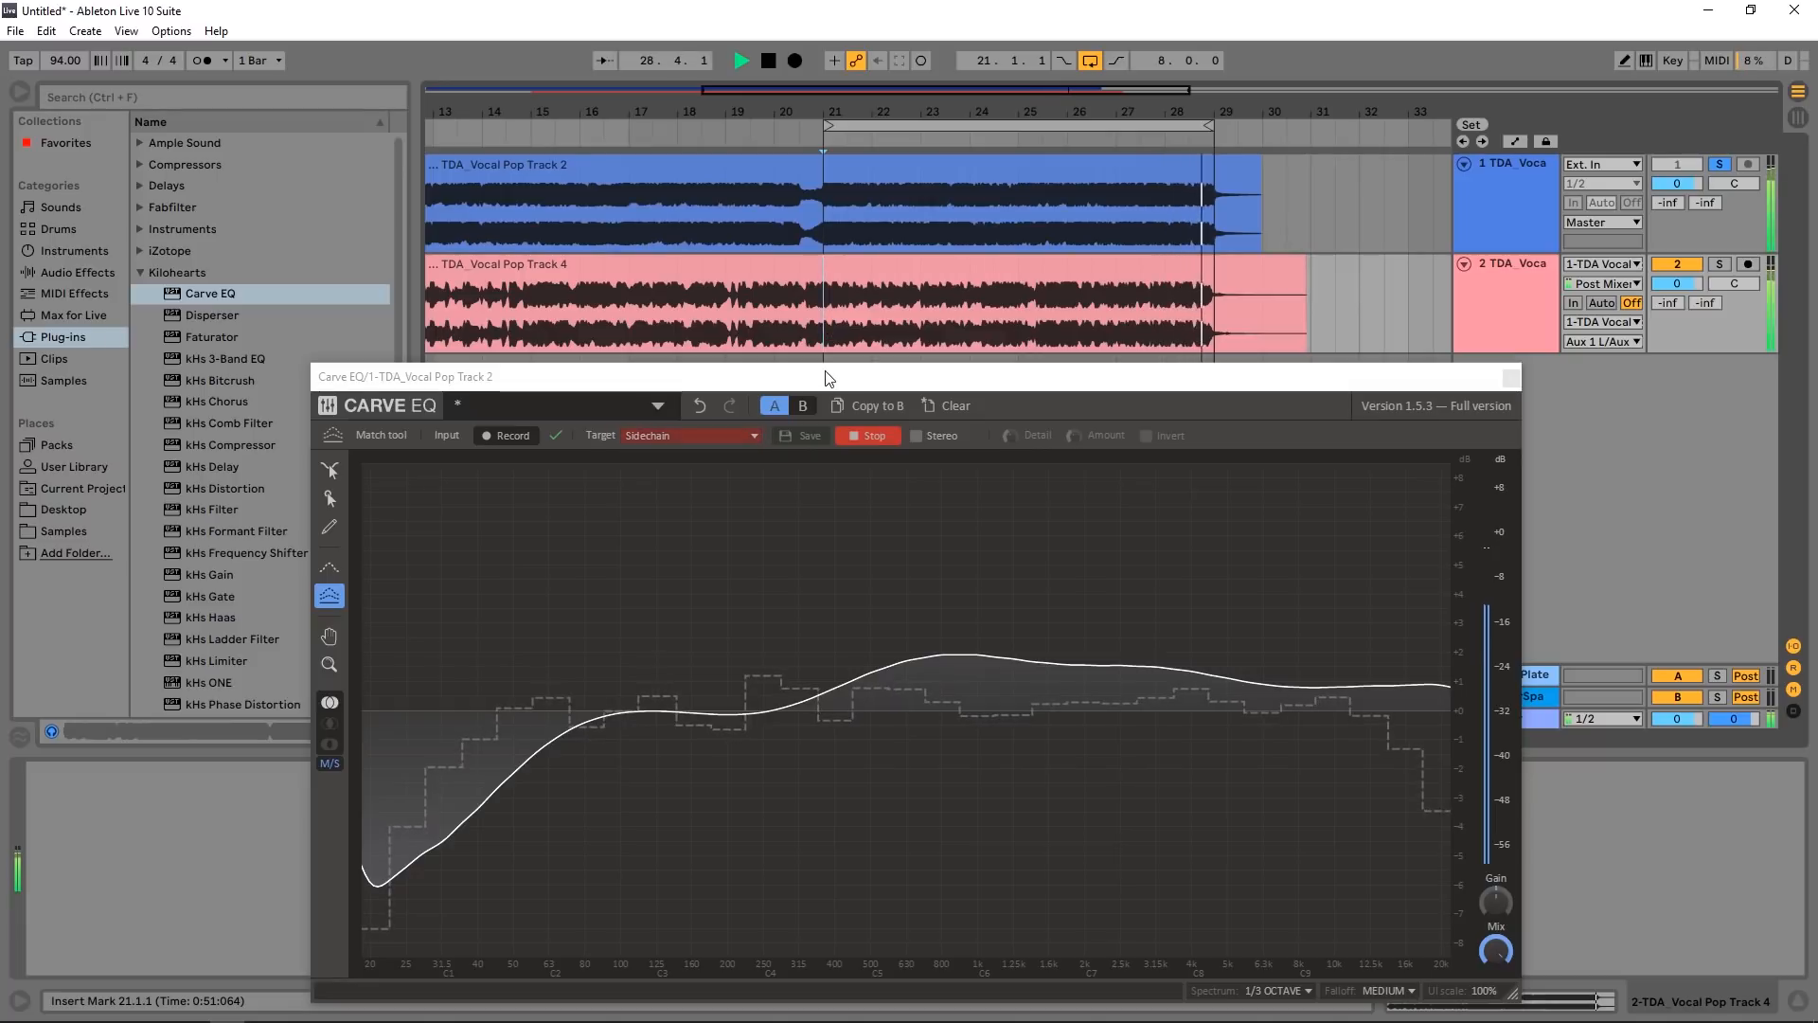
pyautogui.click(867, 436)
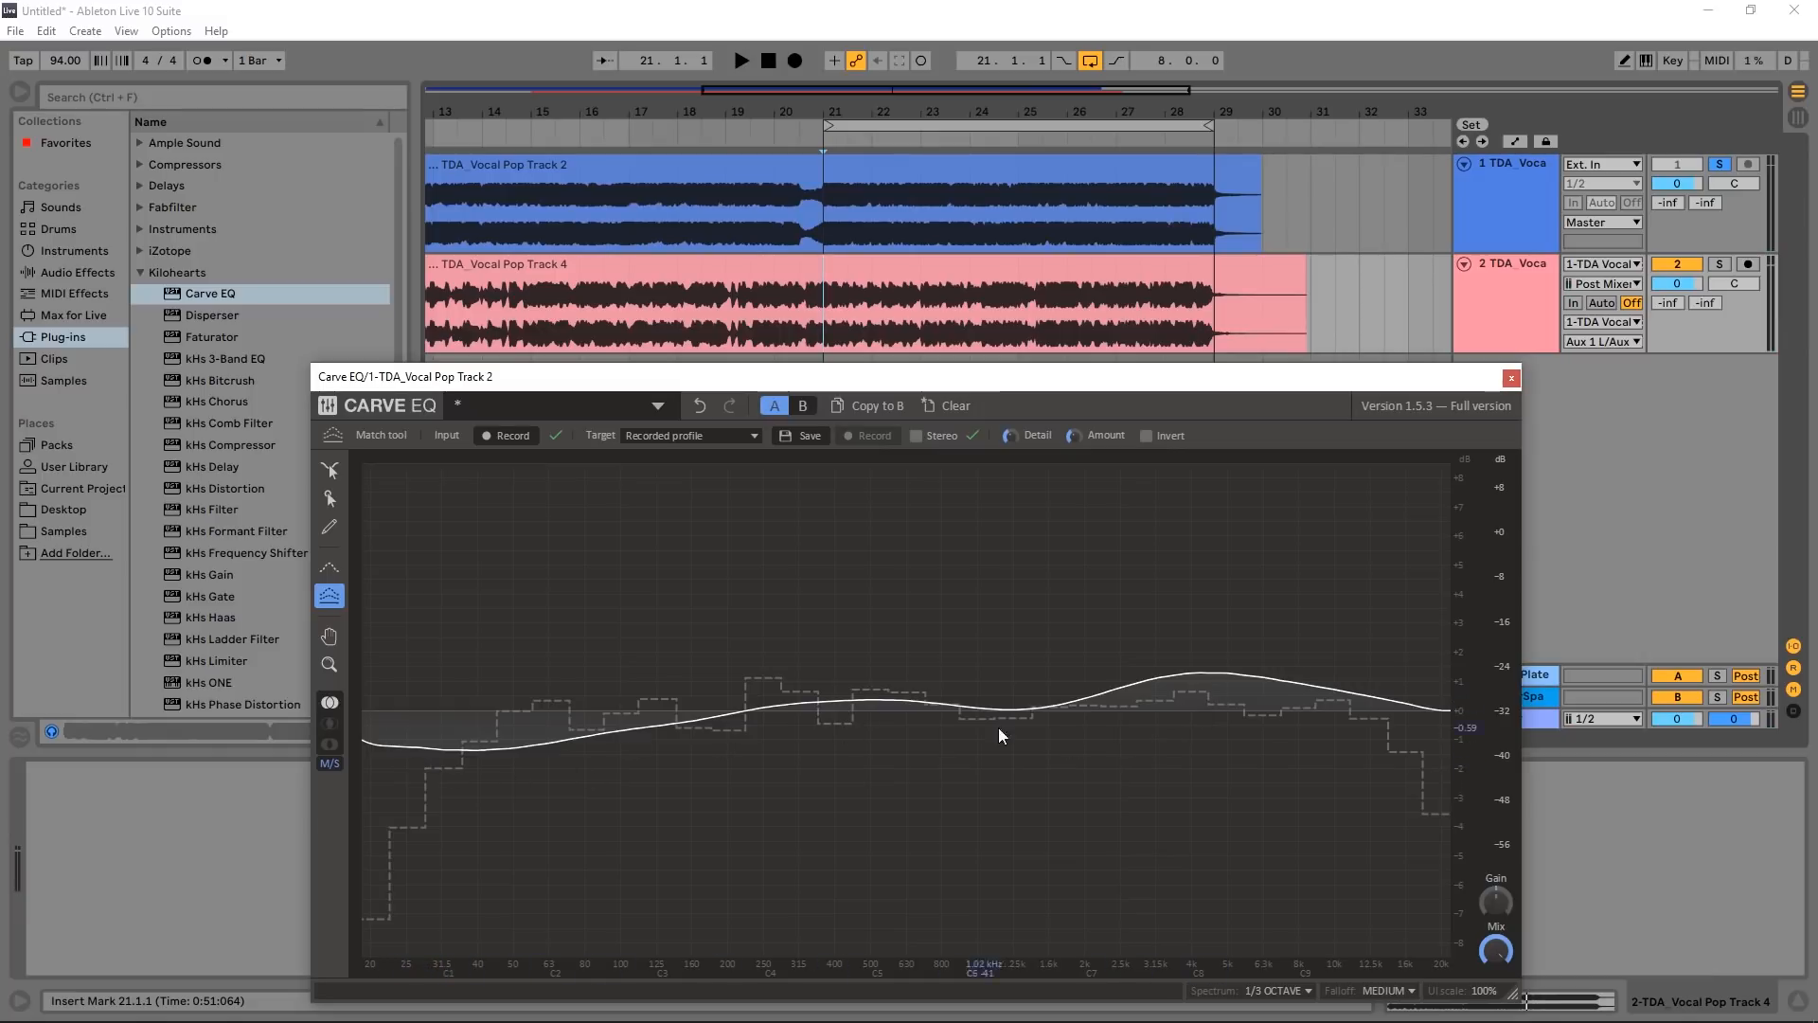
pyautogui.moveTo(811, 418)
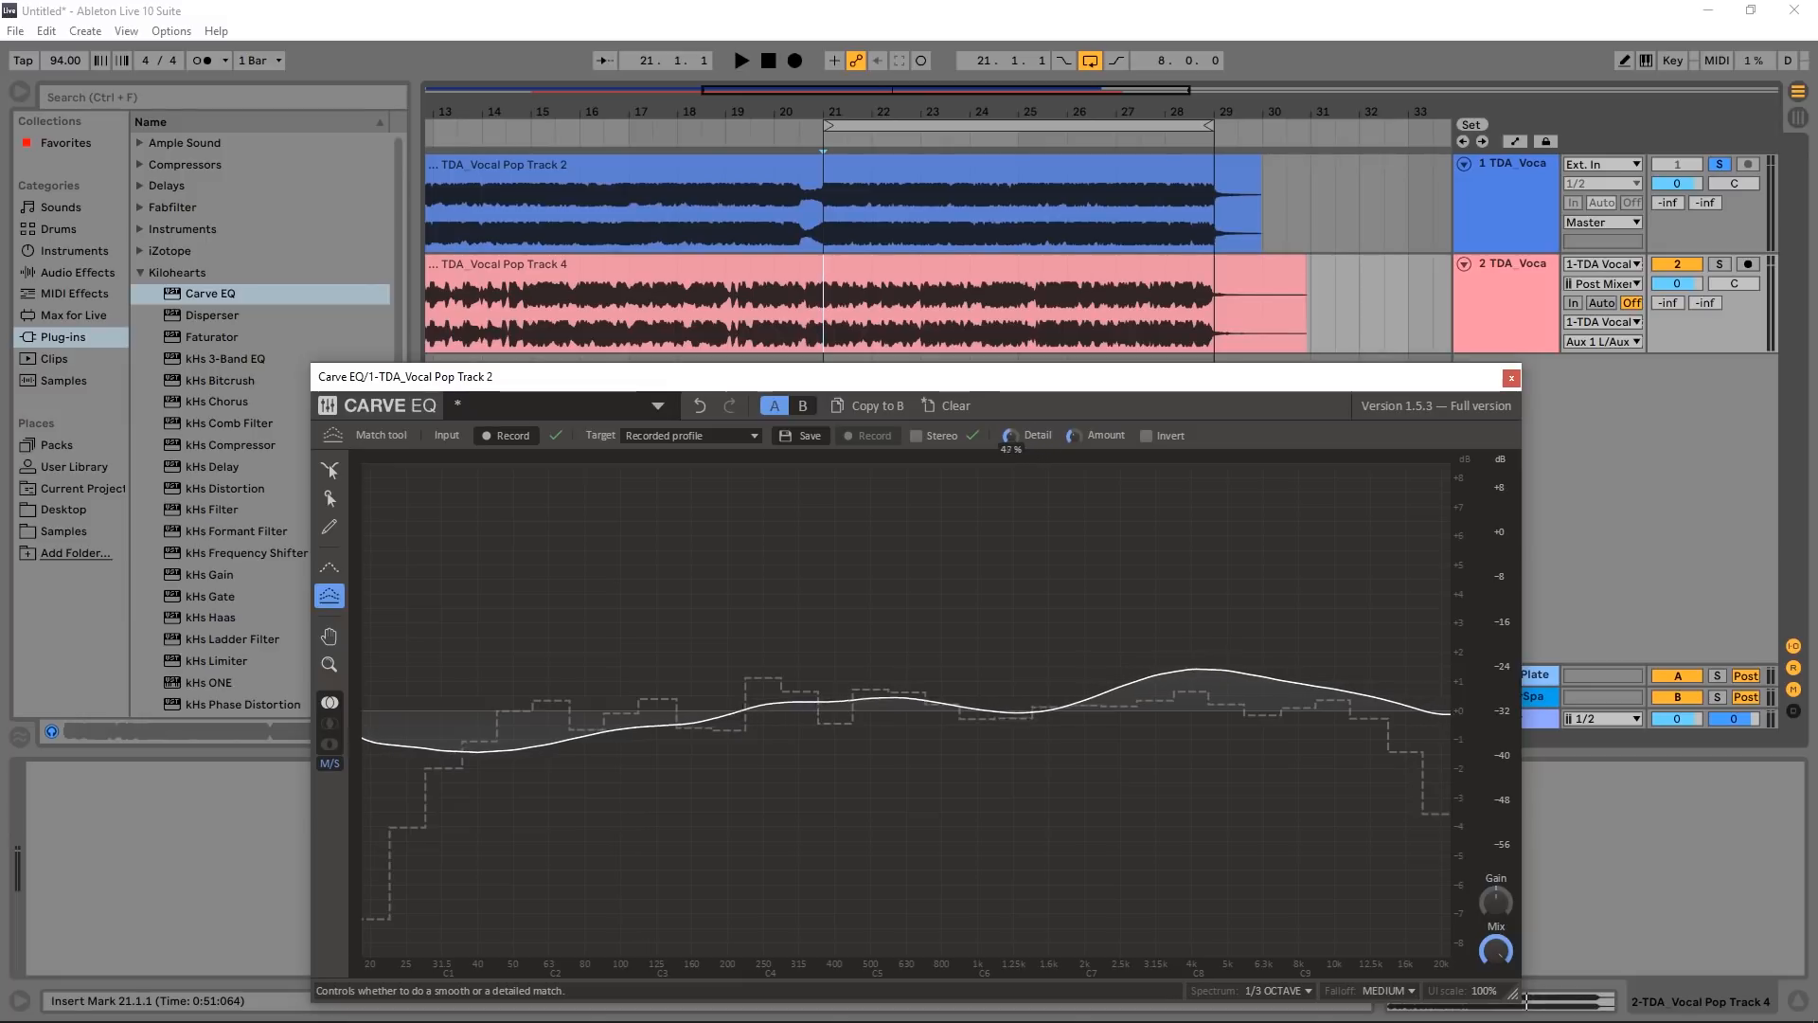
# Step: Retune the match Detail and switch between matched A and flat B twice during playback
pyautogui.moveTo(1071, 436); pyautogui.dragTo(1070, 453)
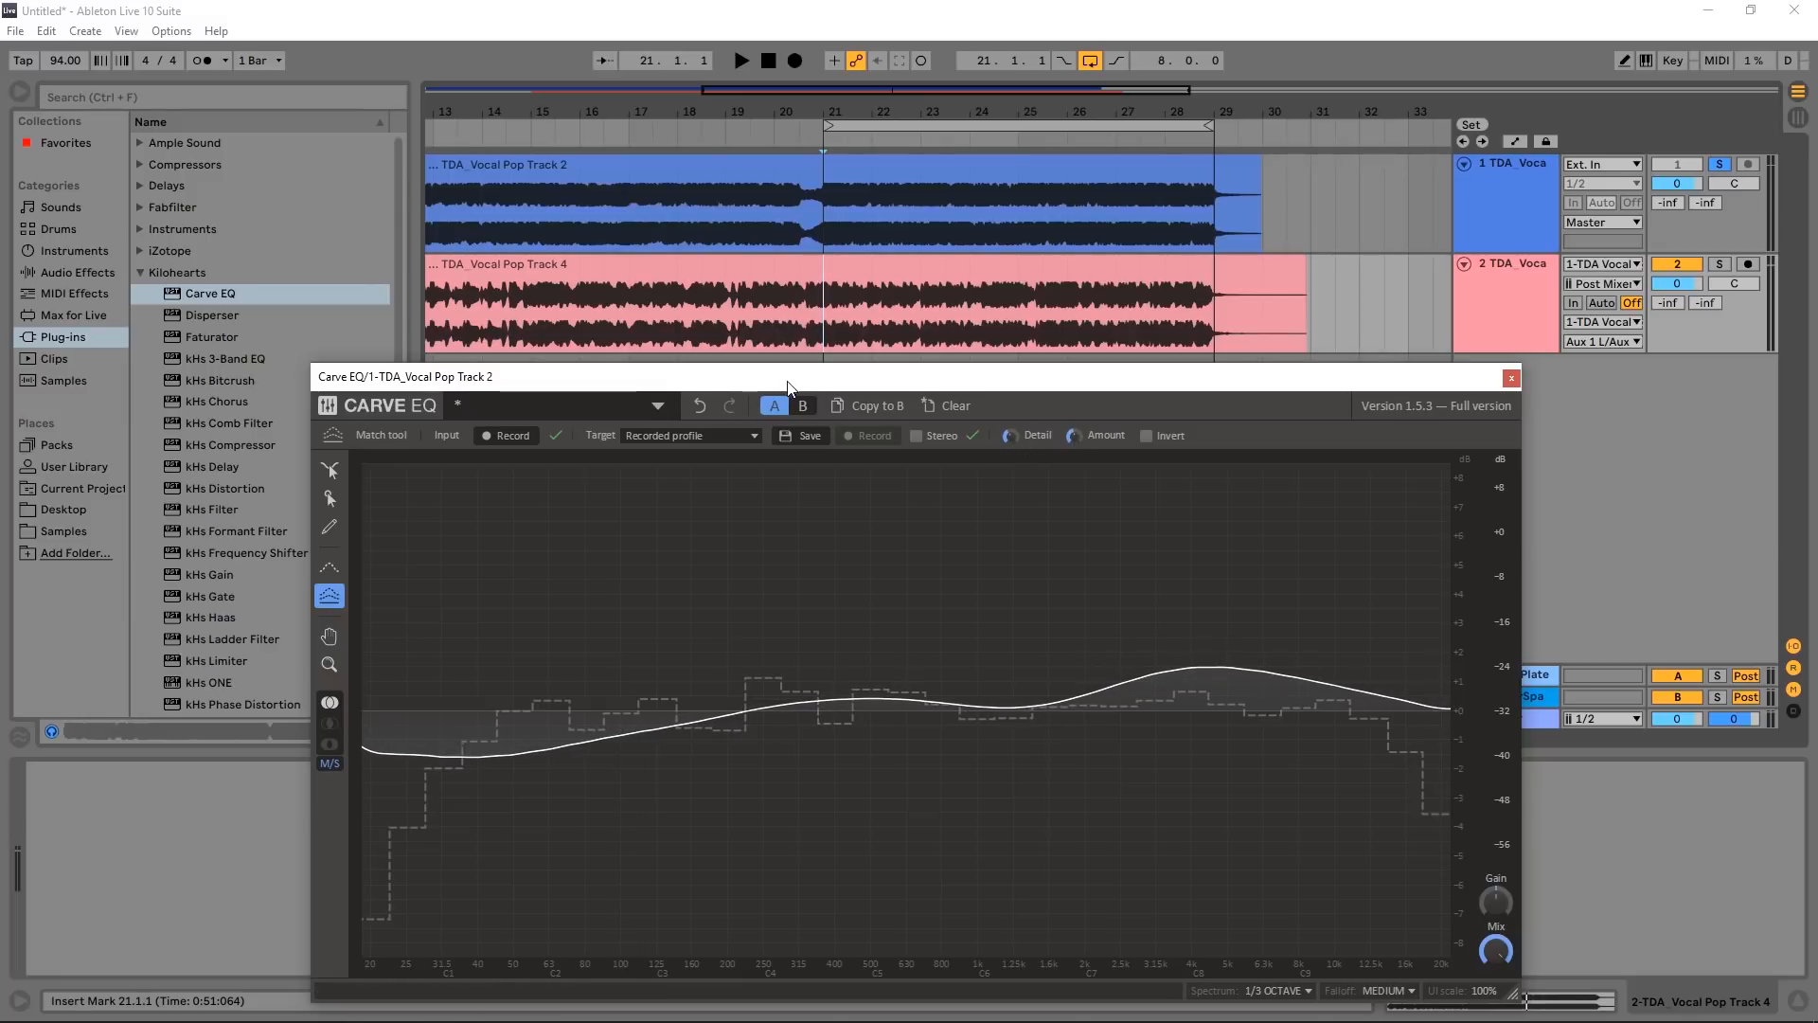
pyautogui.click(804, 405)
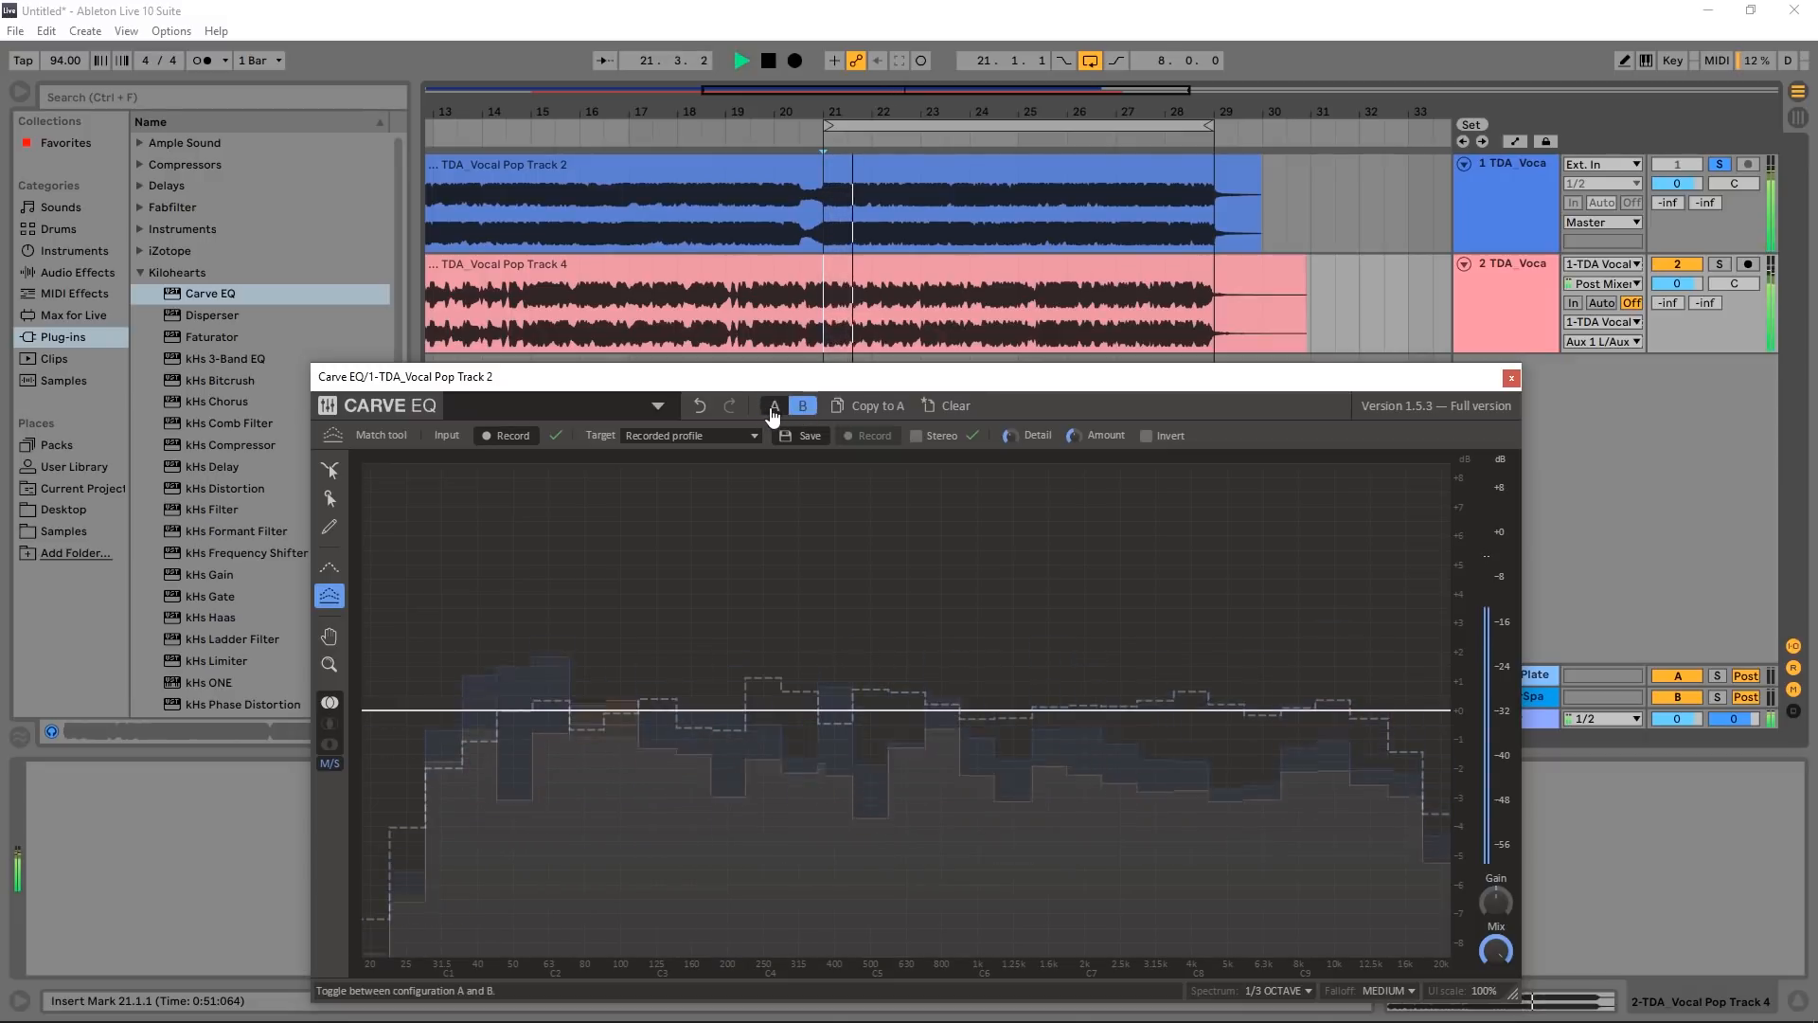
pyautogui.click(772, 405)
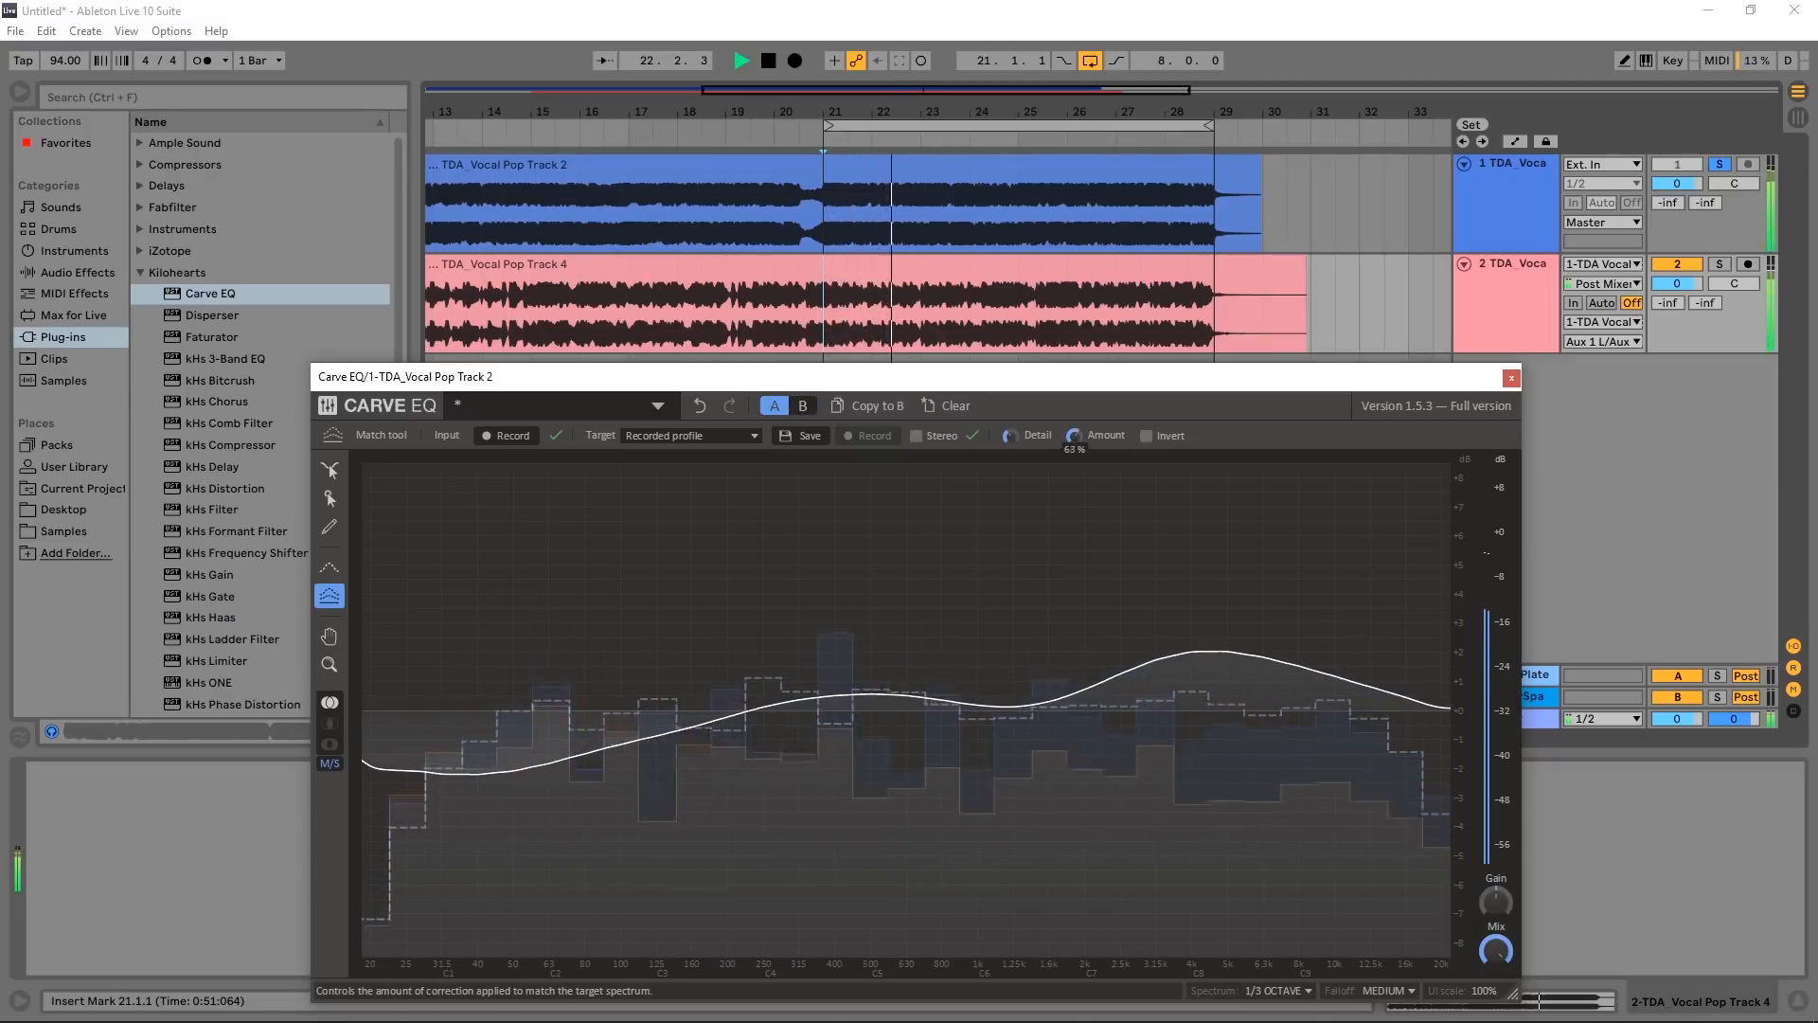
pyautogui.click(803, 405)
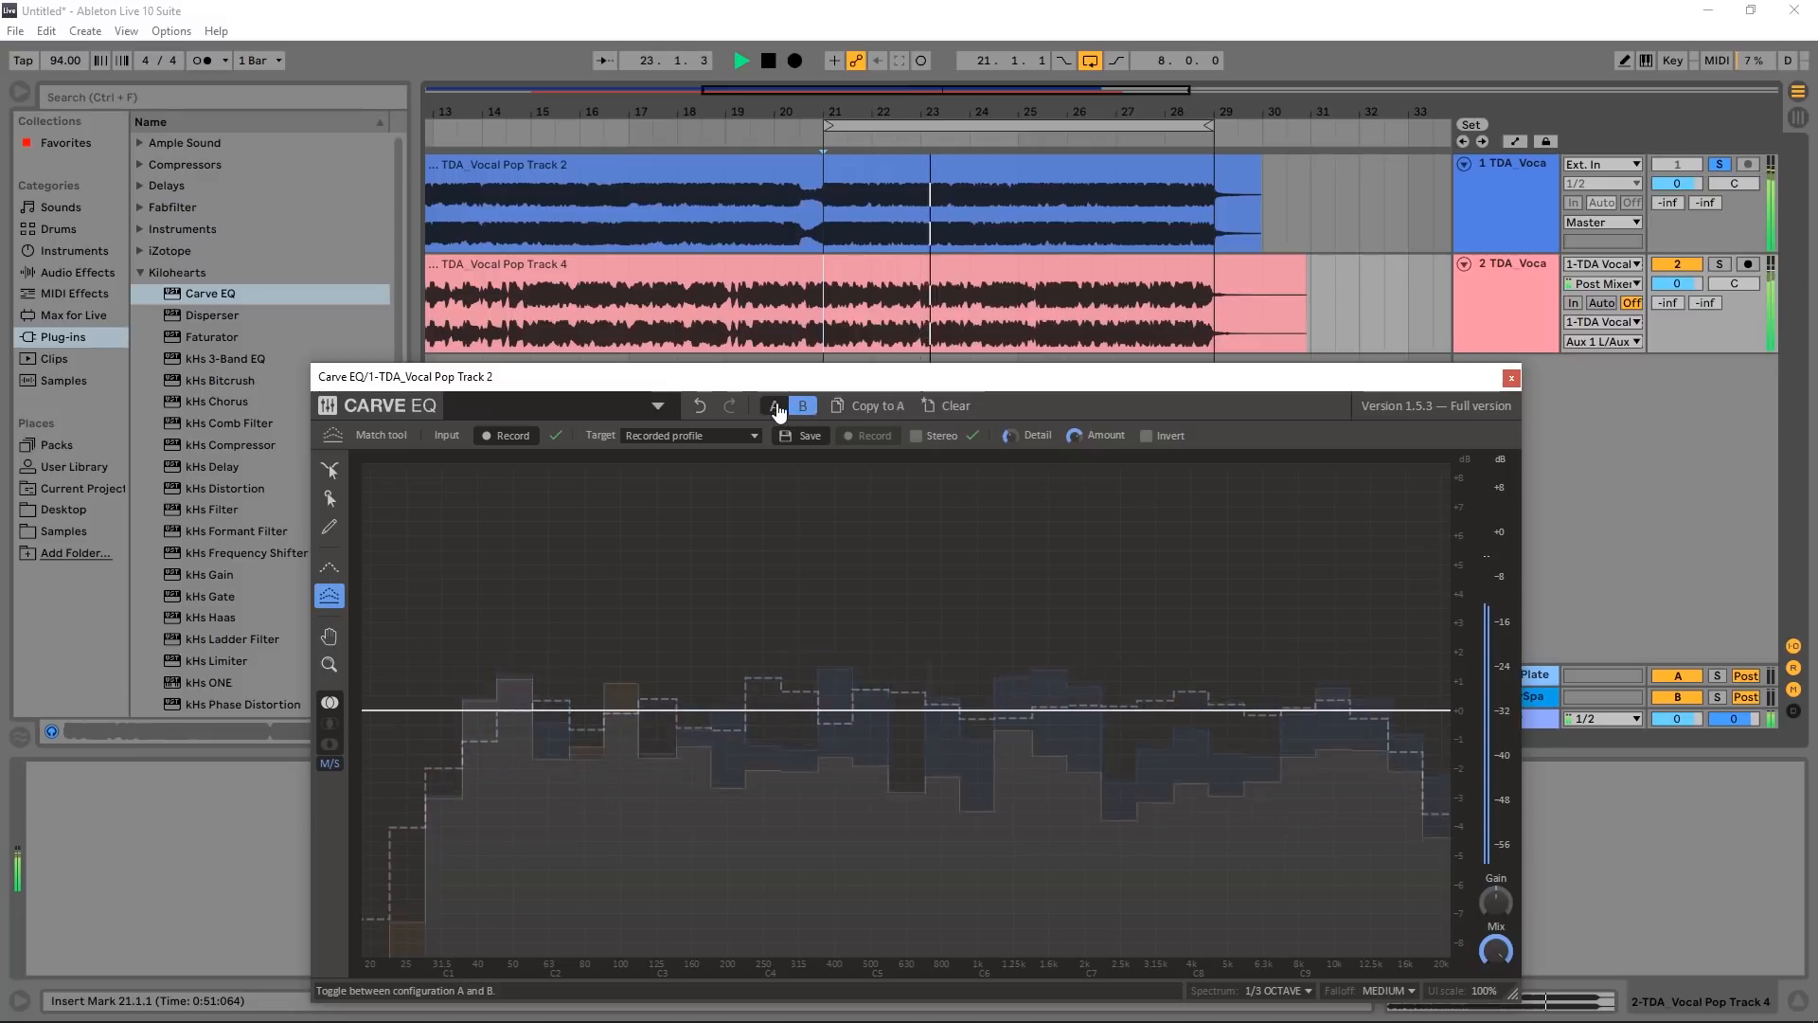
pyautogui.click(773, 406)
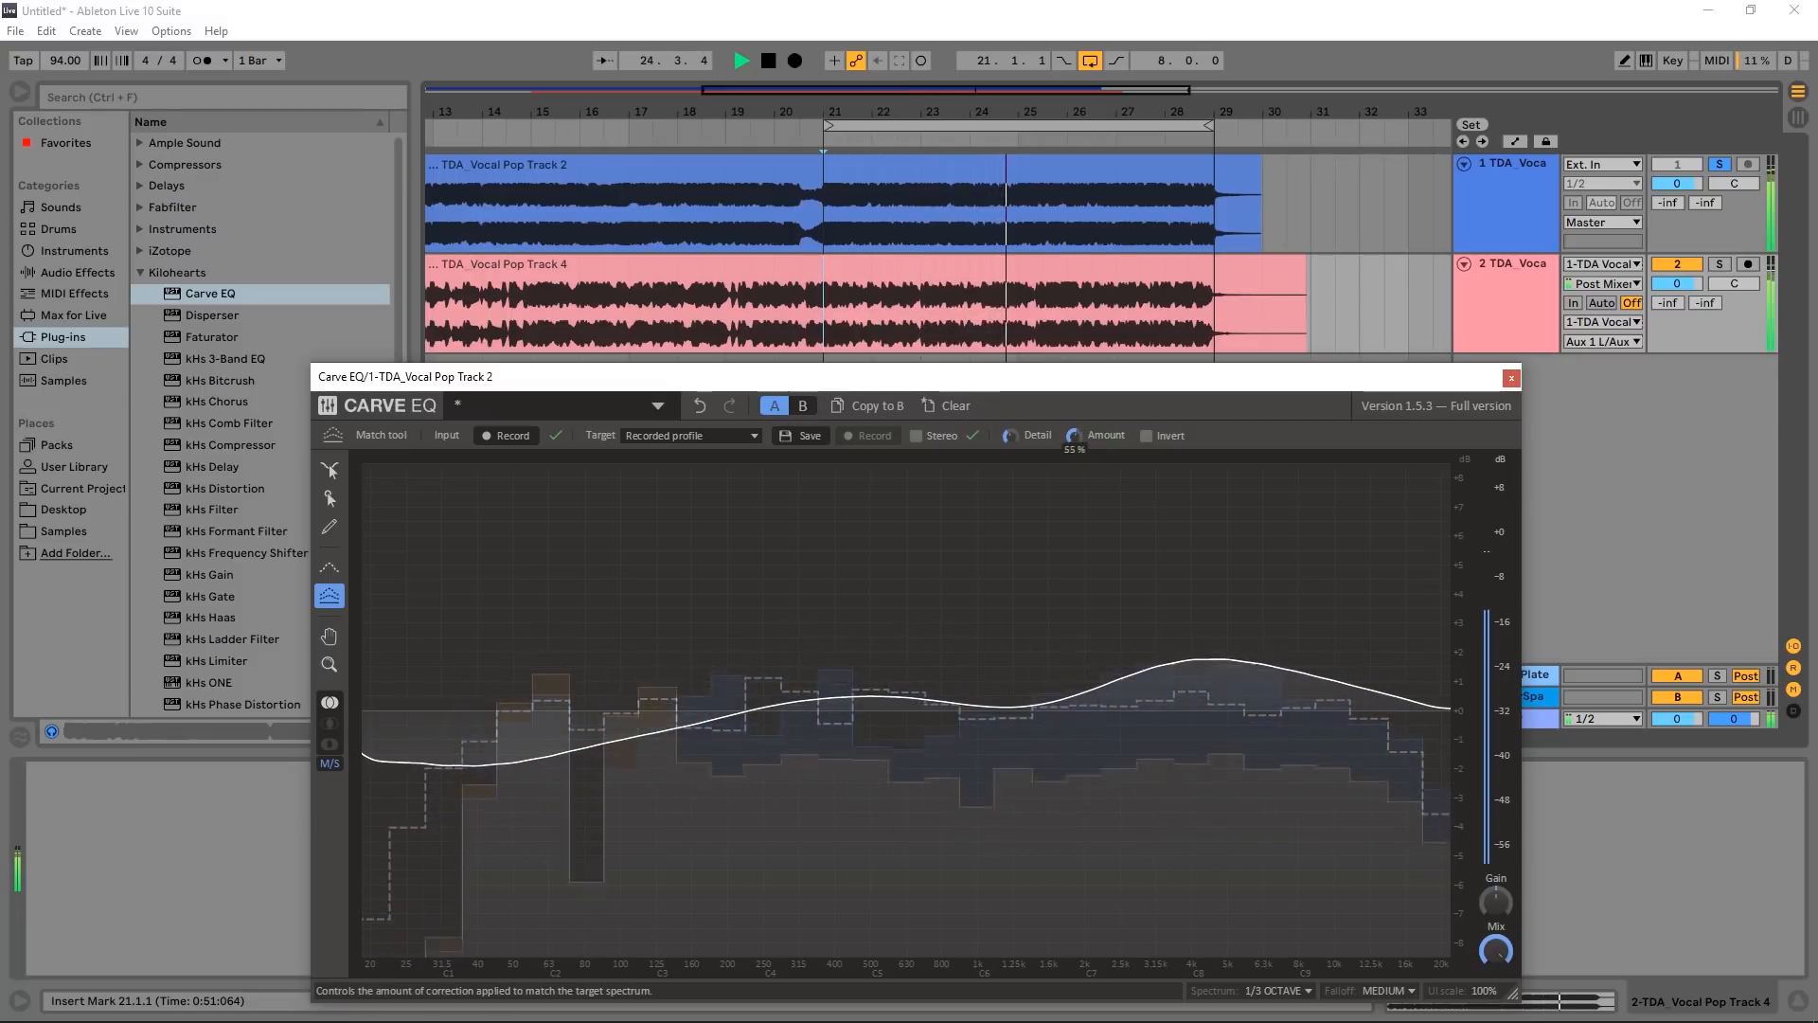
pyautogui.click(329, 470)
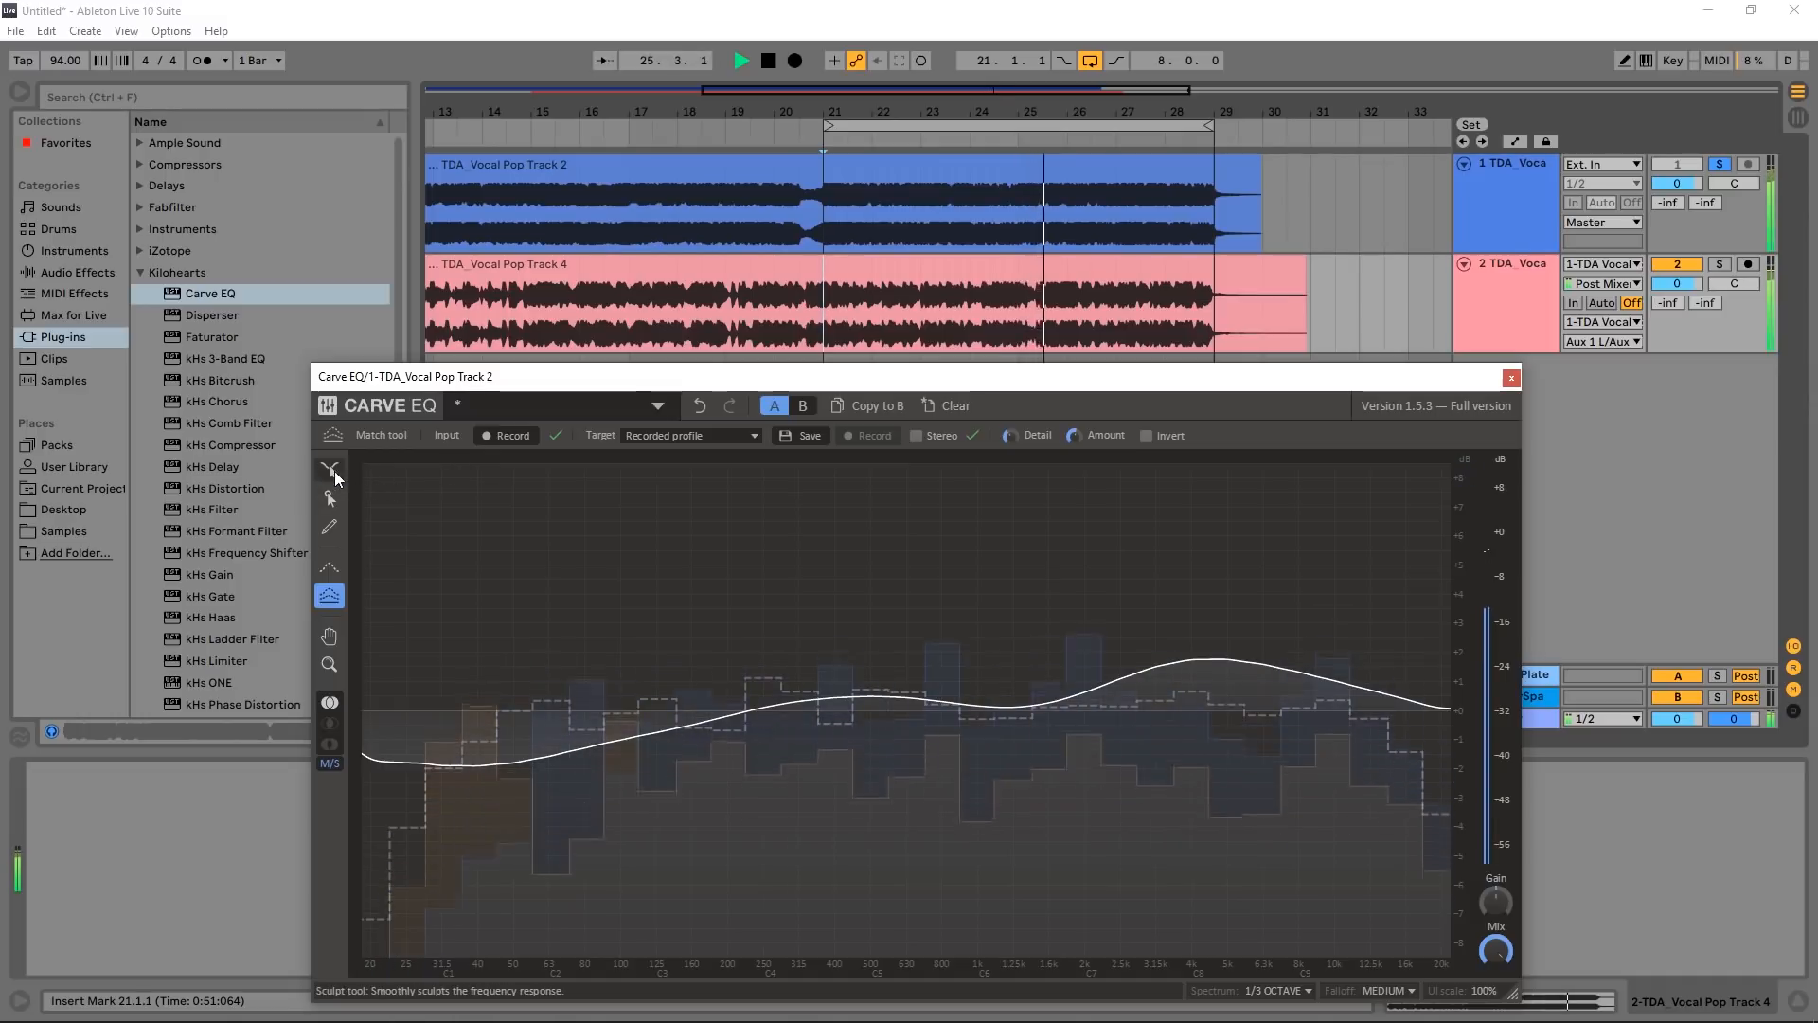